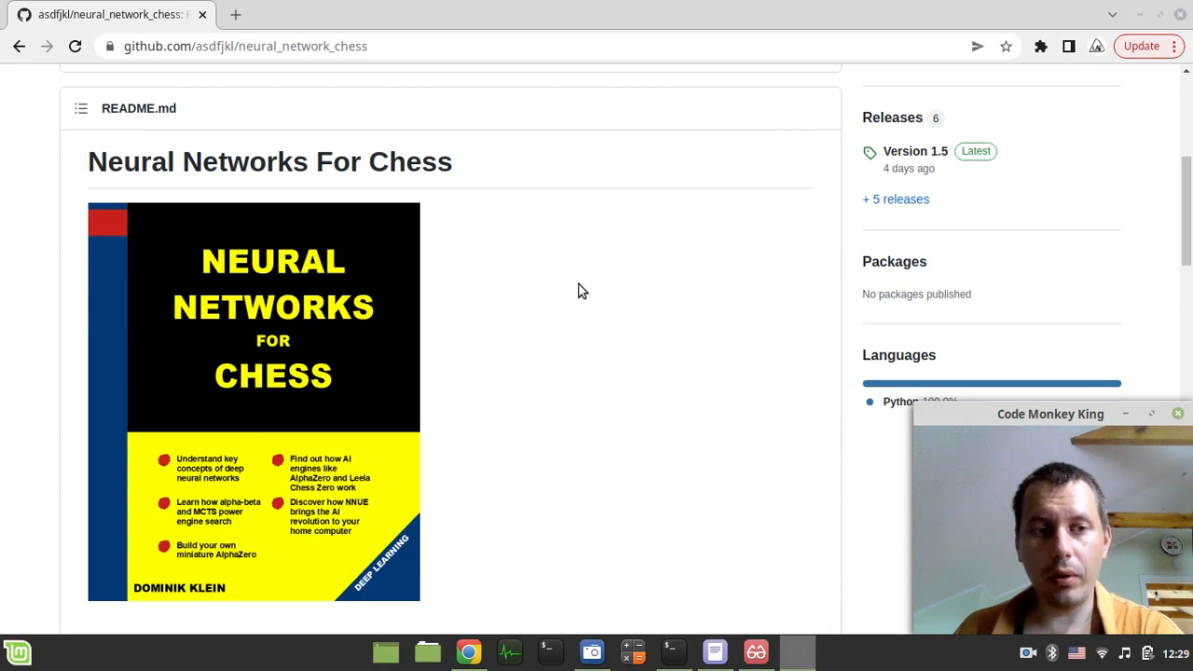
pyautogui.moveTo(298, 375)
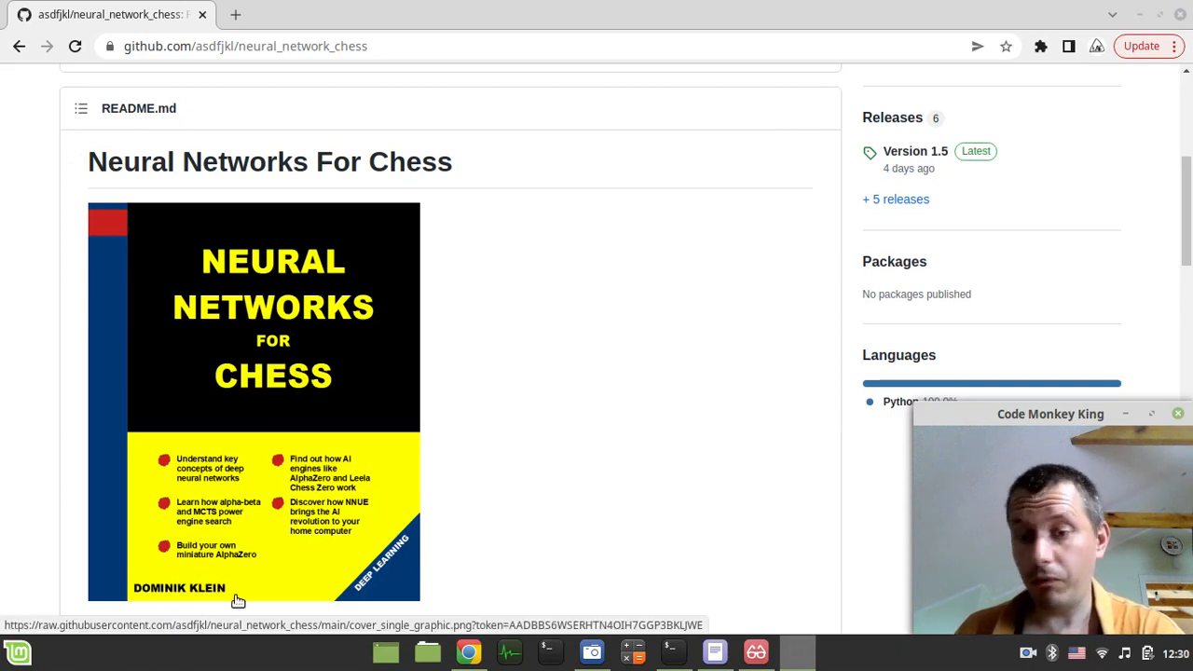
# Step: Expand A Crash Course into Neural Networks and open 2.1 The Perceptron on page 20
pyautogui.scroll(-3)
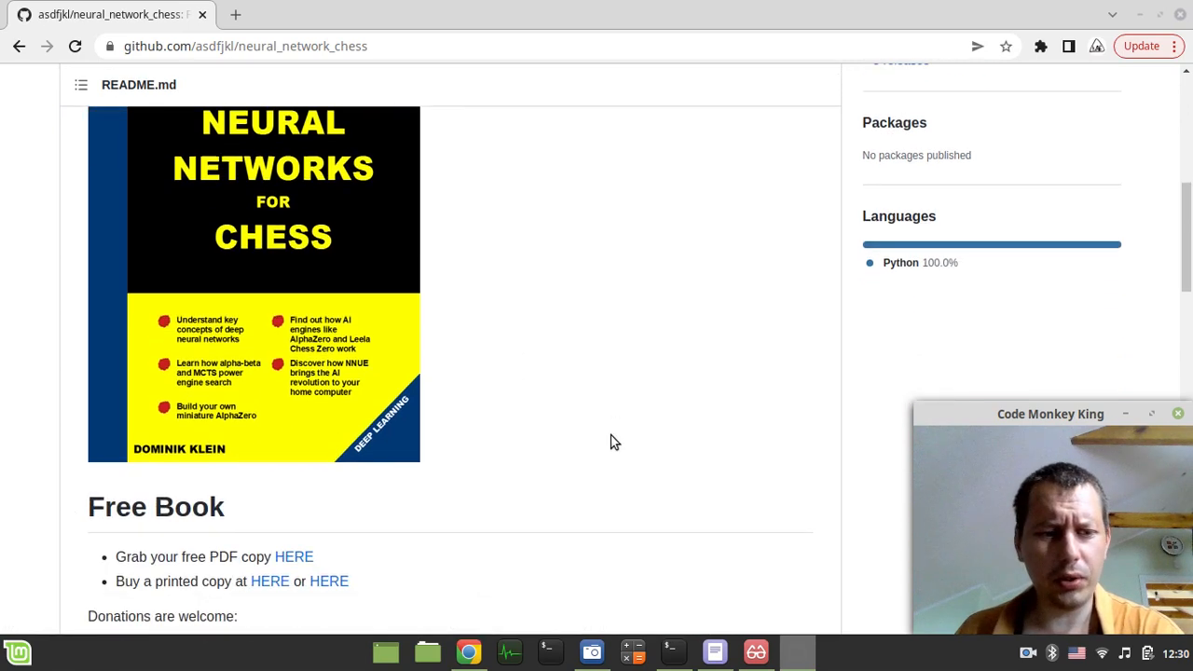
pyautogui.scroll(-3)
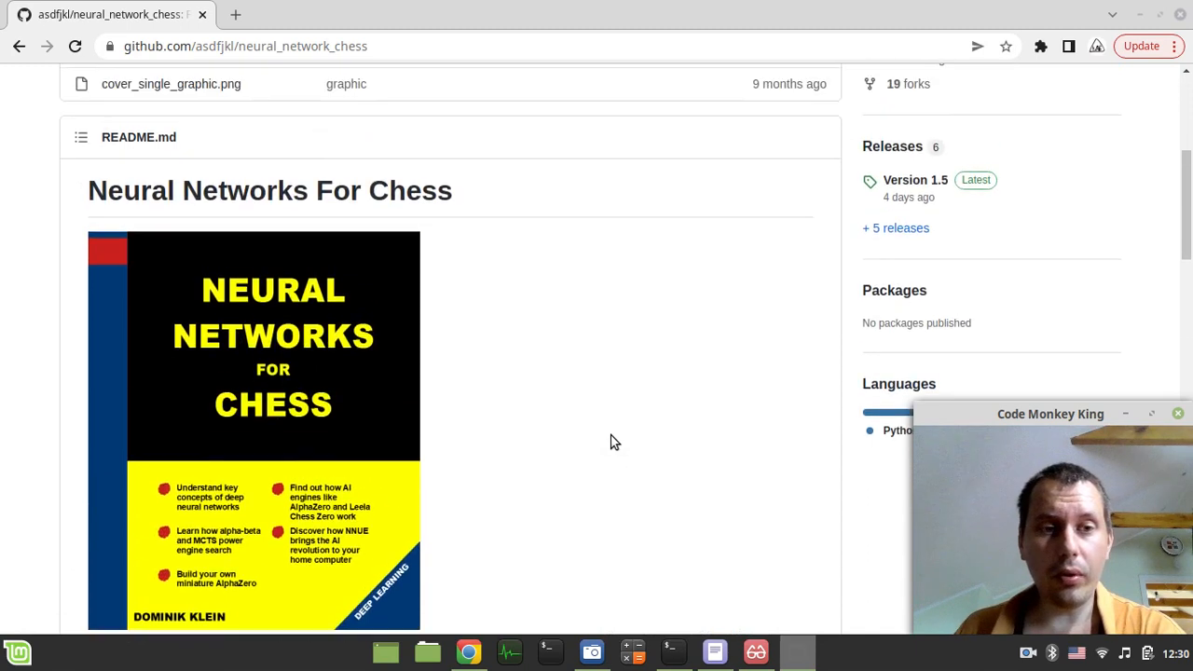
pyautogui.scroll(-3)
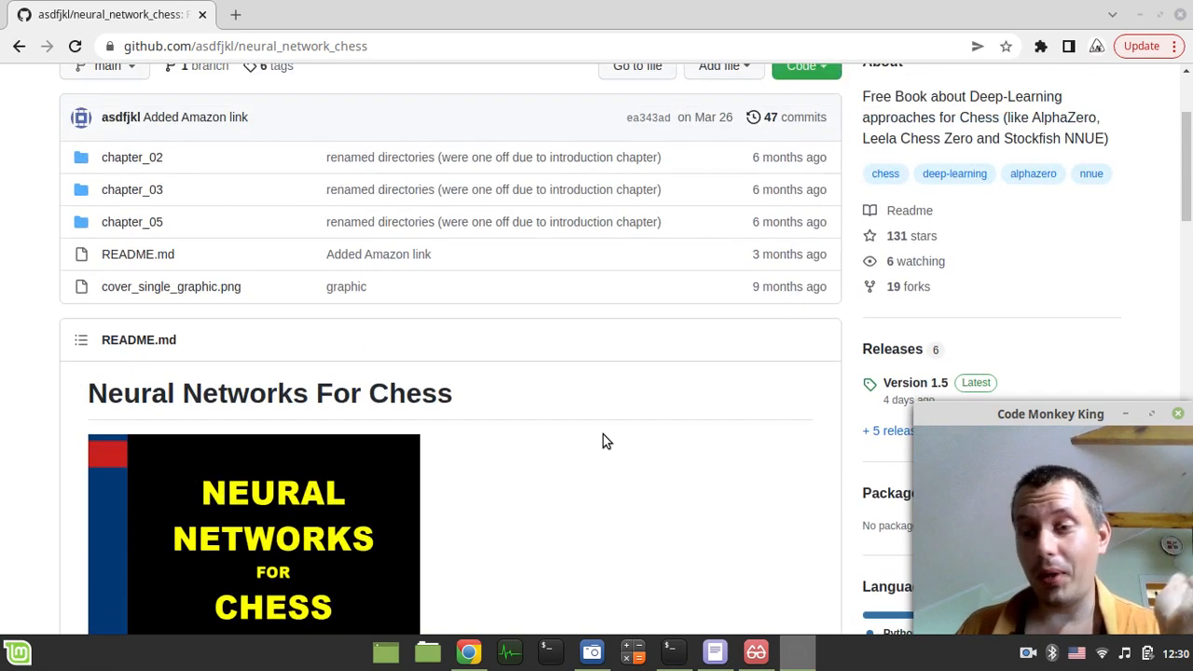
pyautogui.scroll(-3)
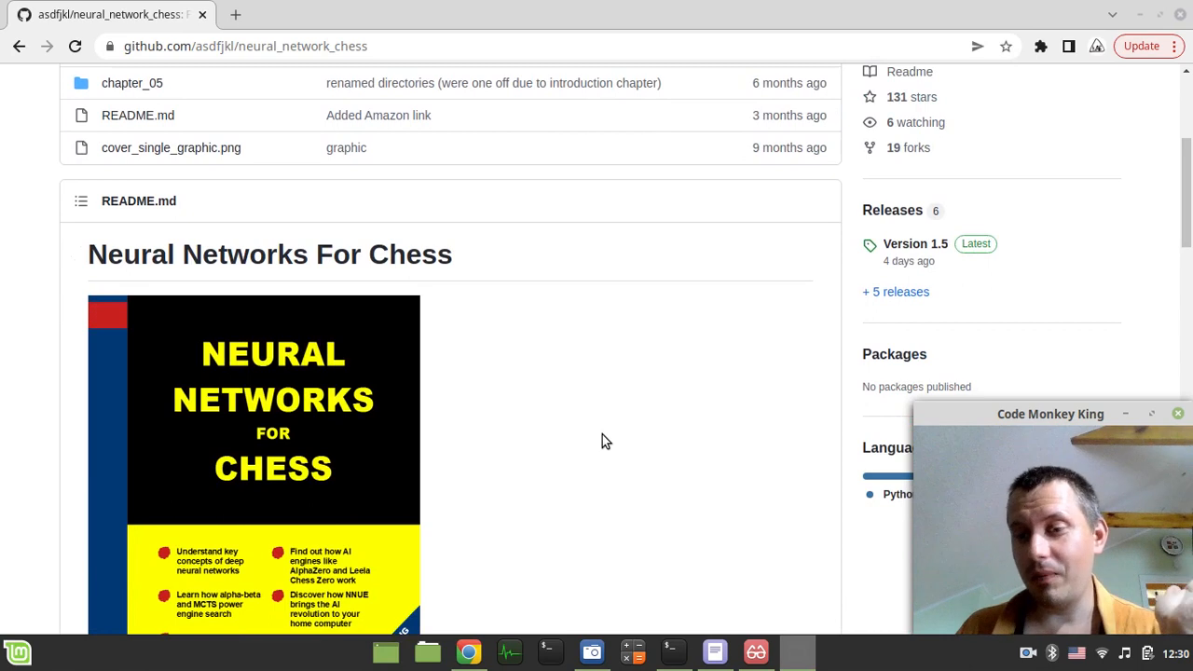
pyautogui.scroll(-3)
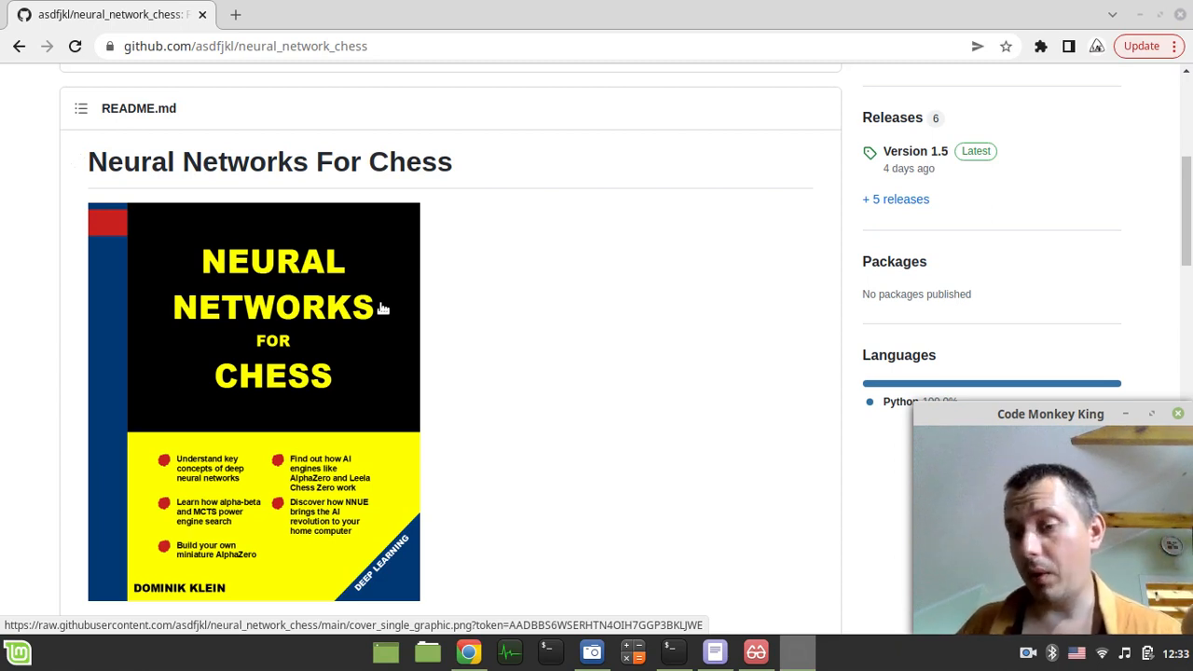
pyautogui.moveTo(522, 457)
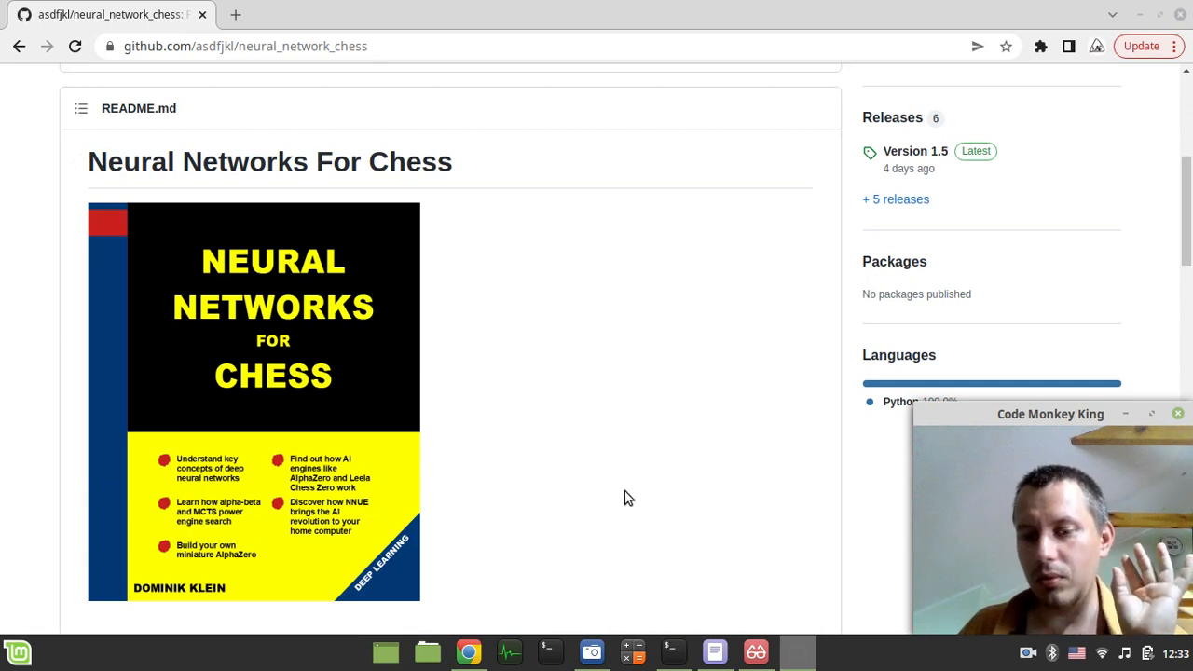
pyautogui.moveTo(440, 417)
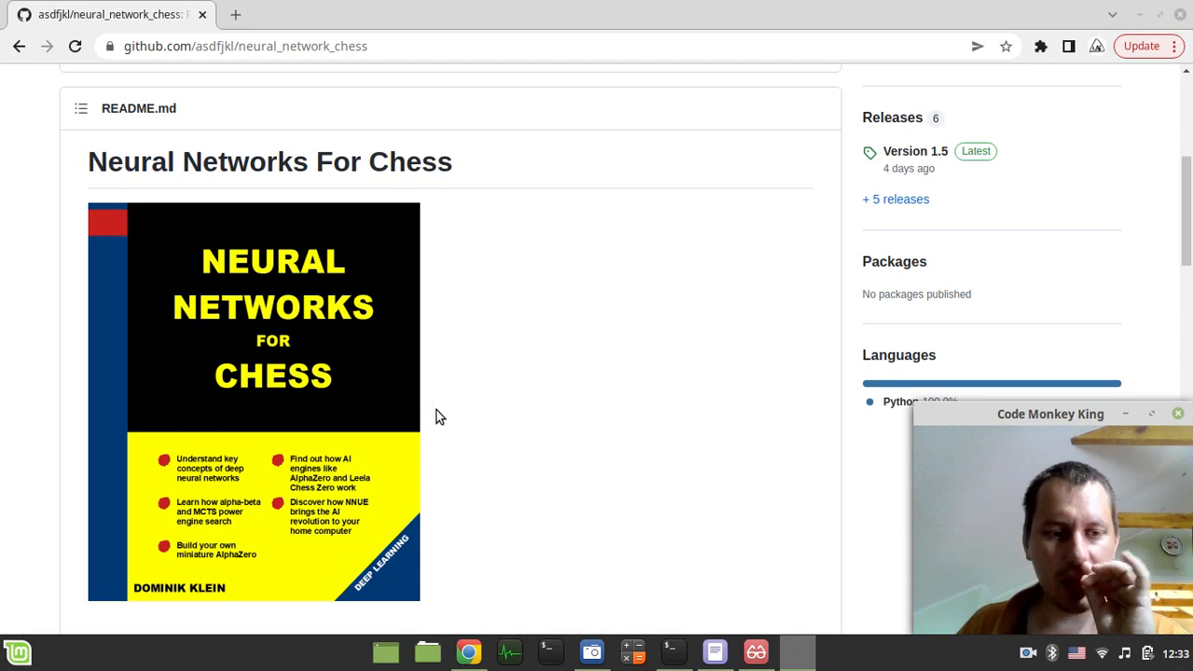
pyautogui.moveTo(418, 382)
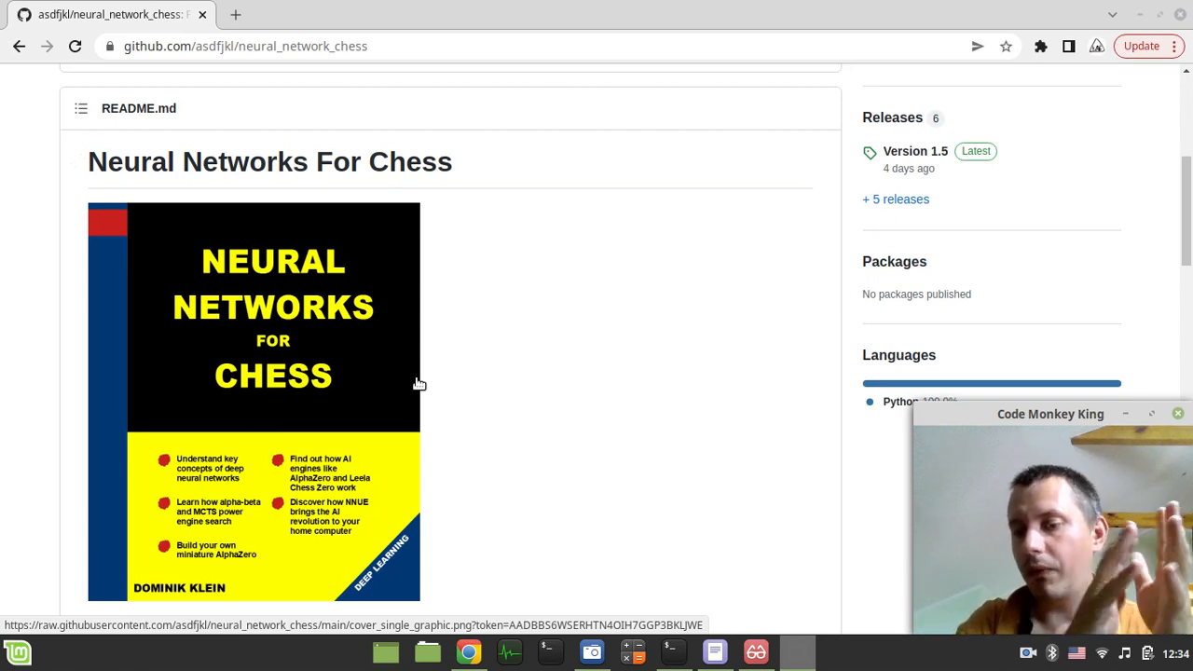
pyautogui.moveTo(424, 404)
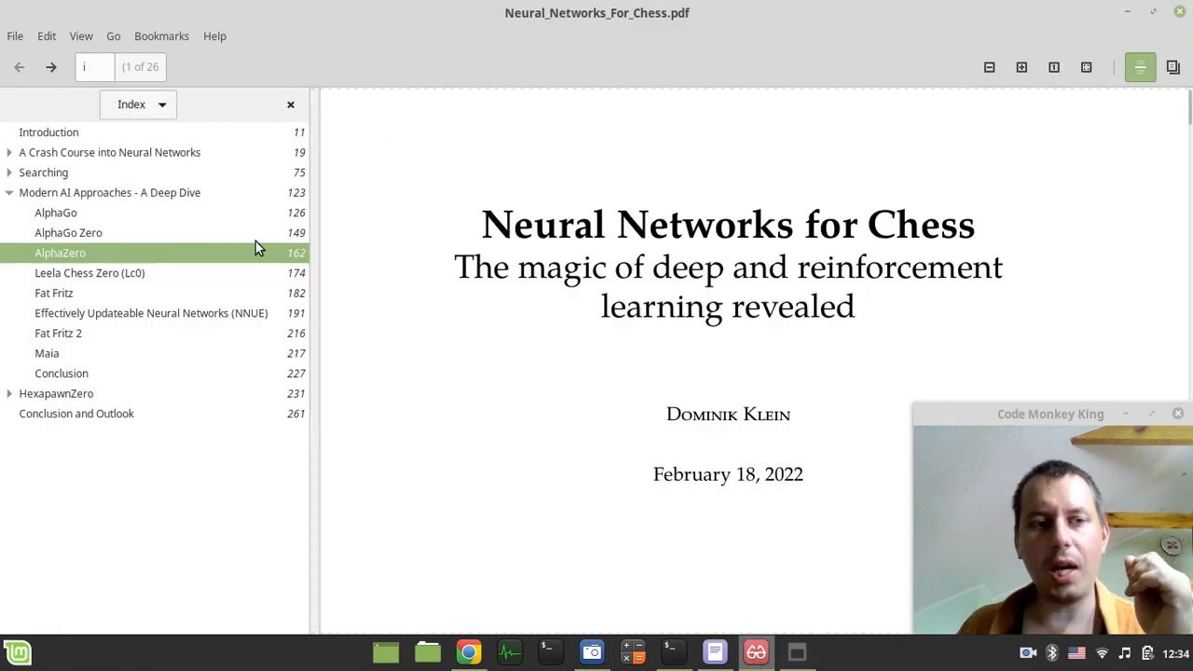
pyautogui.moveTo(53, 157)
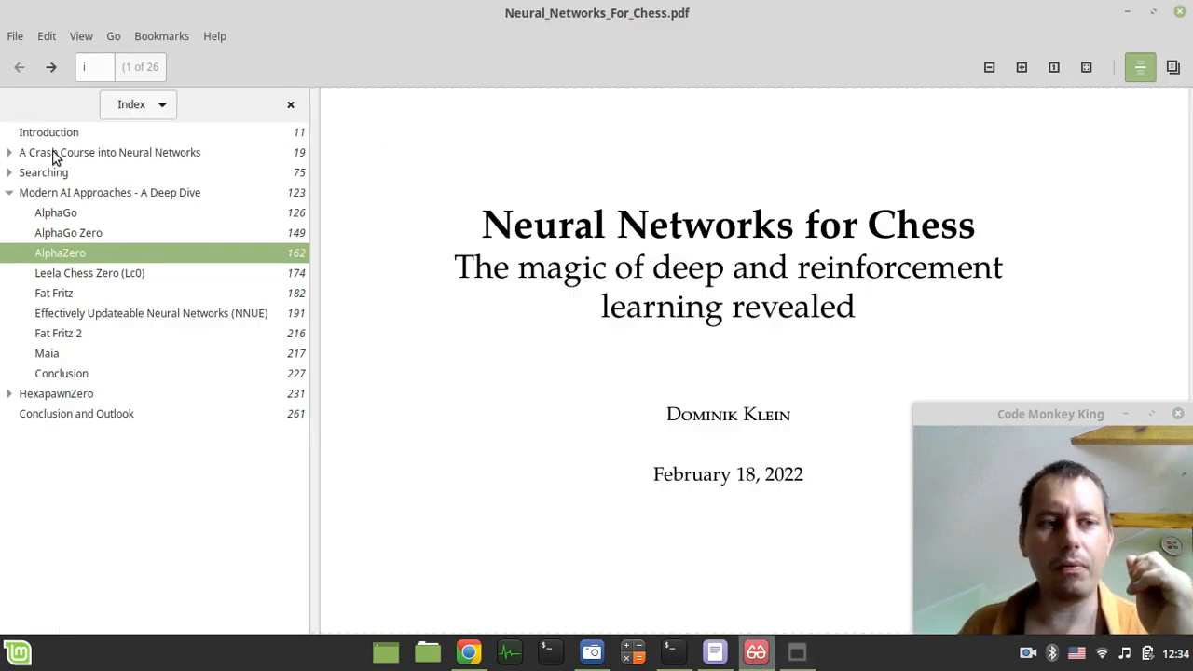
pyautogui.click(9, 192)
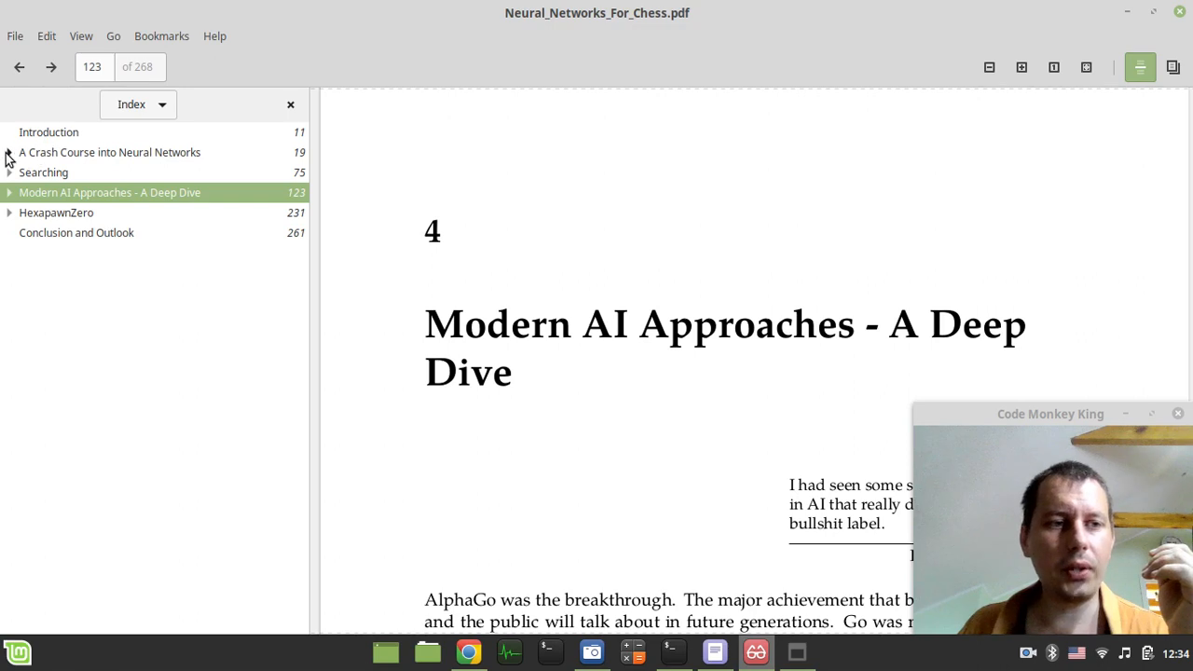
pyautogui.click(8, 152)
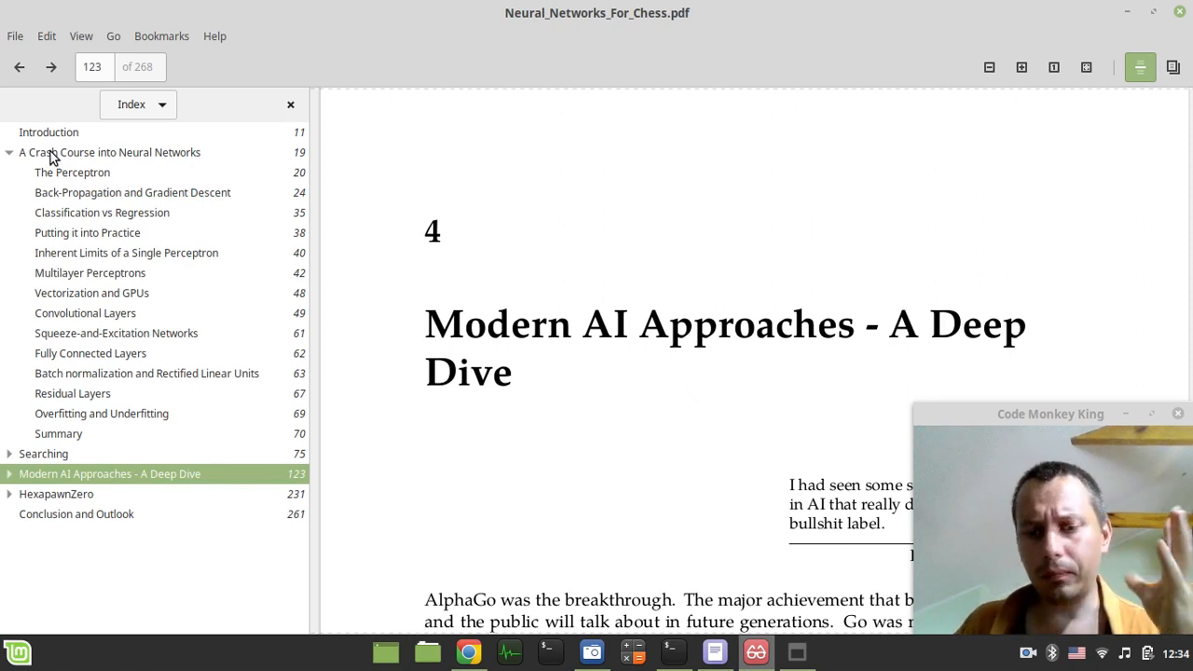
pyautogui.click(72, 171)
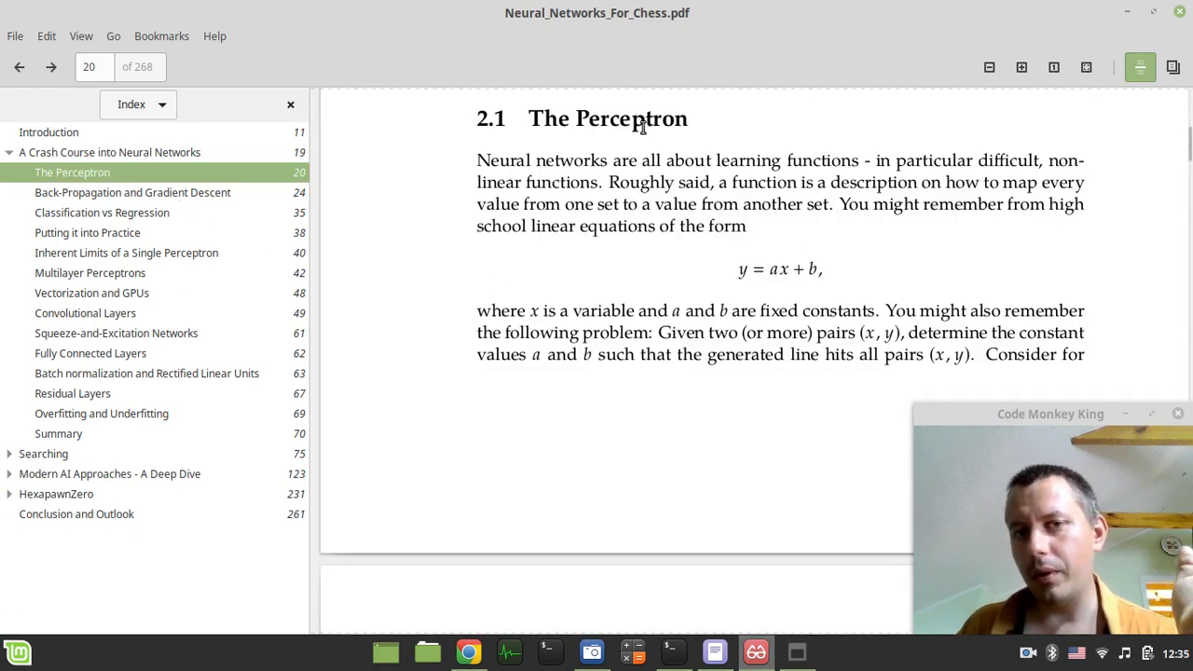
pyautogui.moveTo(830, 284)
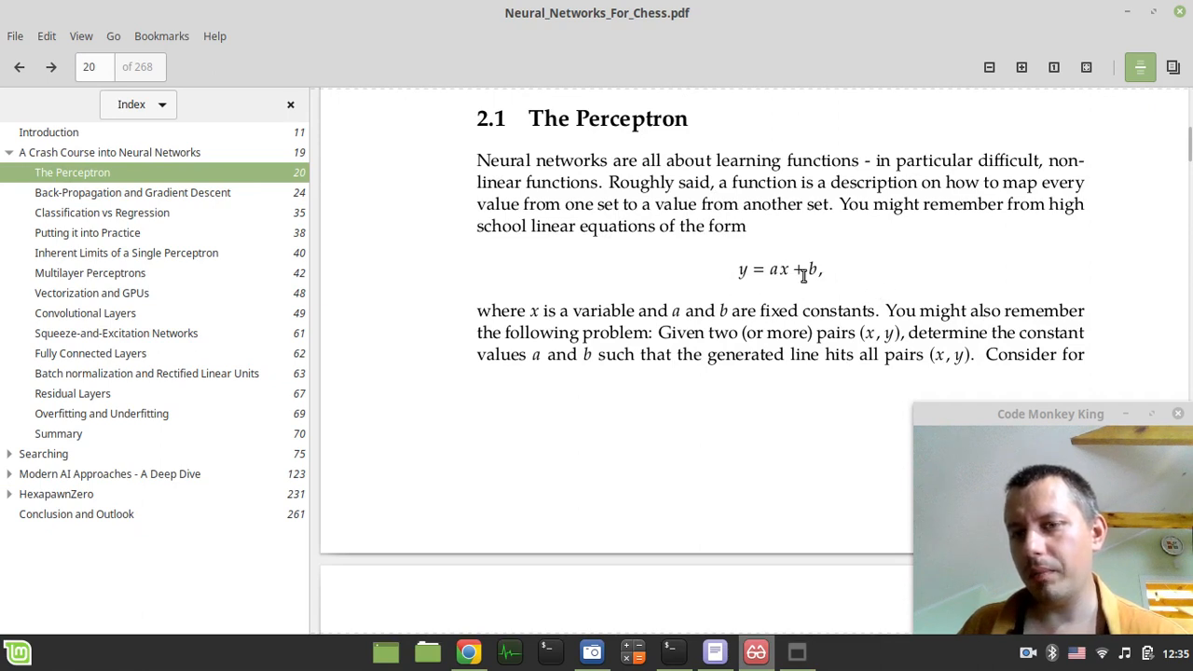
# Step: Highlight the equation y = ax + b, then scroll toward the worked example
pyautogui.moveTo(769, 269); pyautogui.dragTo(818, 269)
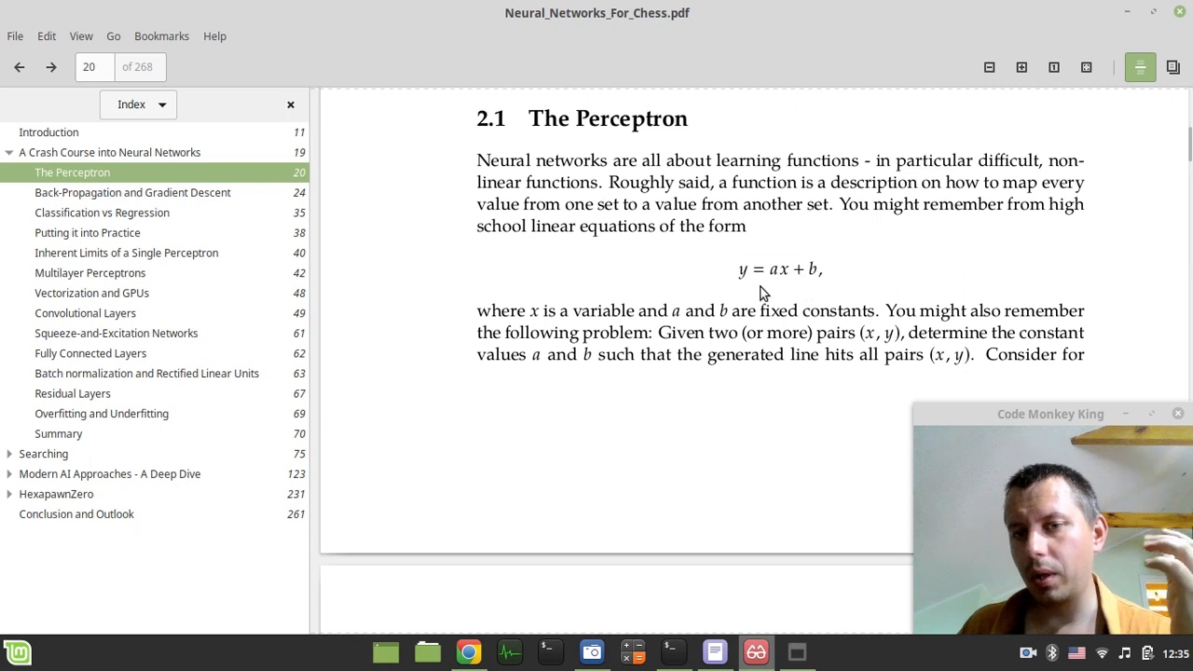
pyautogui.scroll(-3)
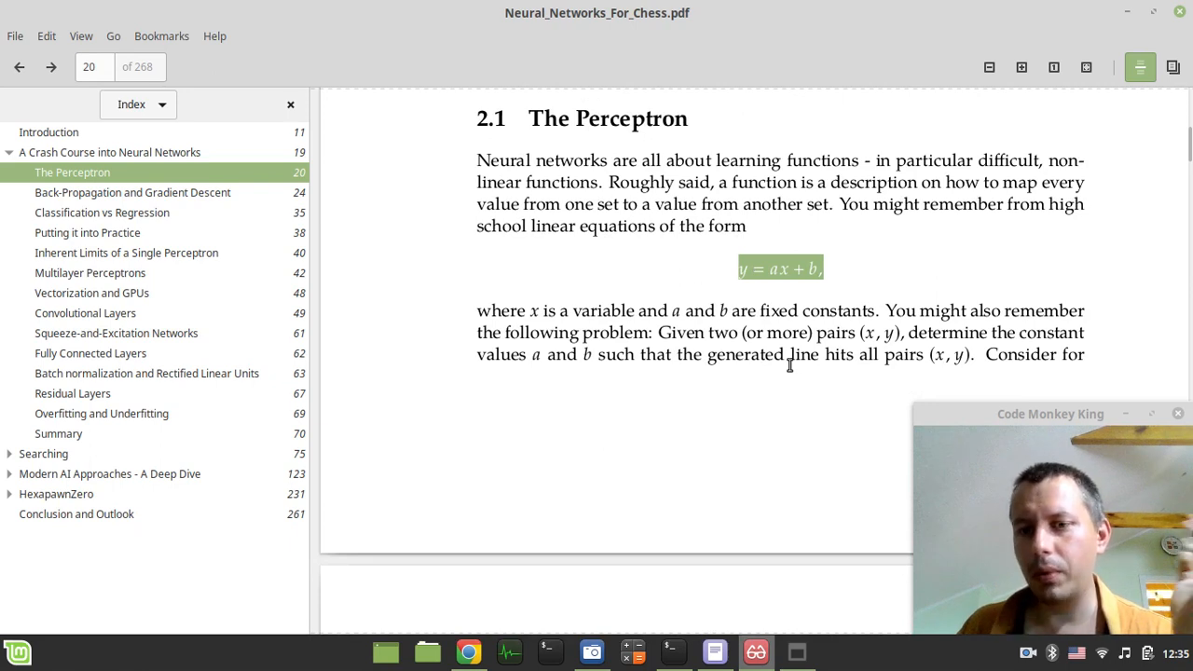
pyautogui.scroll(-3)
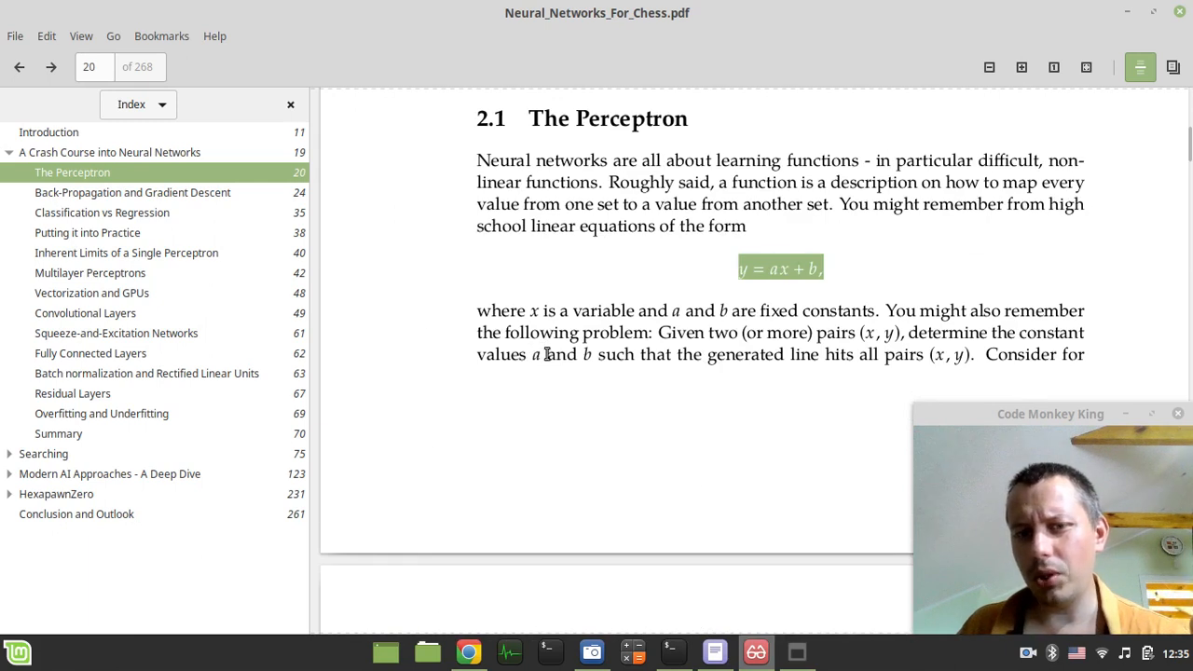
pyautogui.moveTo(628, 393)
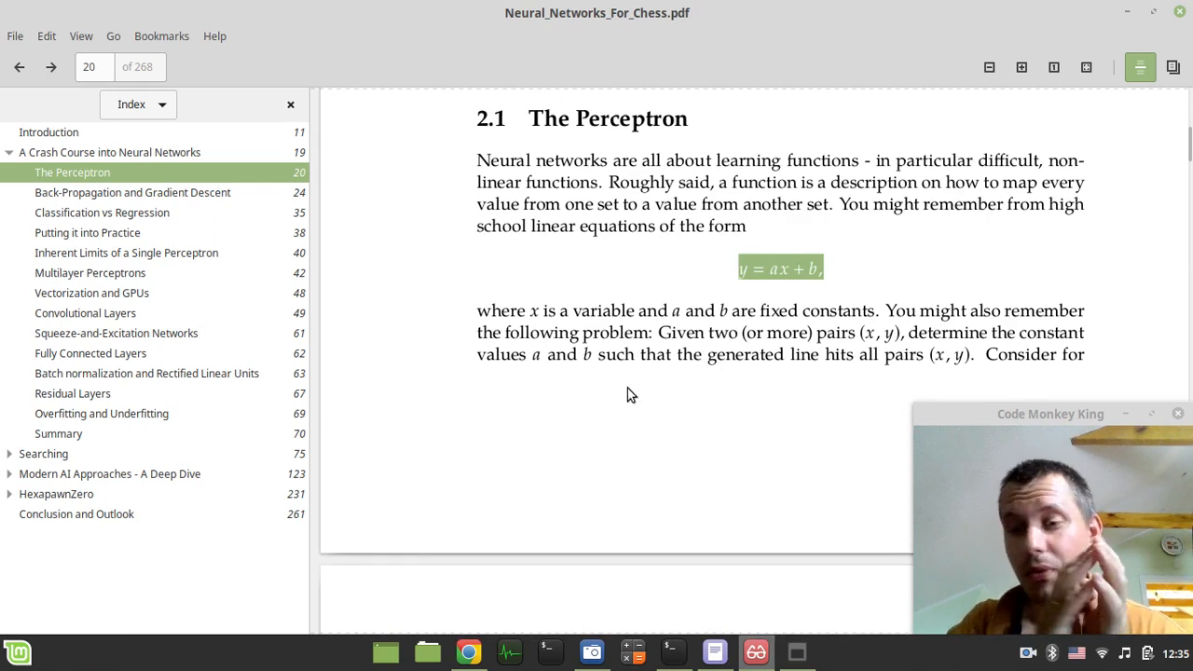
pyautogui.scroll(-3)
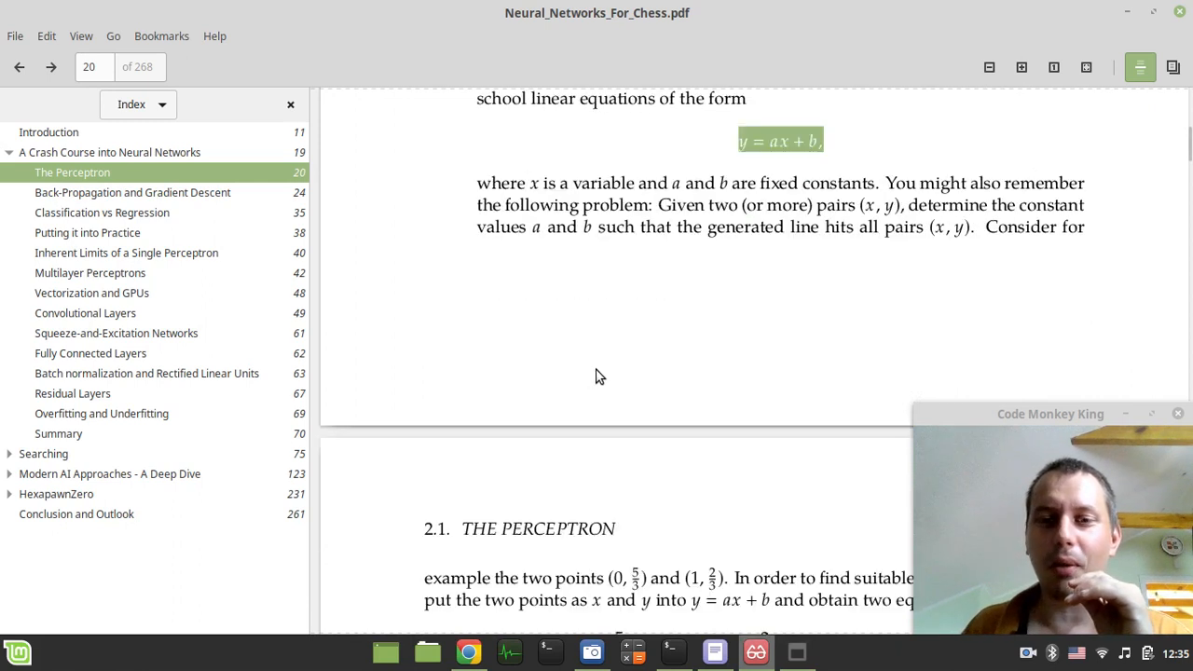
# Step: Scroll past Figure 2.2 on page 22 to section 2.2 on page 24
pyautogui.scroll(-3)
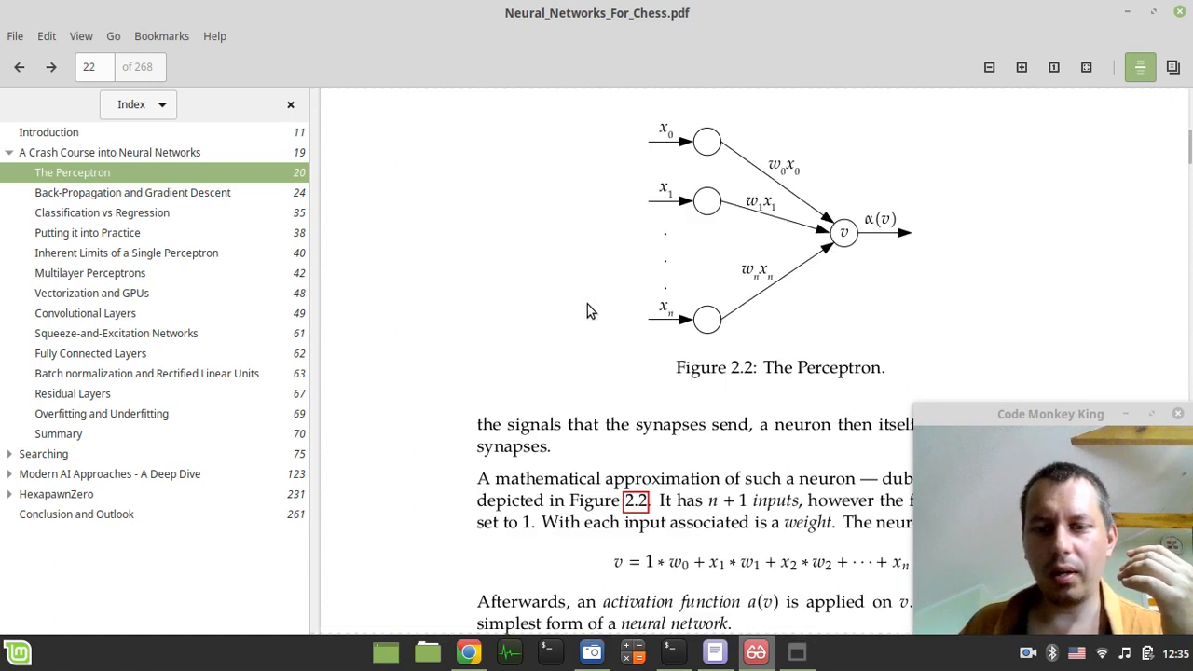
pyautogui.moveTo(773, 258)
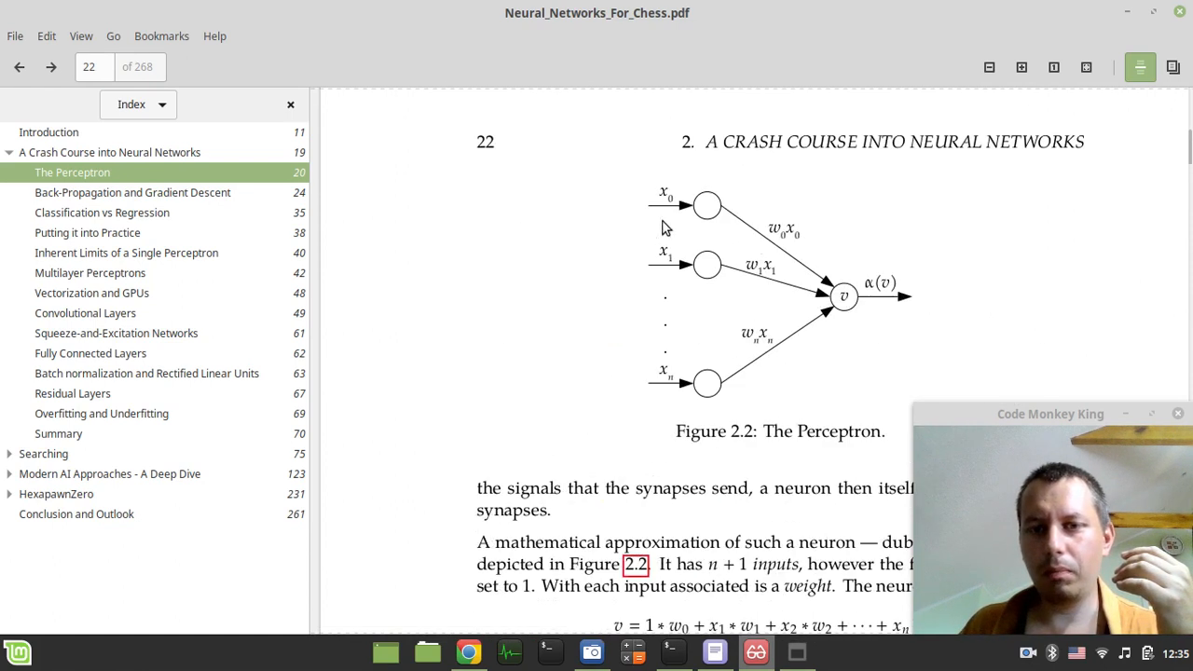
pyautogui.scroll(-3)
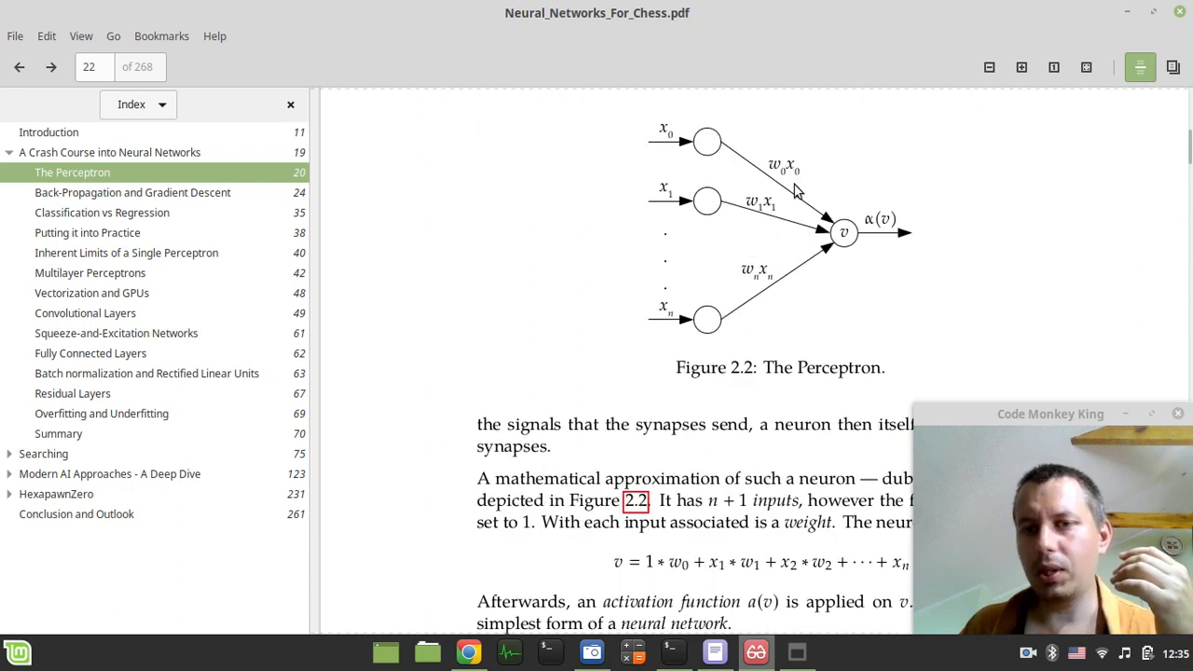
pyautogui.moveTo(687, 247)
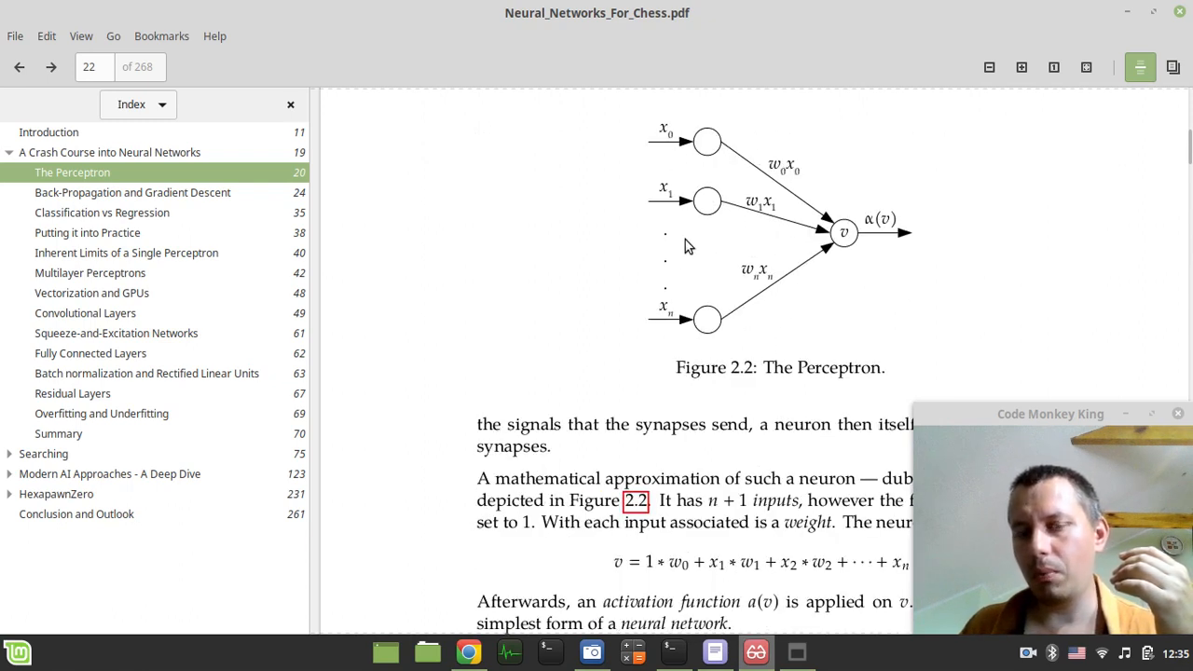
pyautogui.scroll(-3)
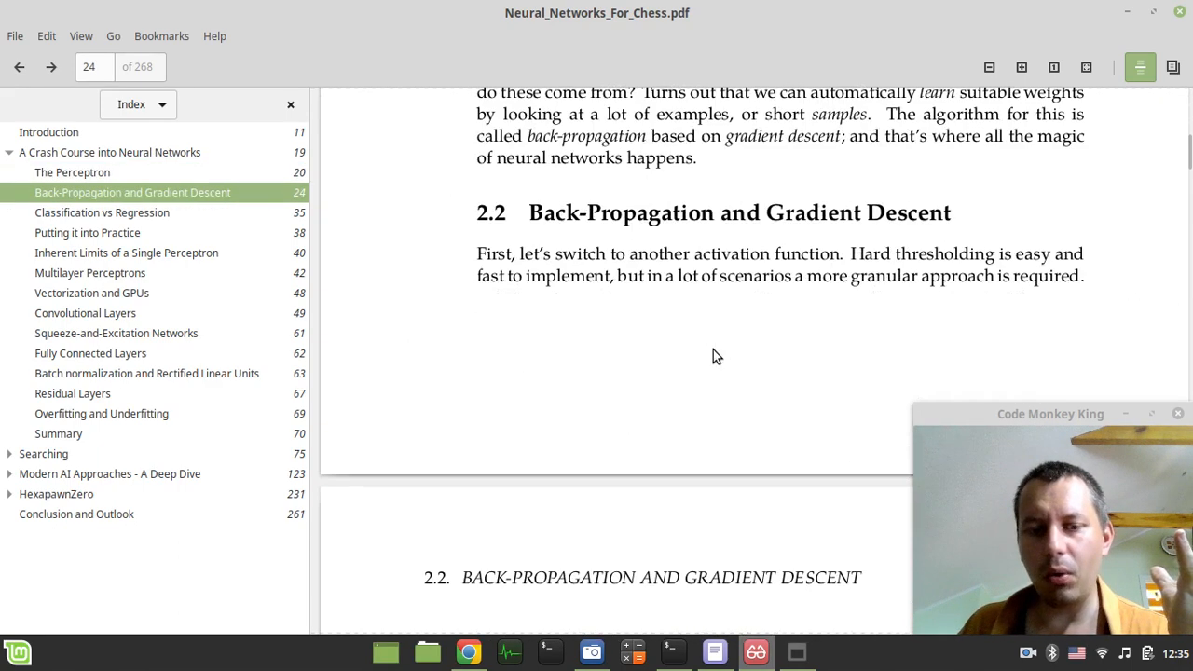
pyautogui.moveTo(649, 239)
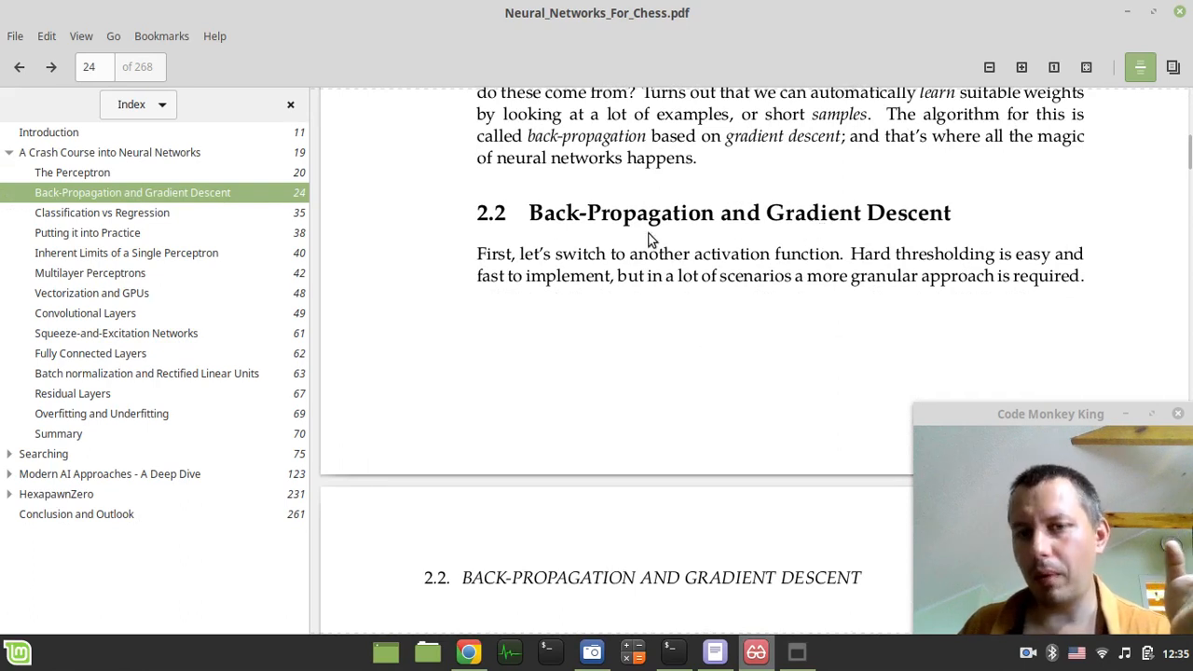
# Step: Scroll through the back-propagation derivations to 2.3 Classification vs Regression on page 35
pyautogui.scroll(-3)
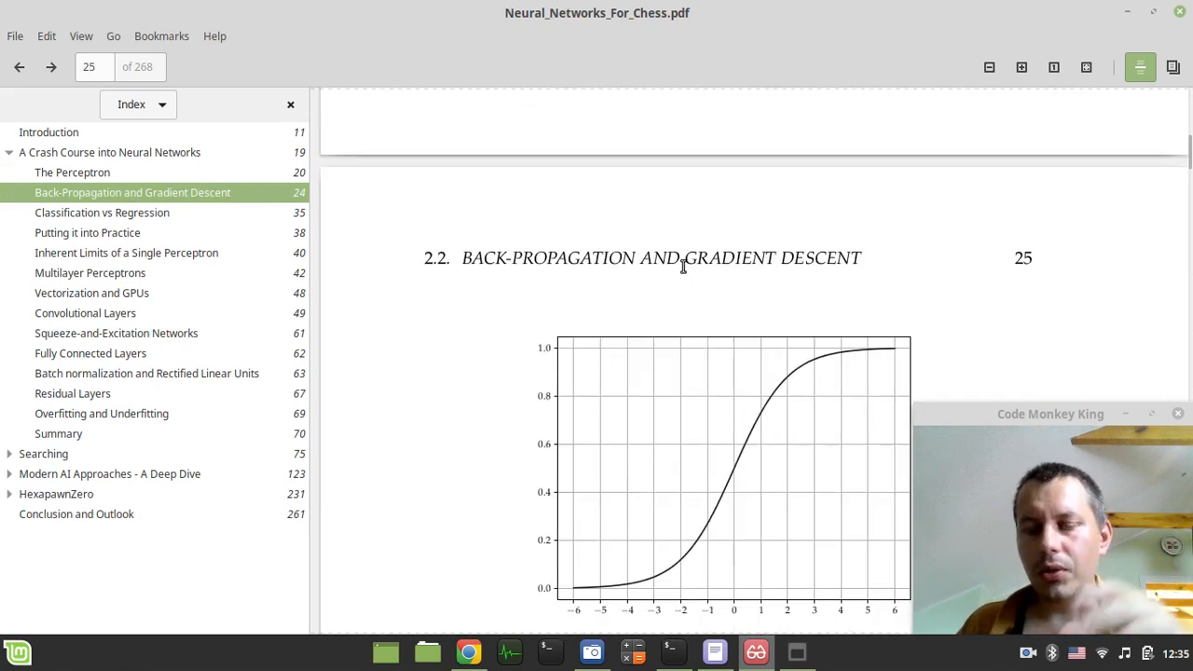
pyautogui.scroll(-3)
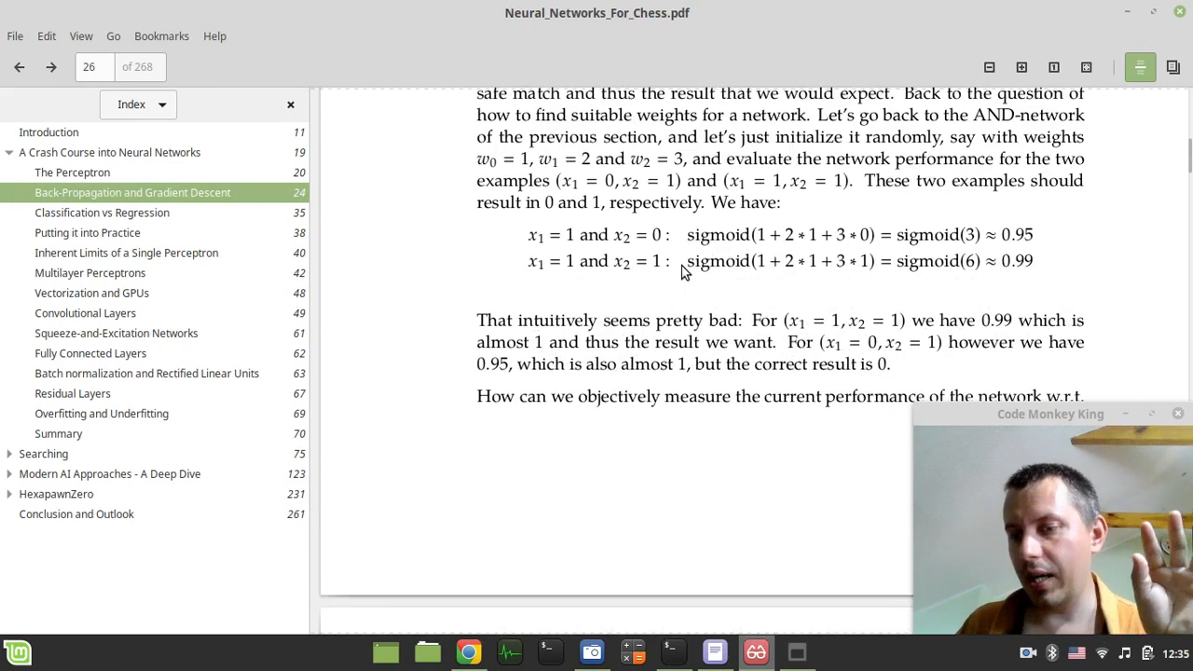
pyautogui.scroll(-3)
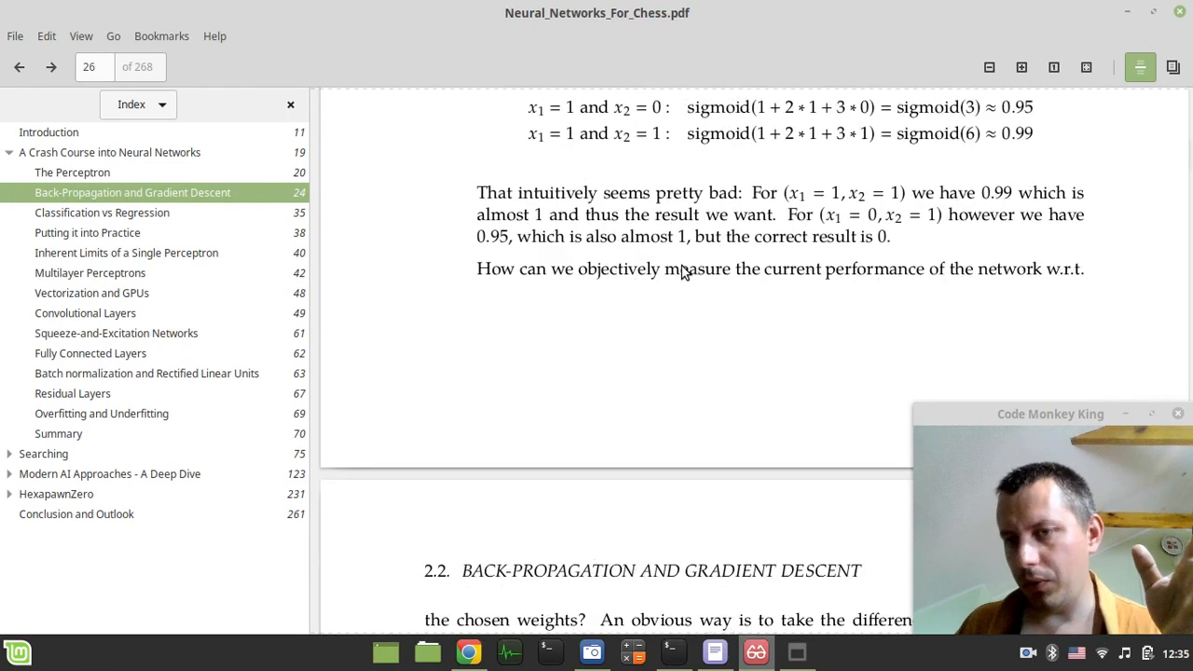
pyautogui.scroll(-3)
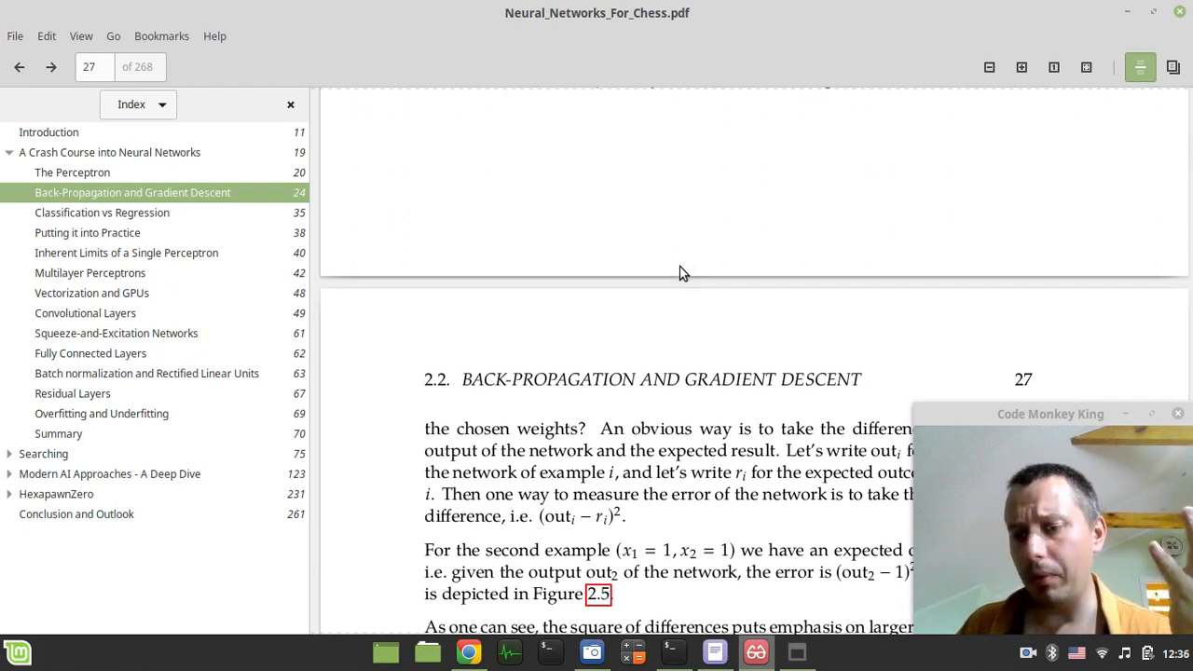
pyautogui.moveTo(666, 268)
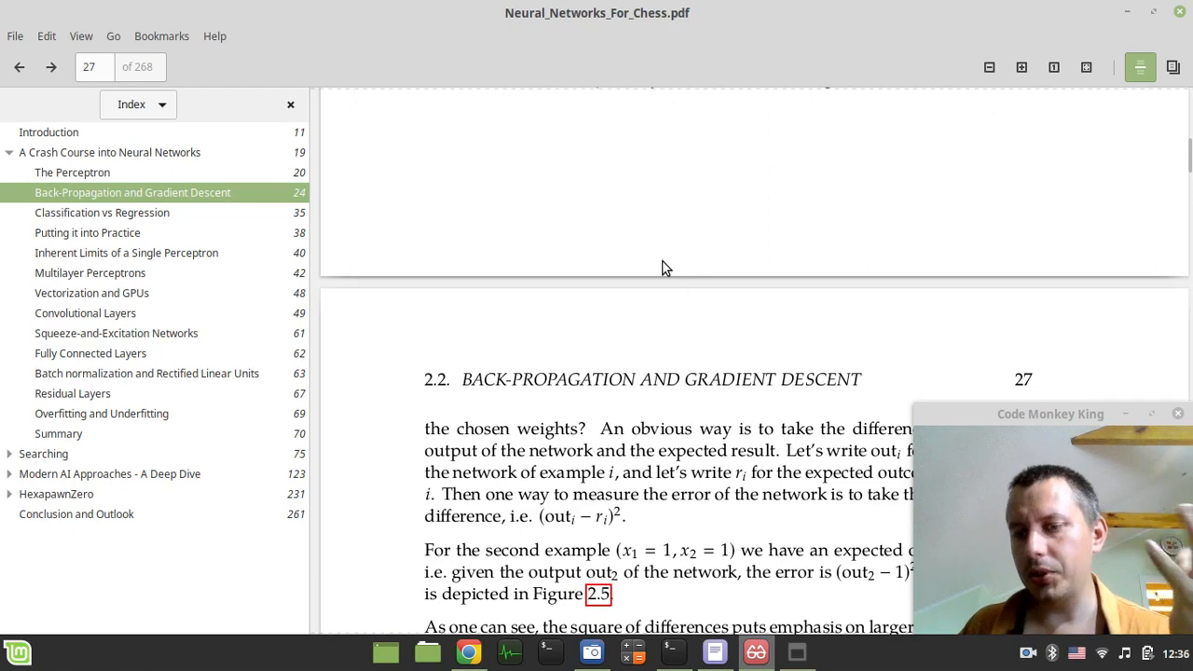
pyautogui.scroll(-3)
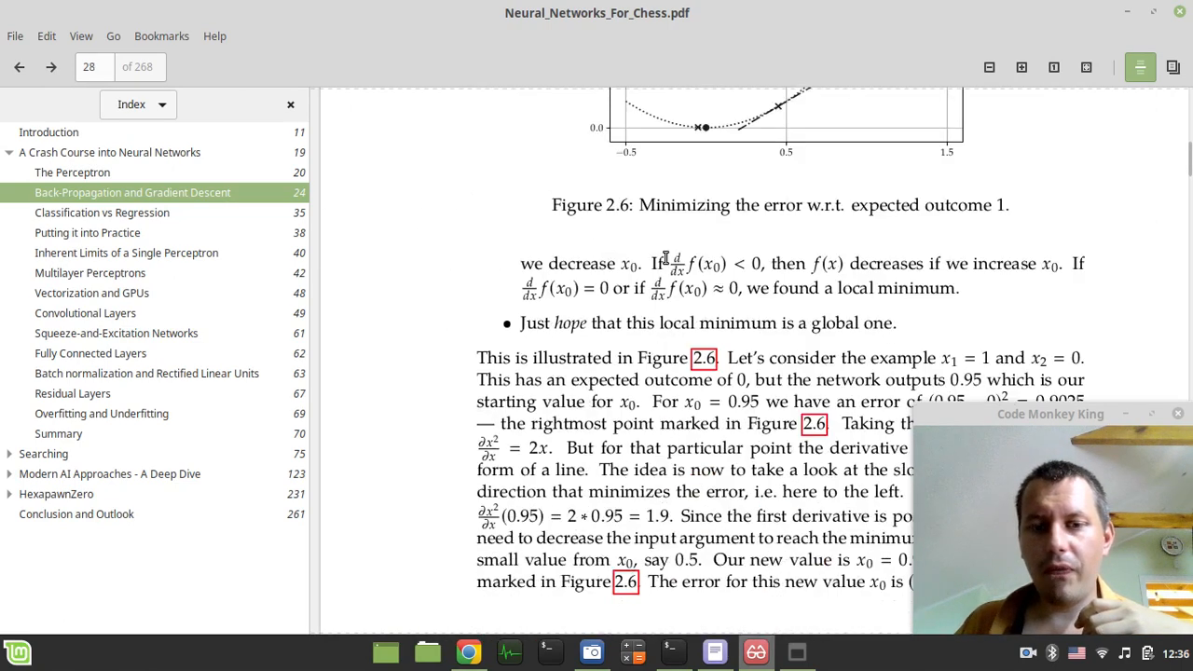
pyautogui.scroll(-3)
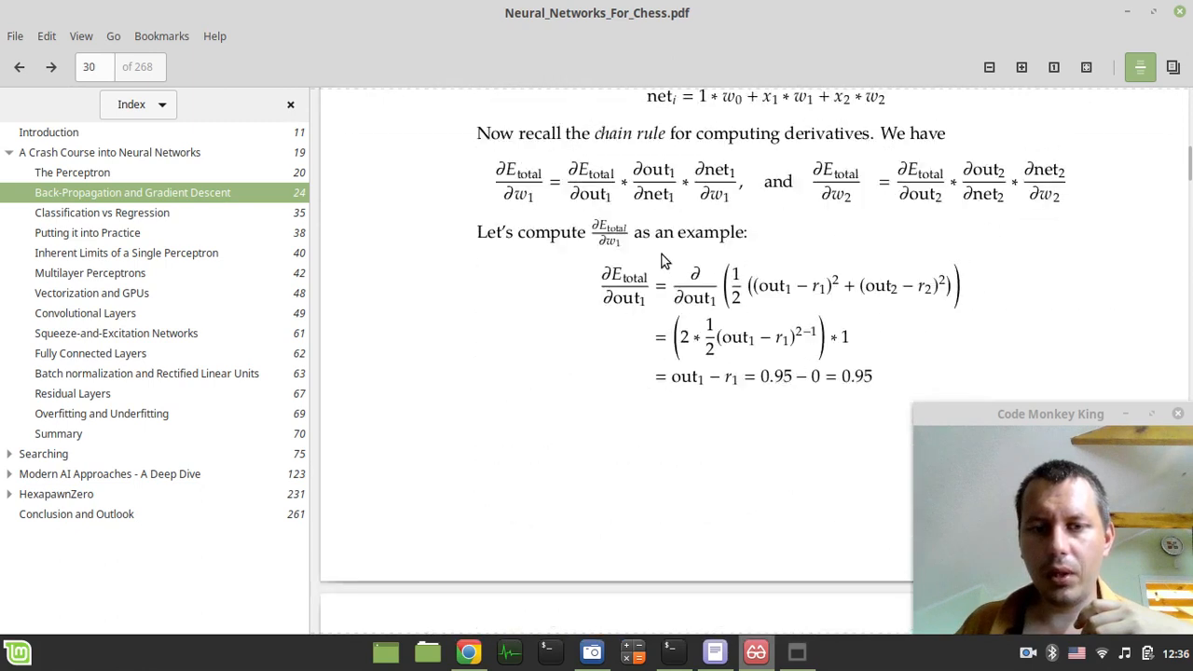
pyautogui.scroll(-3)
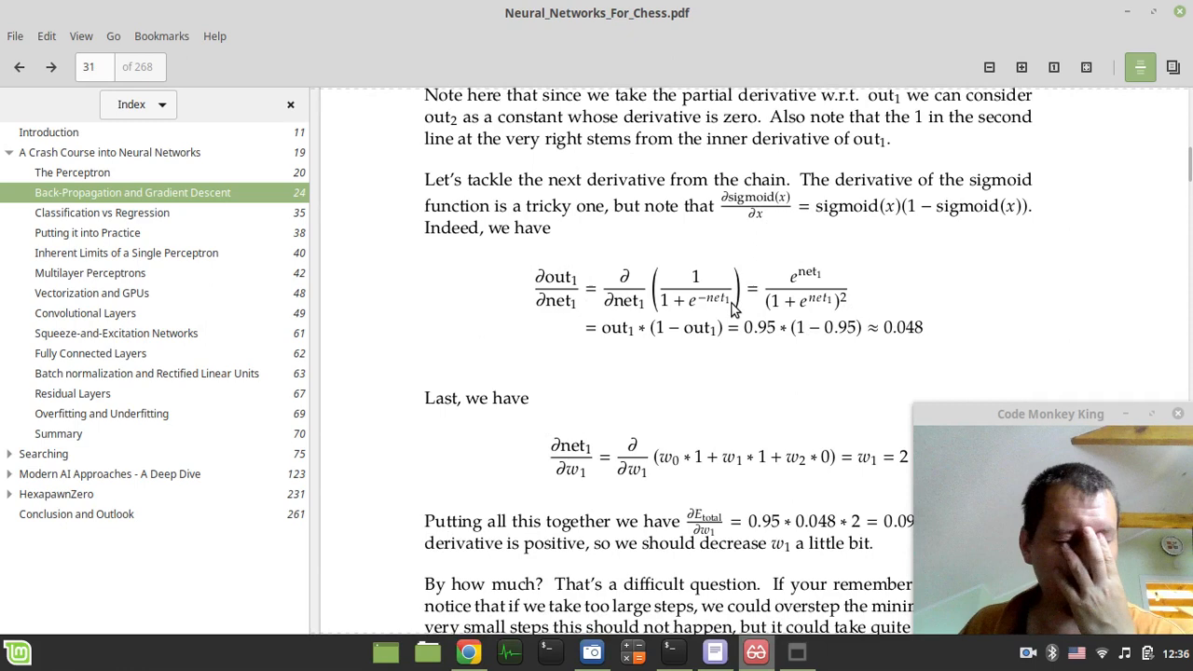
pyautogui.scroll(-3)
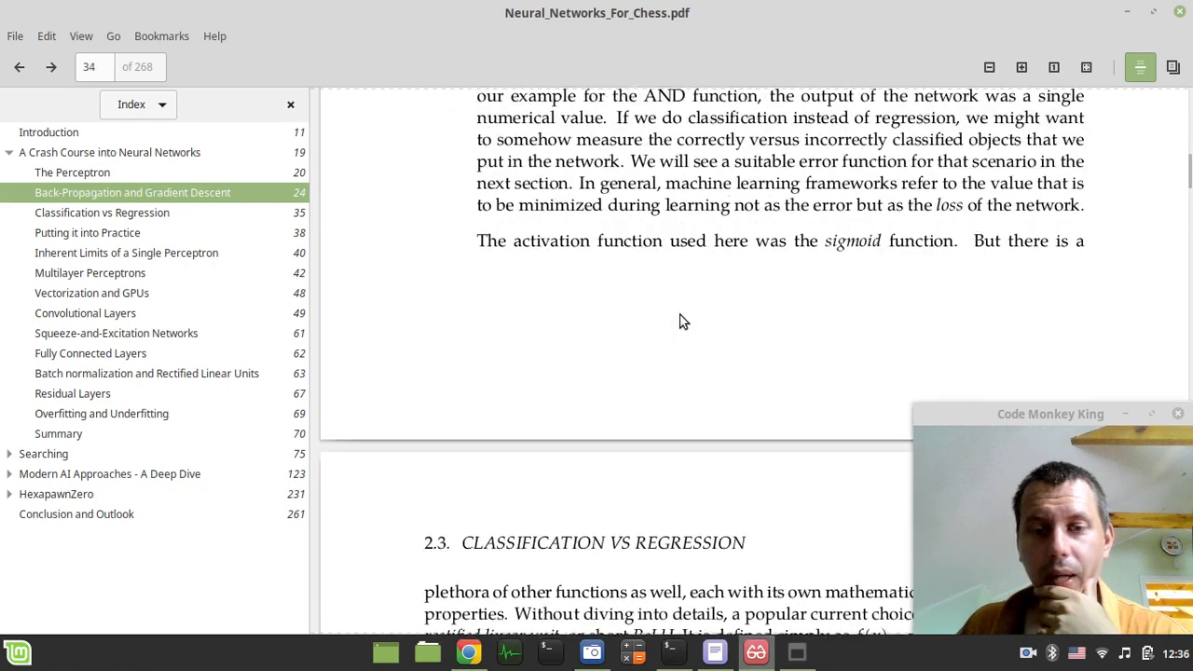
pyautogui.scroll(-3)
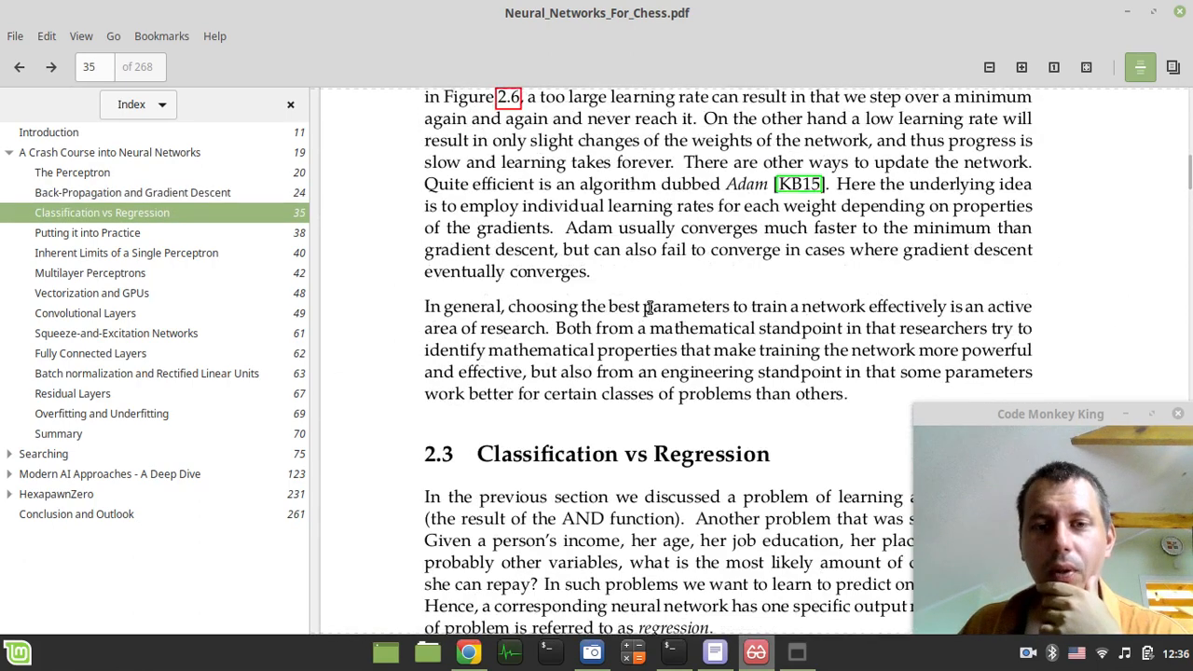
pyautogui.scroll(-3)
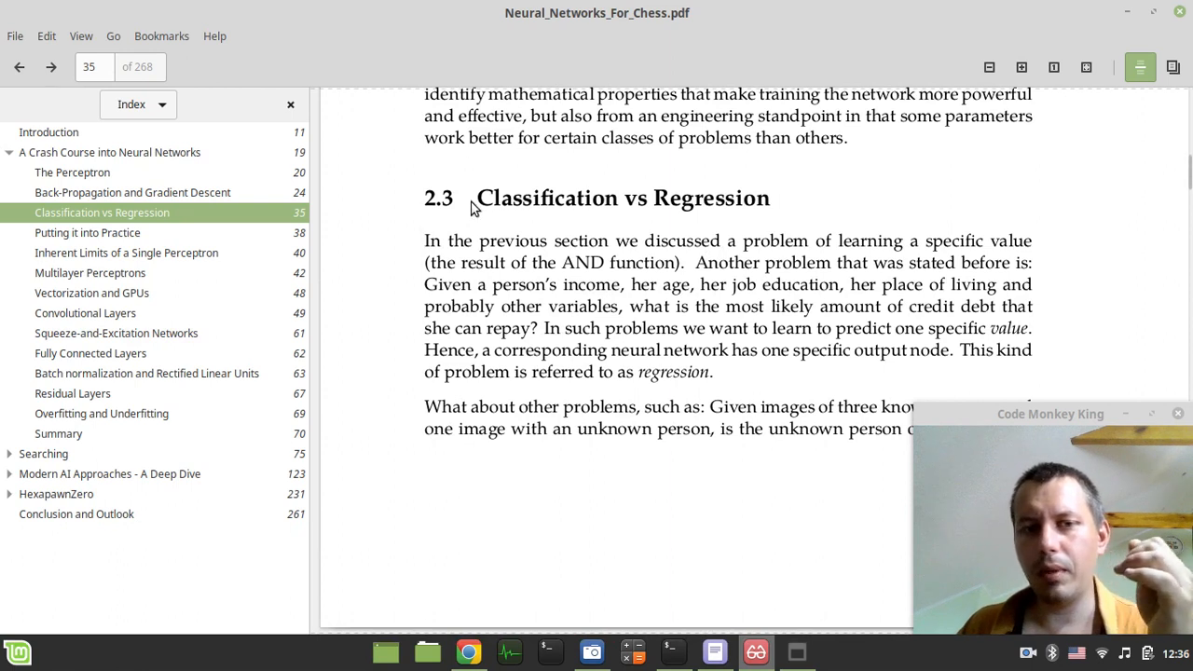
pyautogui.moveTo(503, 205)
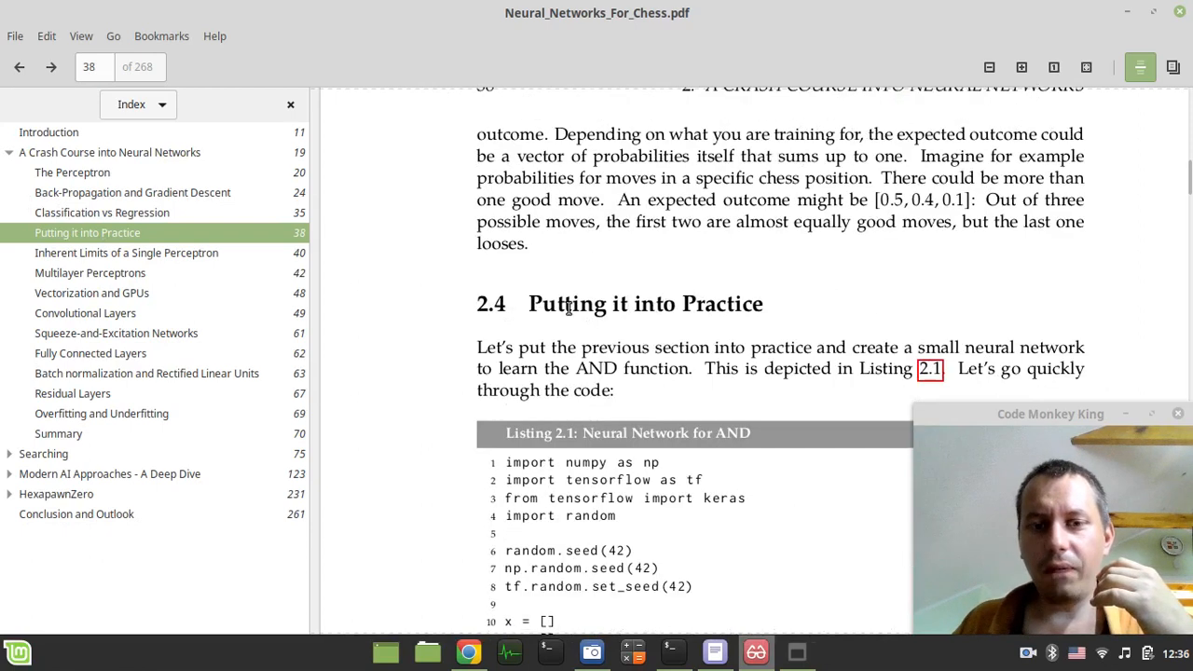
# Step: Scroll to Listing 2.1 on page 38 and highlight its model.add layer lines
pyautogui.scroll(-3)
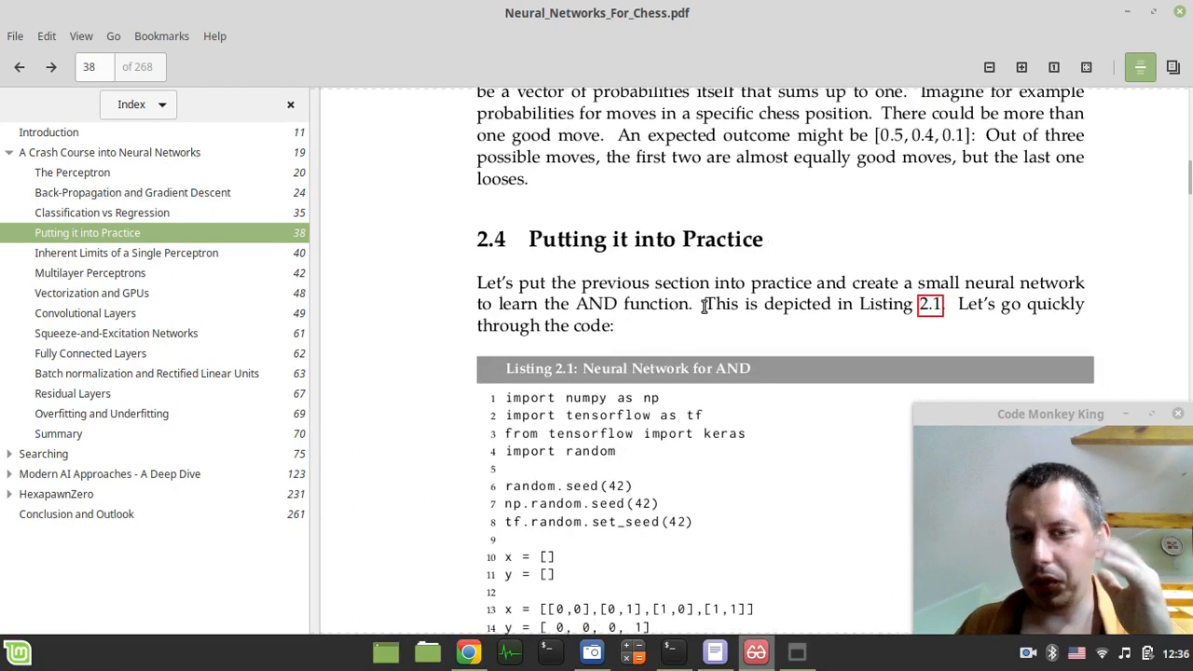
pyautogui.scroll(-3)
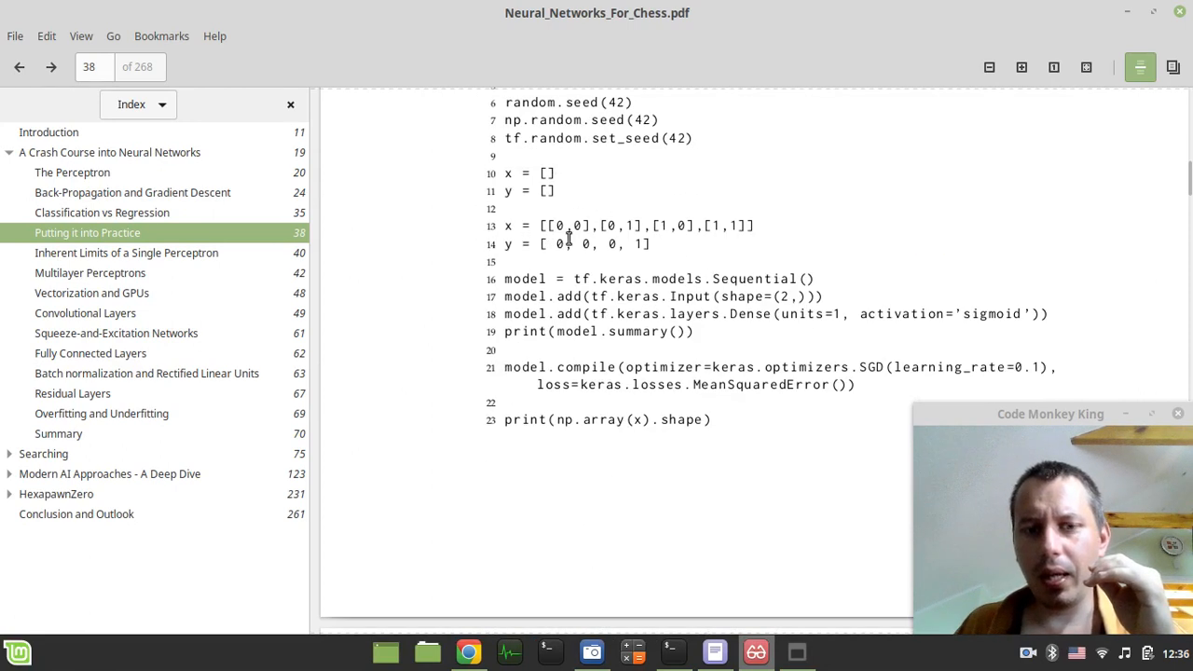
pyautogui.moveTo(537, 270)
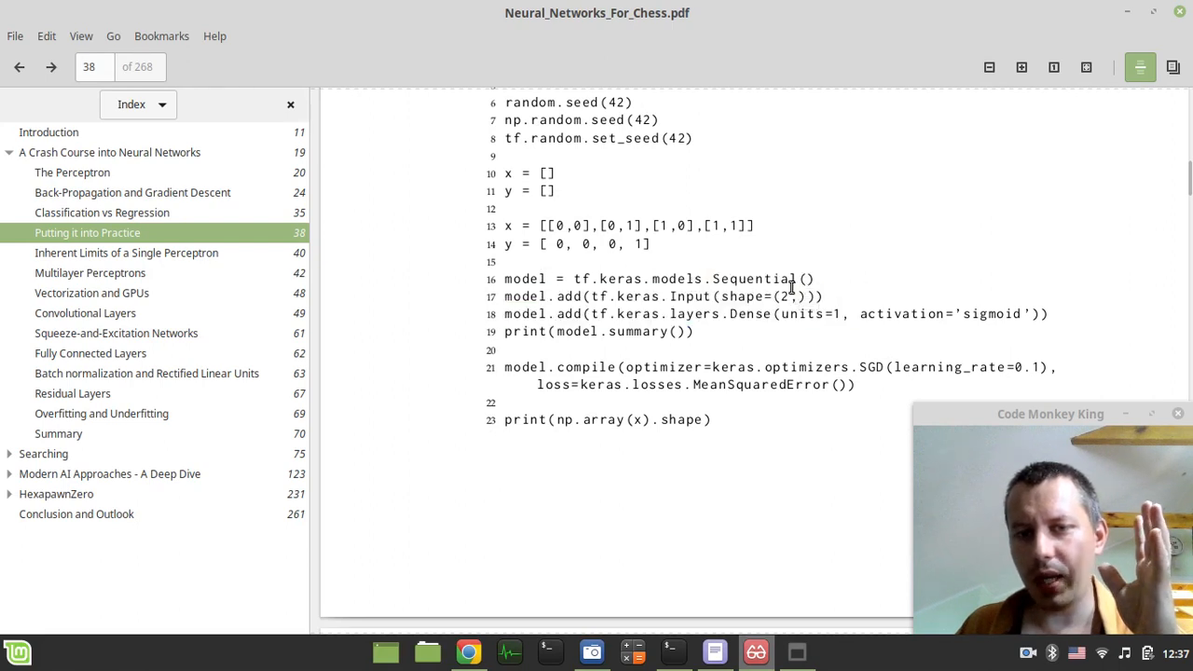
pyautogui.scroll(-3)
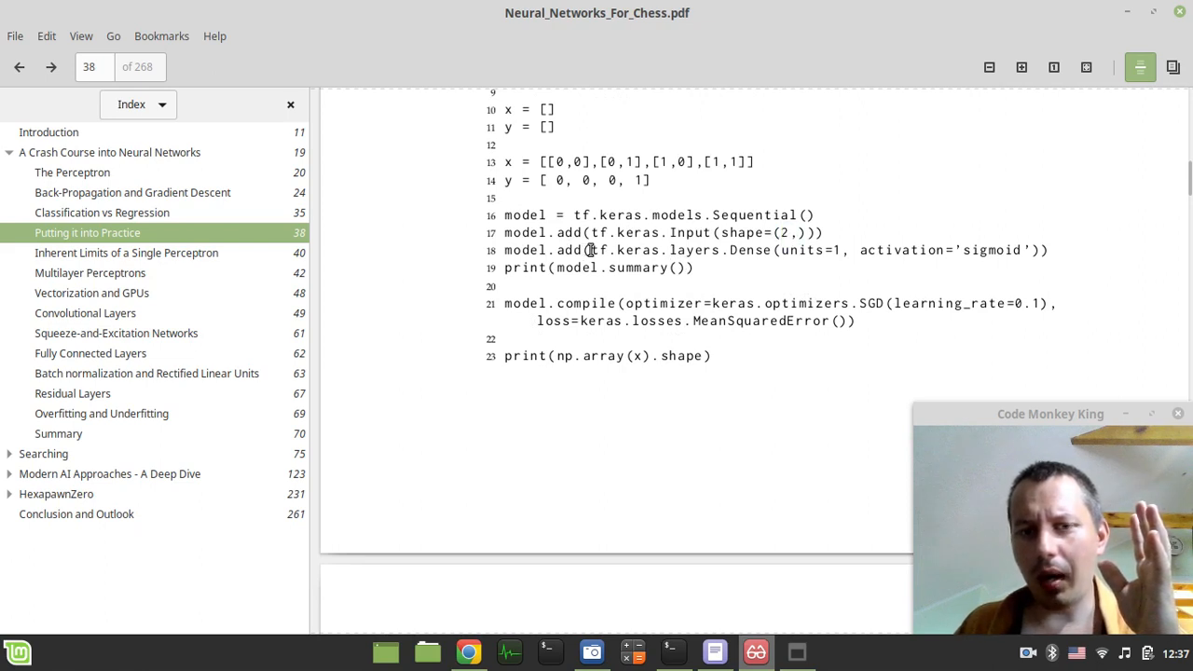
pyautogui.moveTo(589, 250); pyautogui.dragTo(1047, 249)
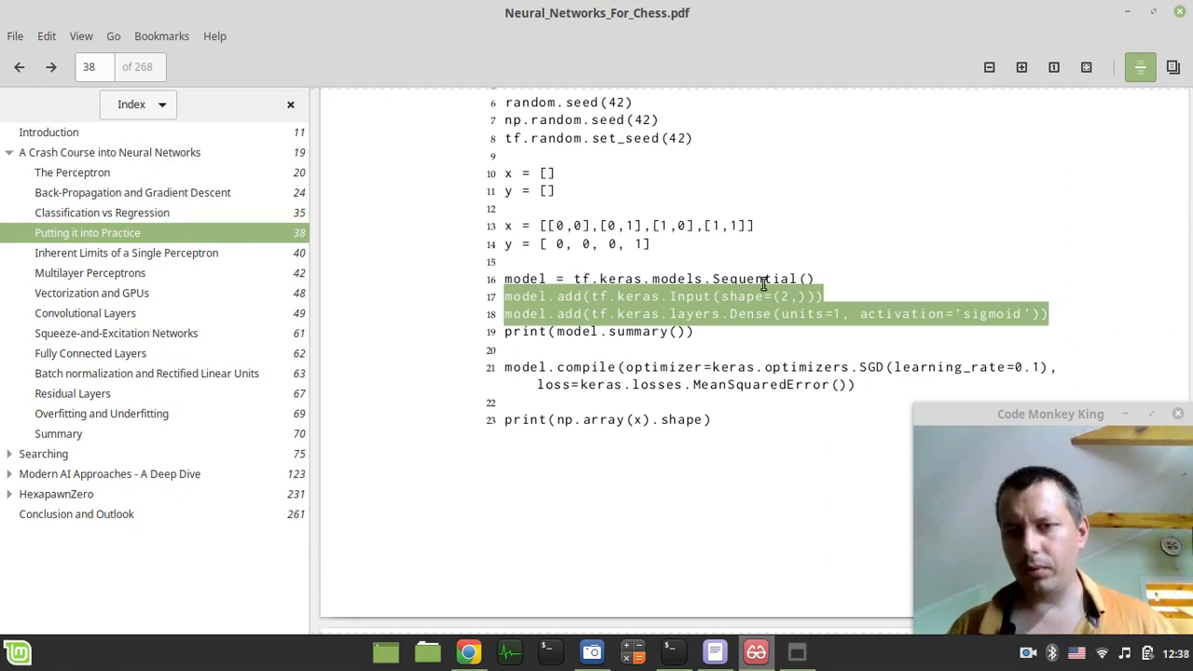
pyautogui.moveTo(708, 336)
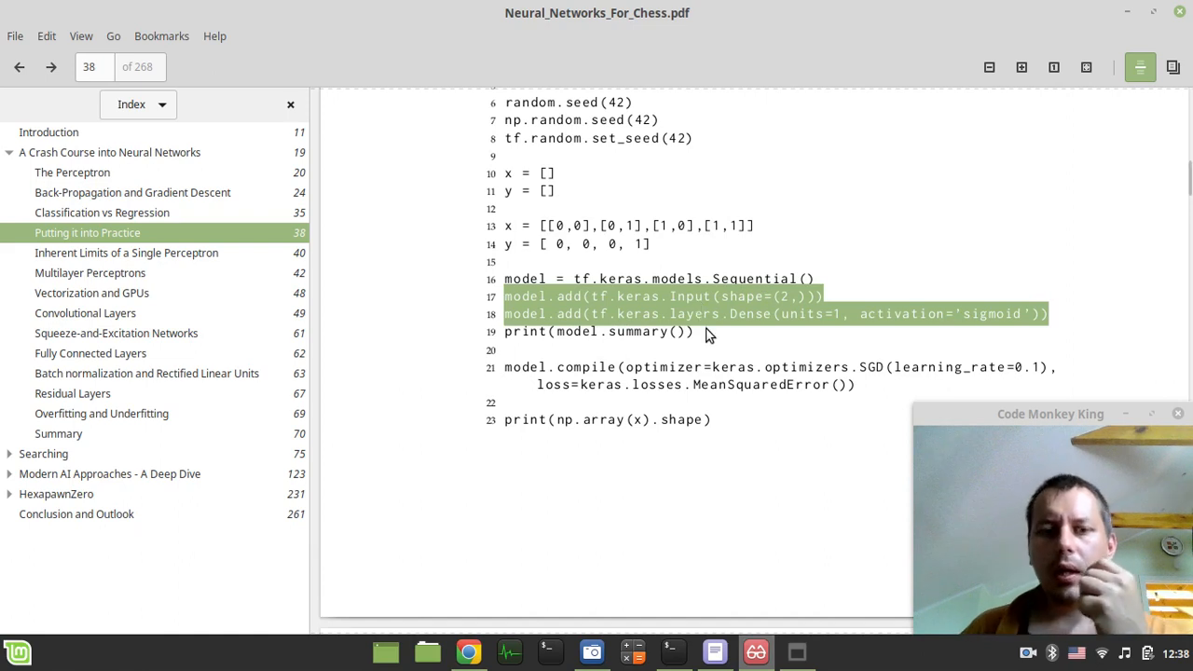
pyautogui.click(503, 296)
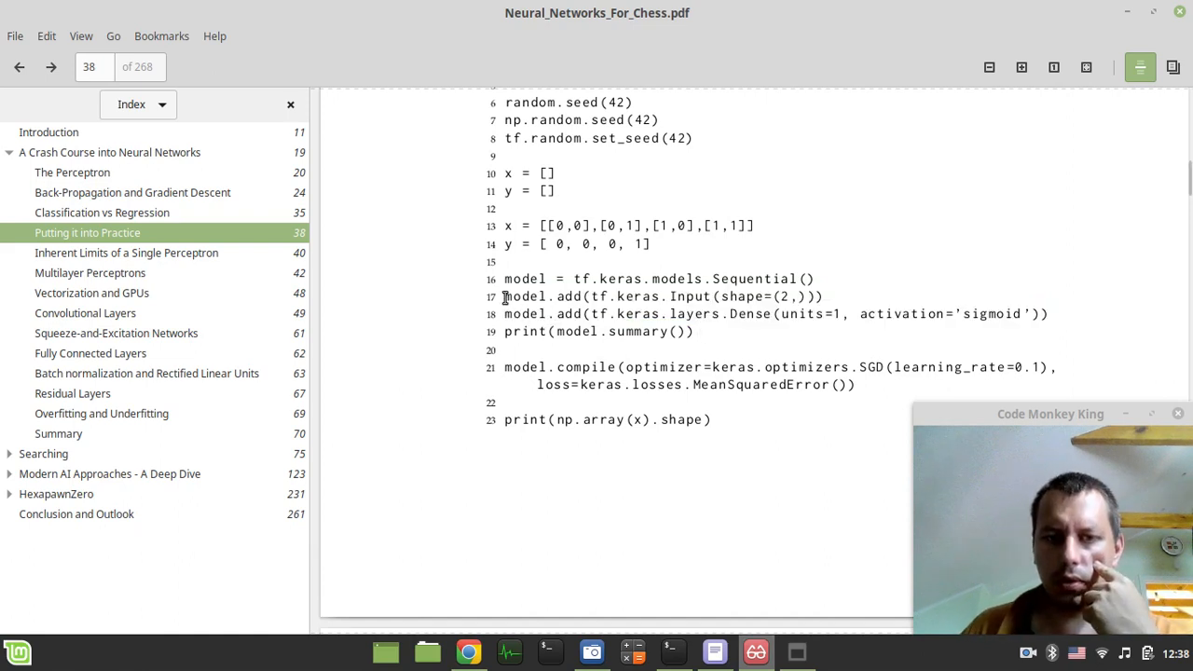
pyautogui.moveTo(504, 296); pyautogui.dragTo(1047, 313)
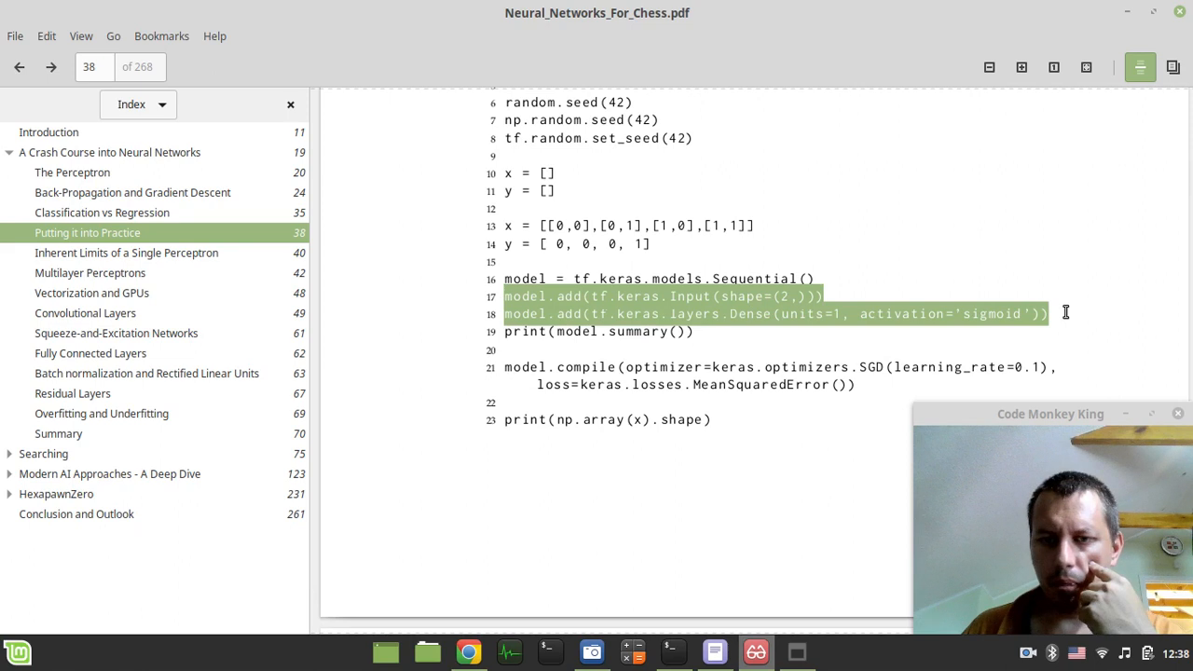
pyautogui.click(666, 296)
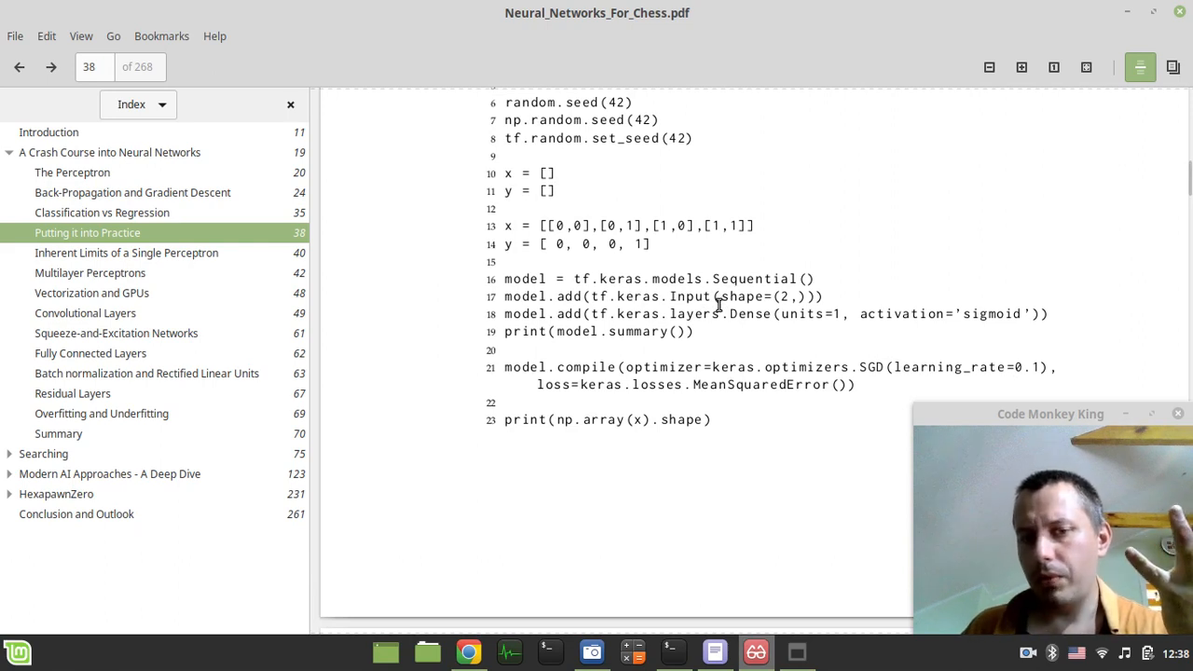
# Step: Scroll past the listing and switch to the neural_network_chess repository in Chrome
pyautogui.scroll(-3)
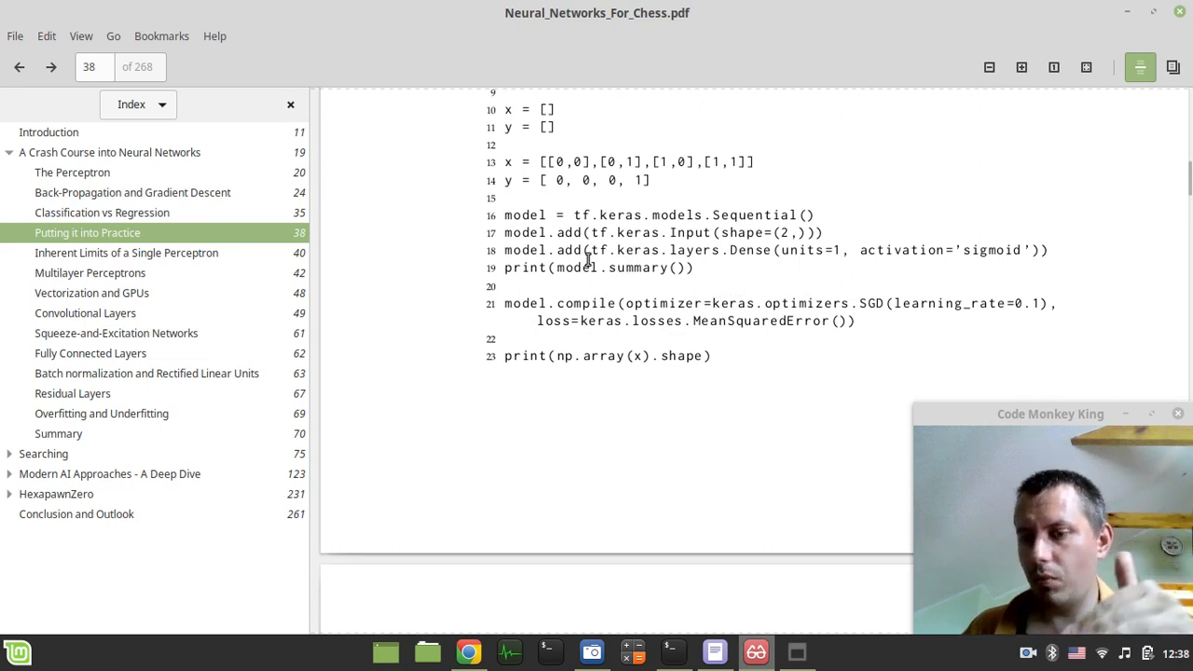
pyautogui.scroll(-3)
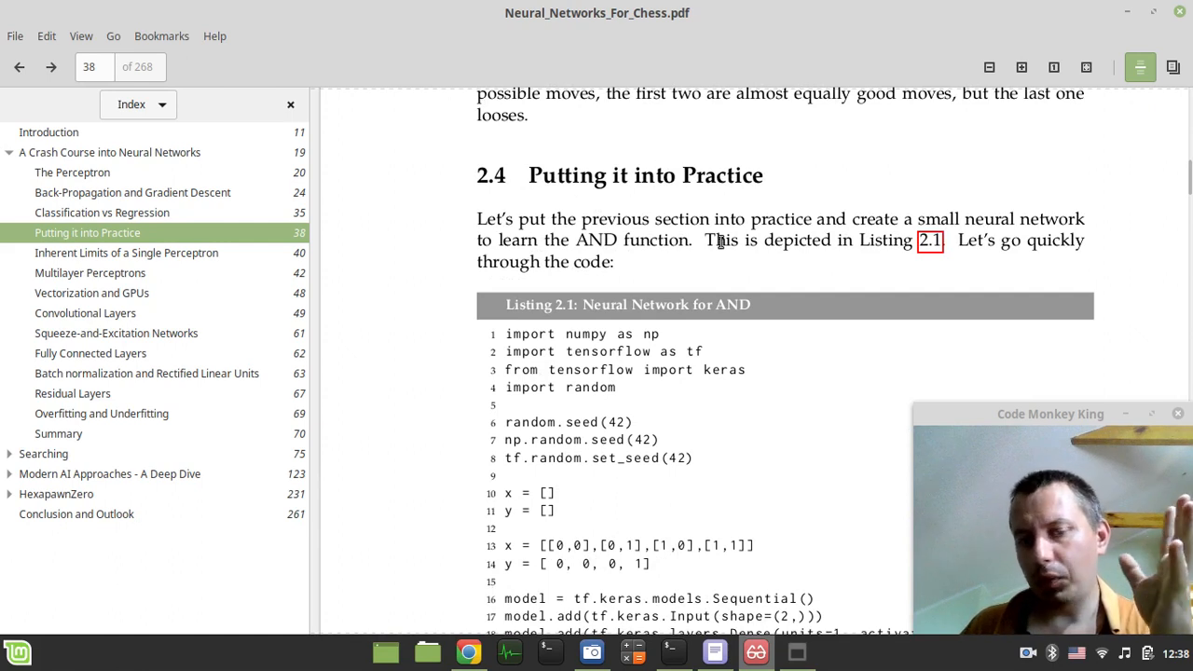
pyautogui.scroll(-3)
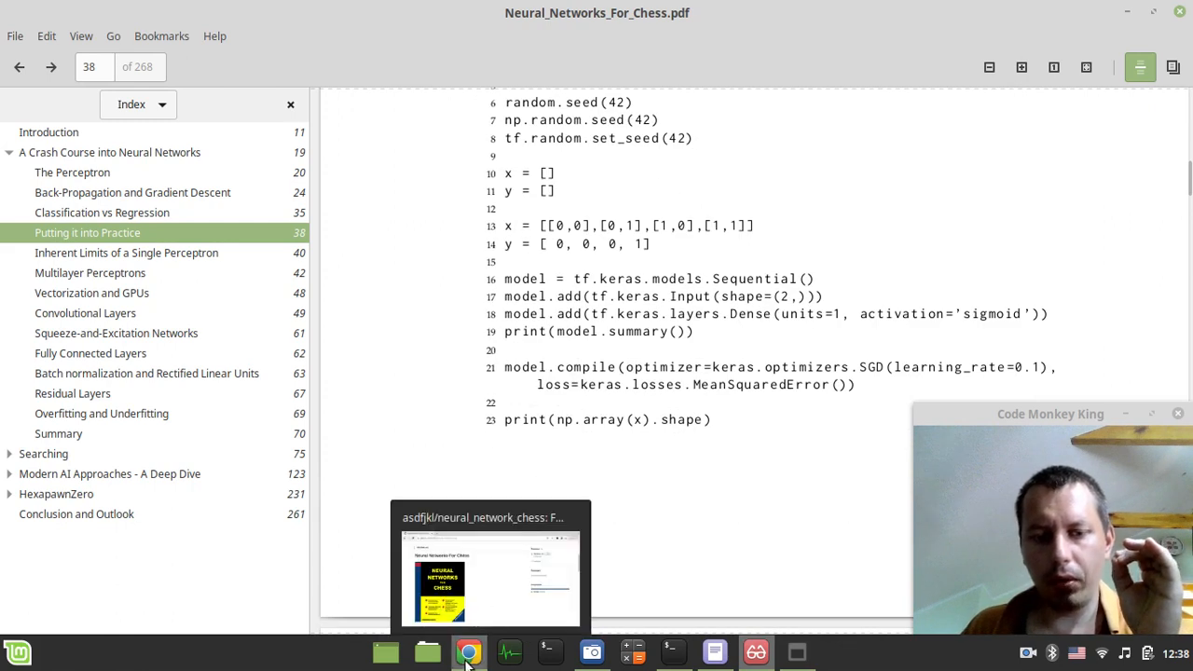
pyautogui.click(469, 651)
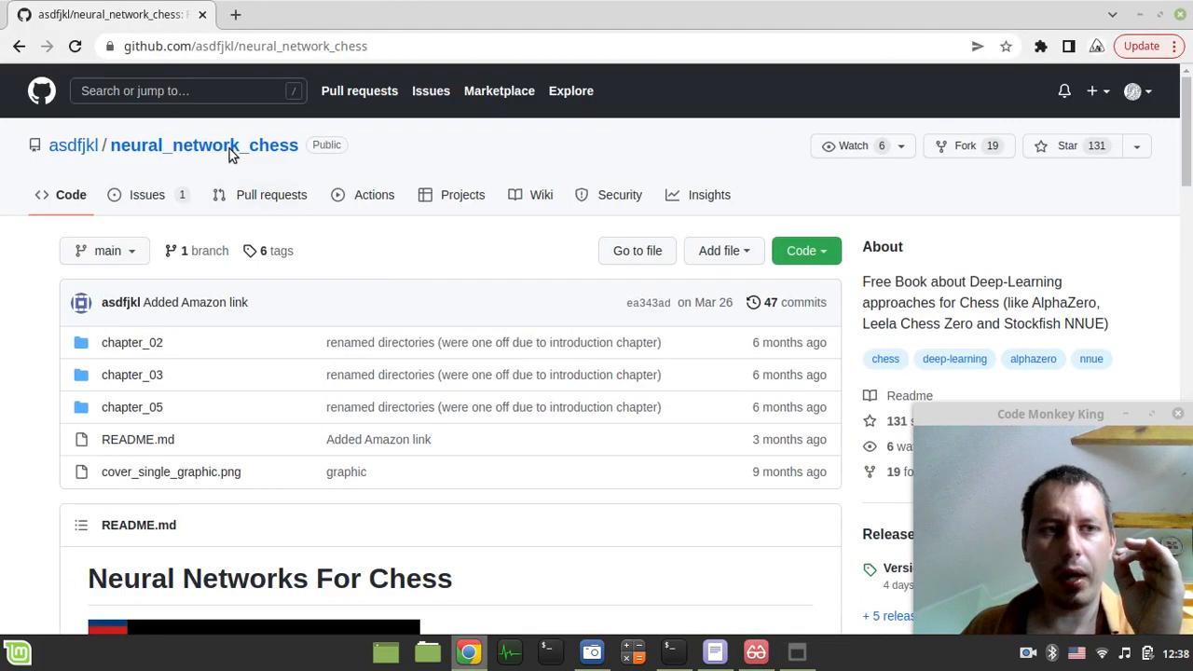
pyautogui.moveTo(224, 385)
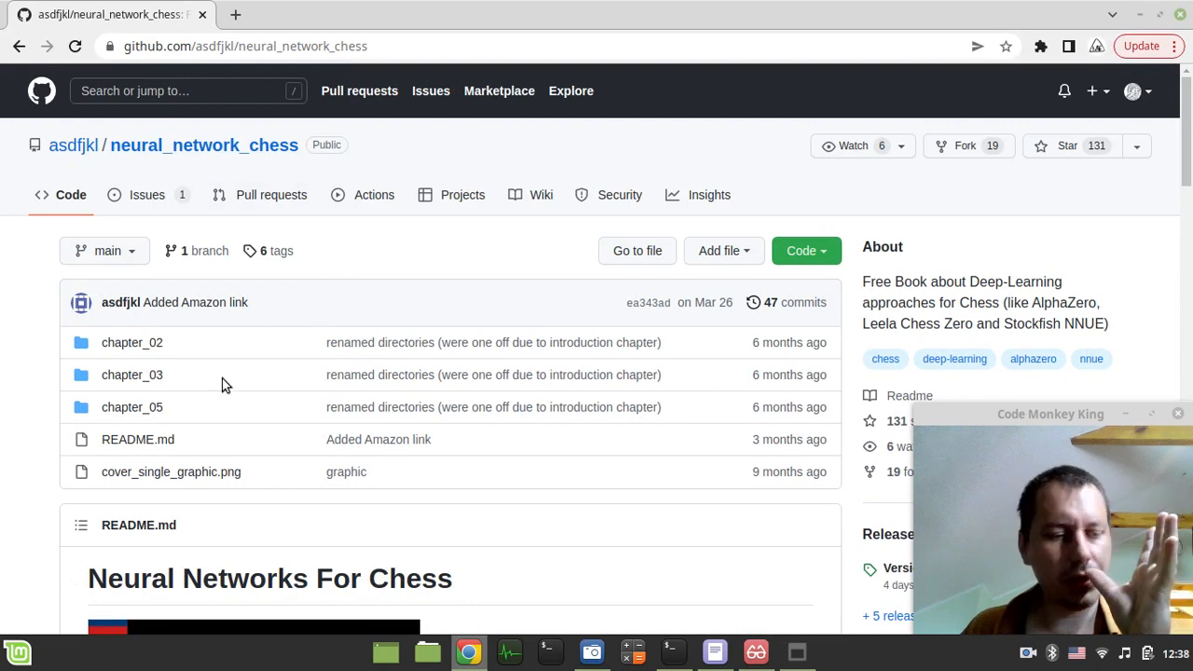
pyautogui.moveTo(132, 342)
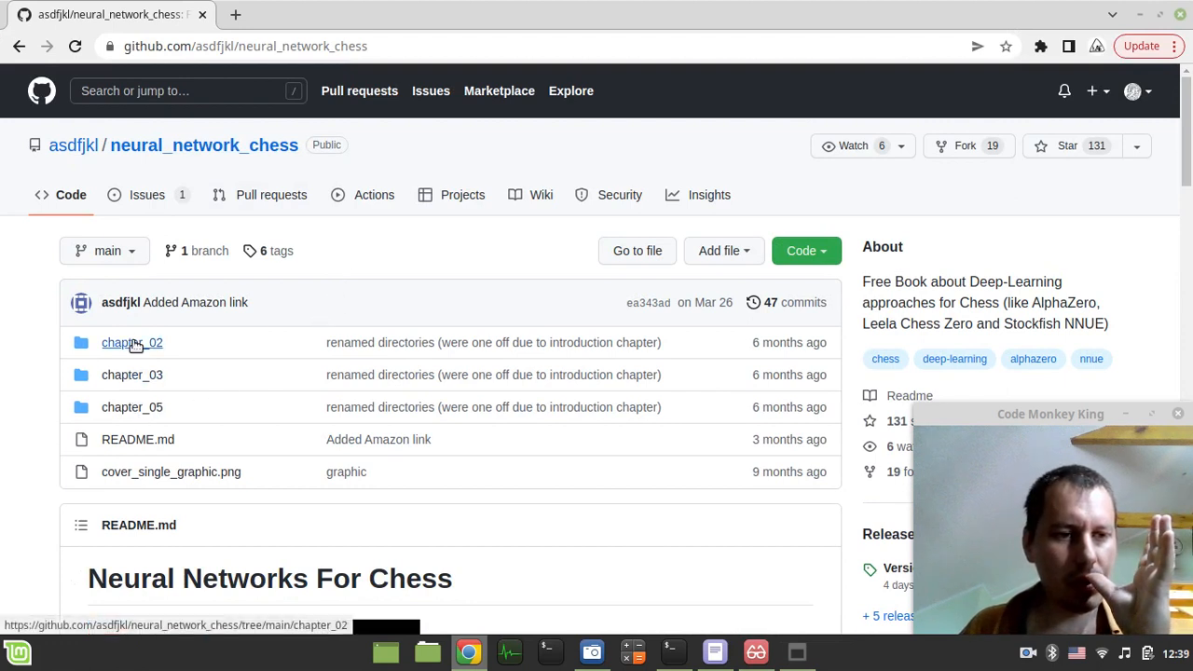
pyautogui.moveTo(149, 359)
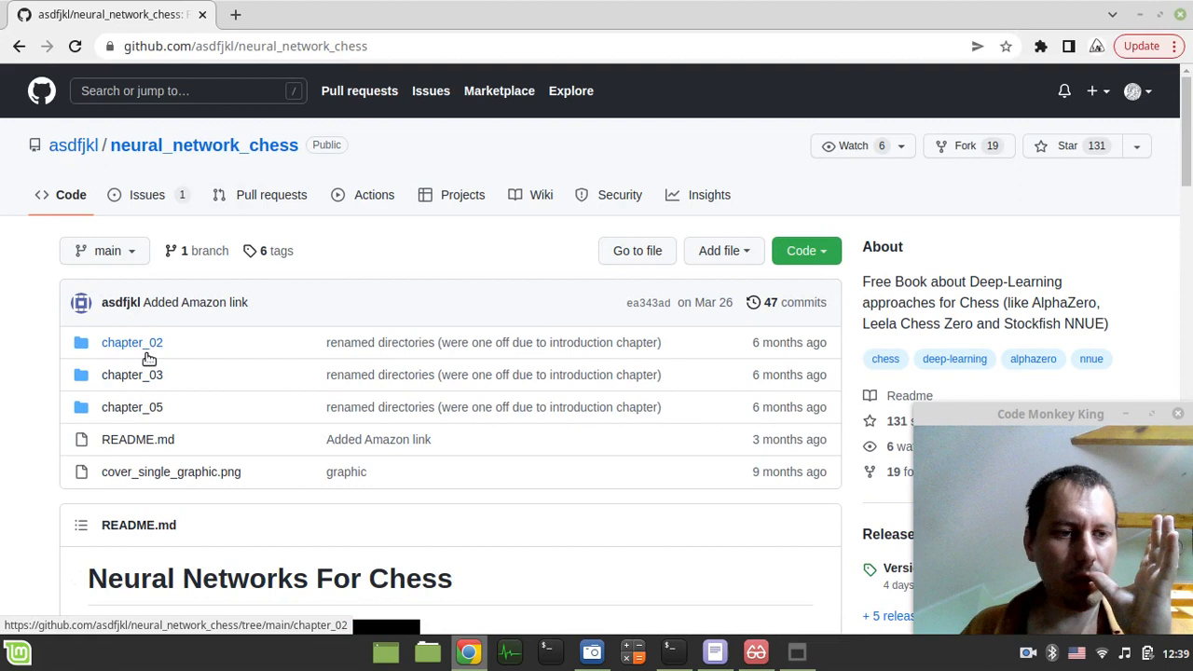
pyautogui.moveTo(132, 407)
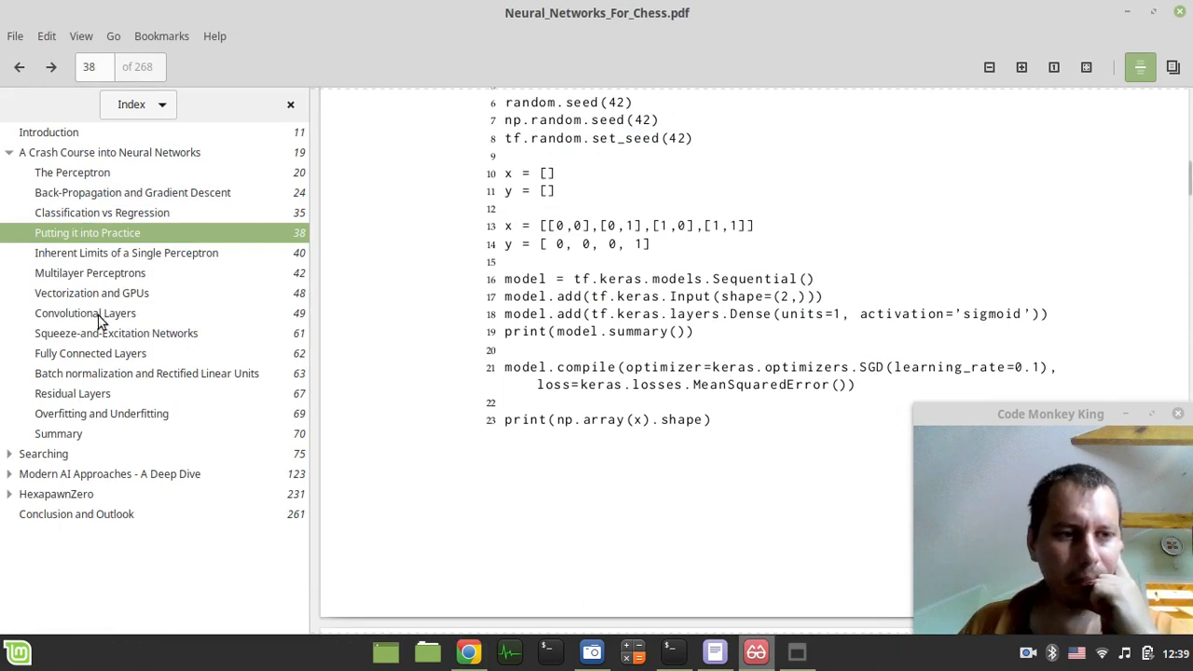
pyautogui.moveTo(63, 267)
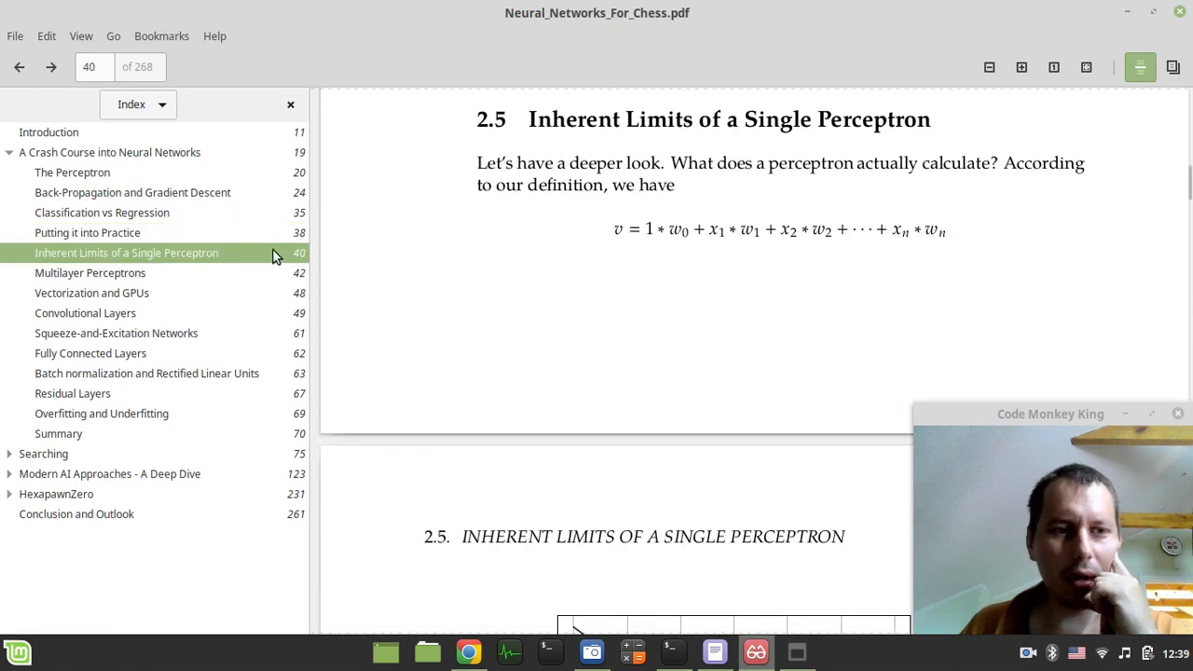
# Step: Scroll to section 2.5 Inherent Limits of a Single Perceptron on page 40
pyautogui.scroll(-3)
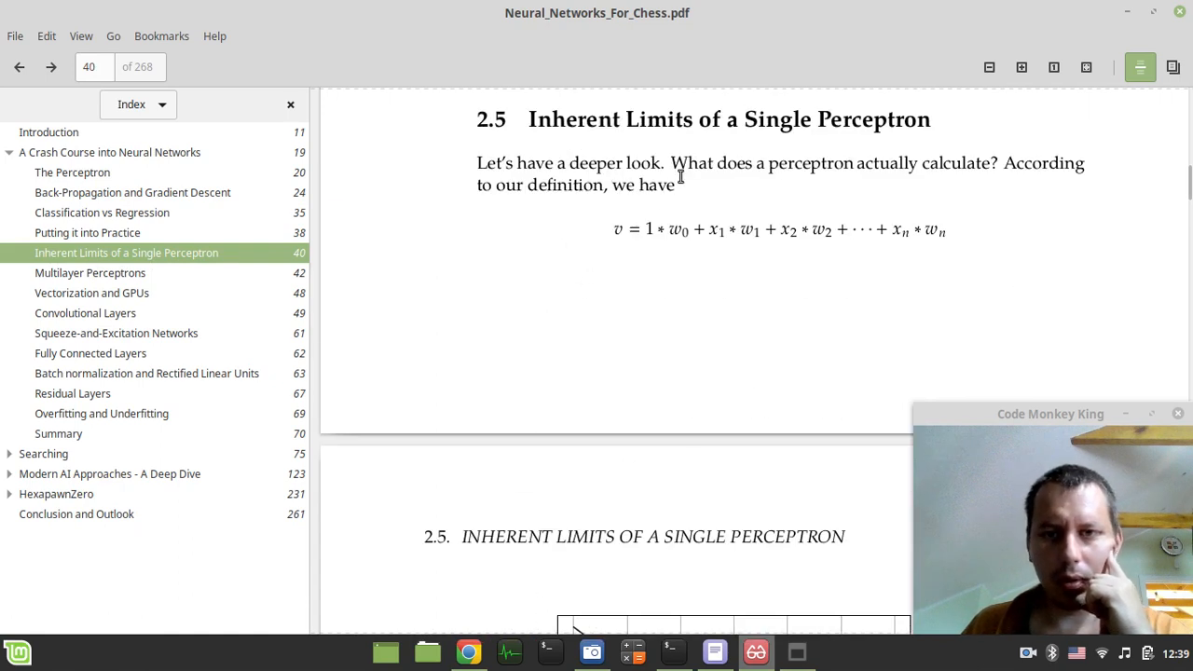
pyautogui.moveTo(290, 277)
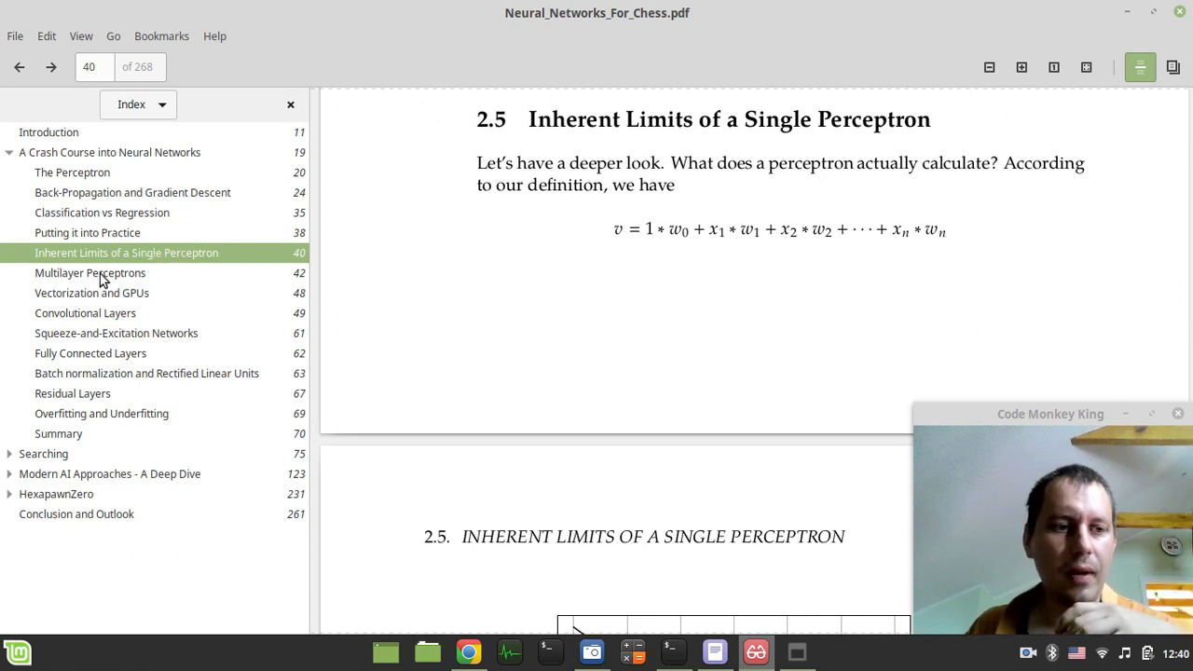
# Step: Jump through Vectorization and GPUs, Fully Connected Layers and Residual Layers, ending at Batch normalization
pyautogui.click(91, 293)
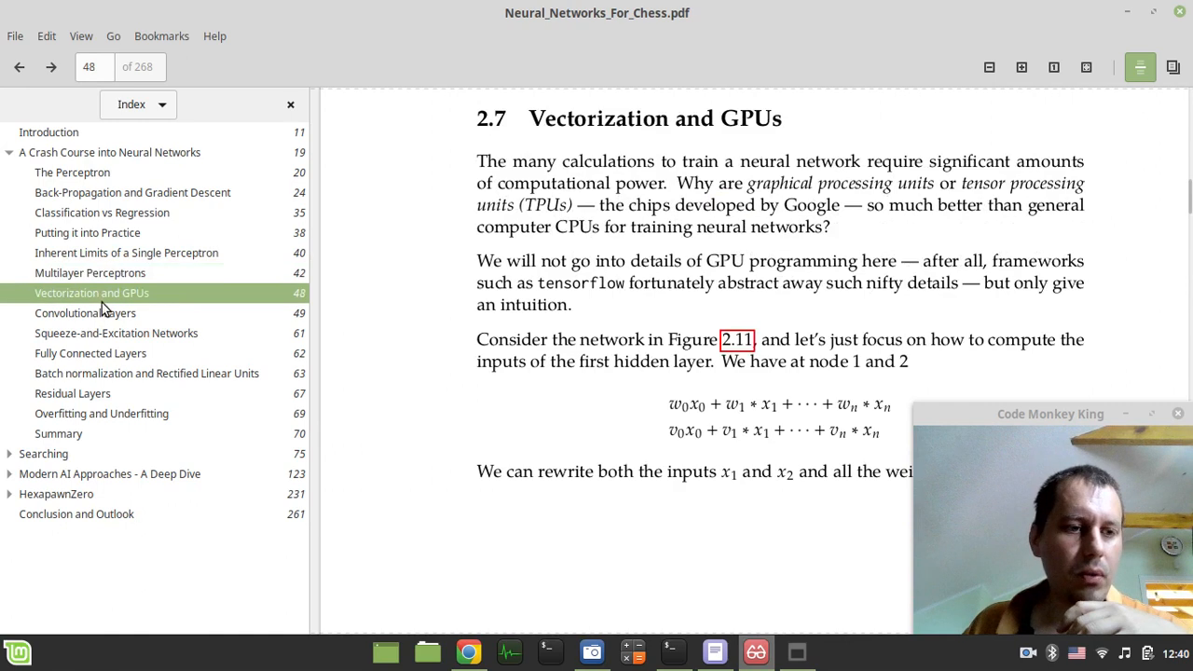
pyautogui.click(91, 352)
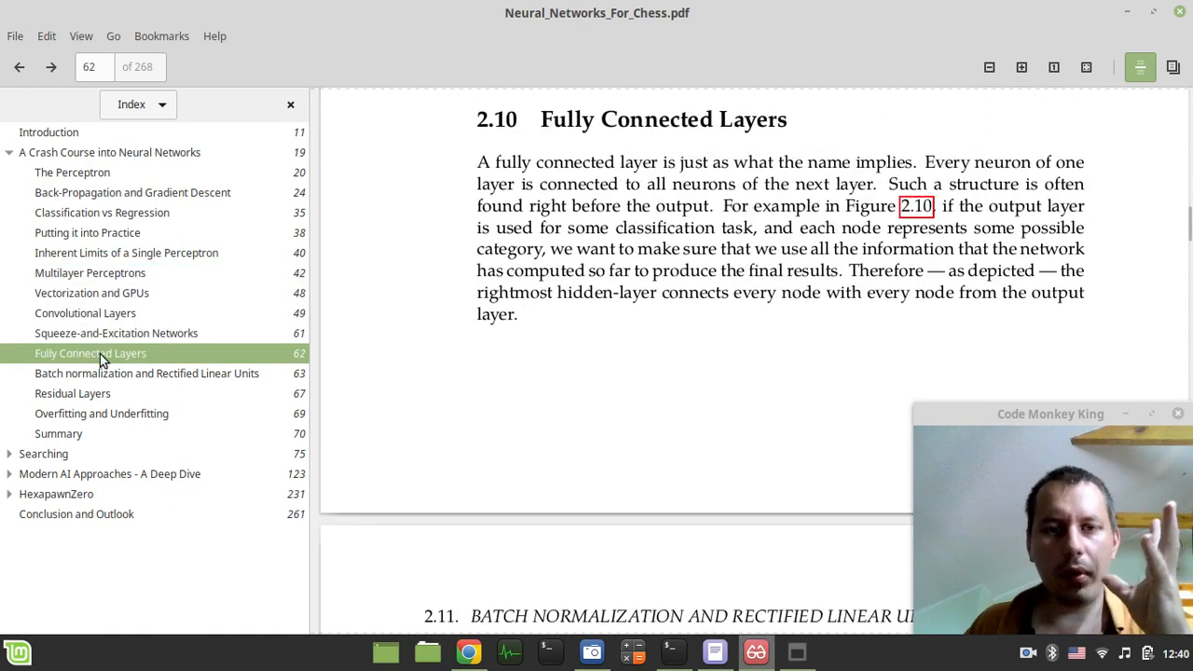
pyautogui.click(146, 372)
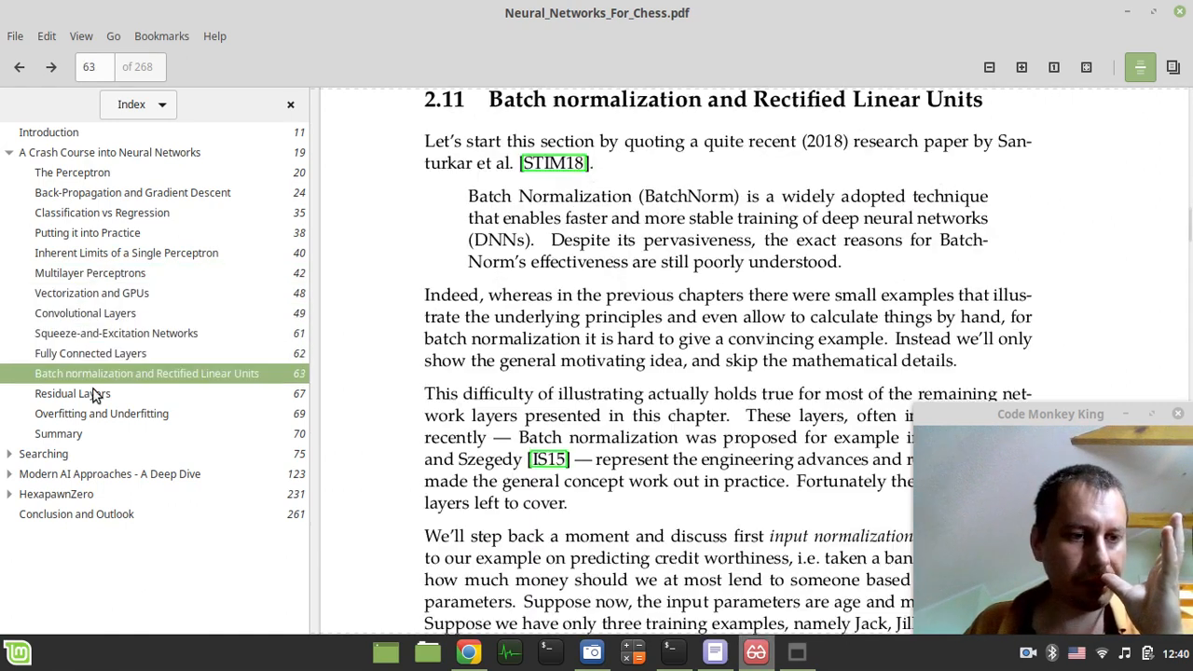
pyautogui.click(73, 393)
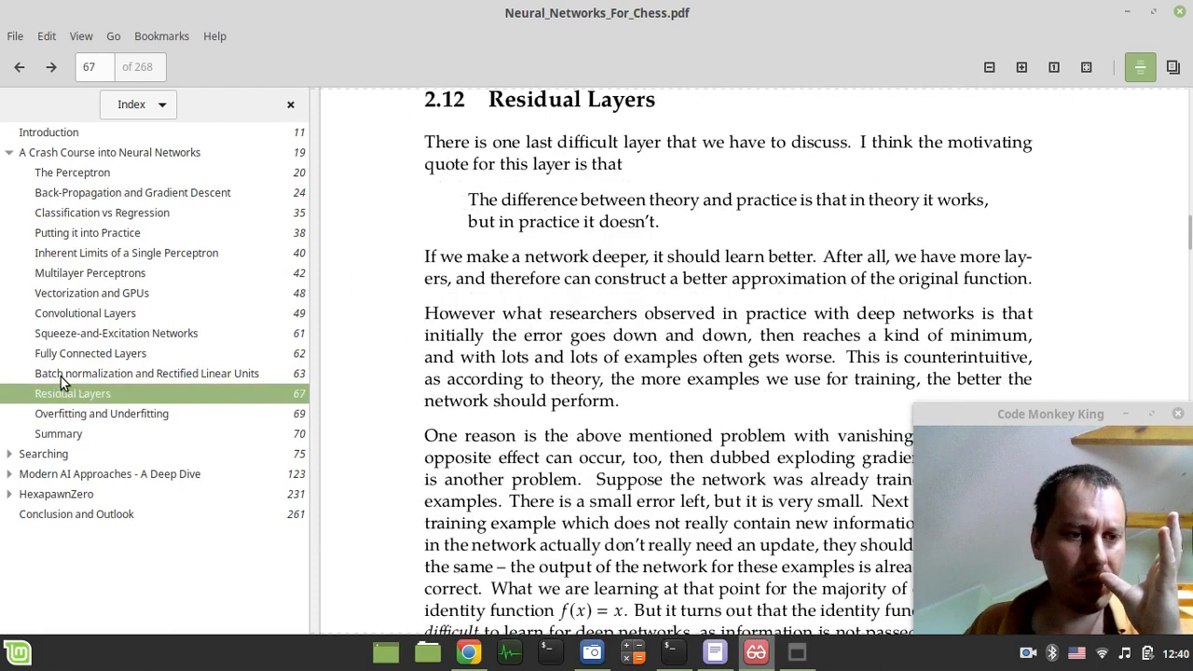
pyautogui.click(146, 373)
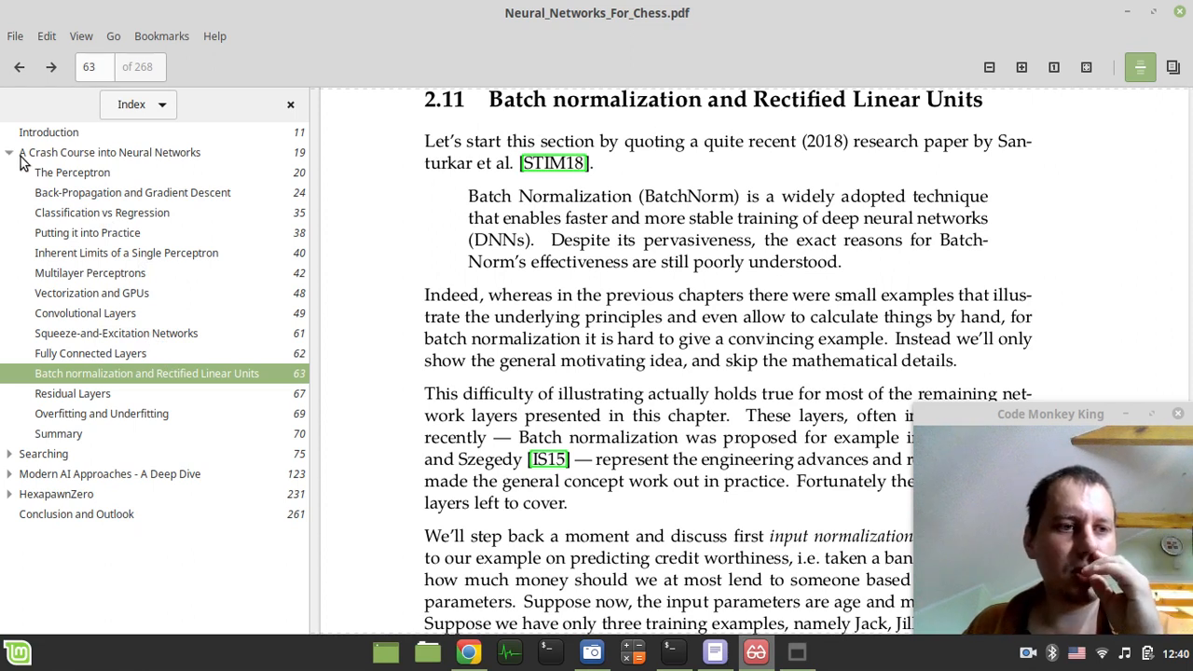
pyautogui.moveTo(10, 157)
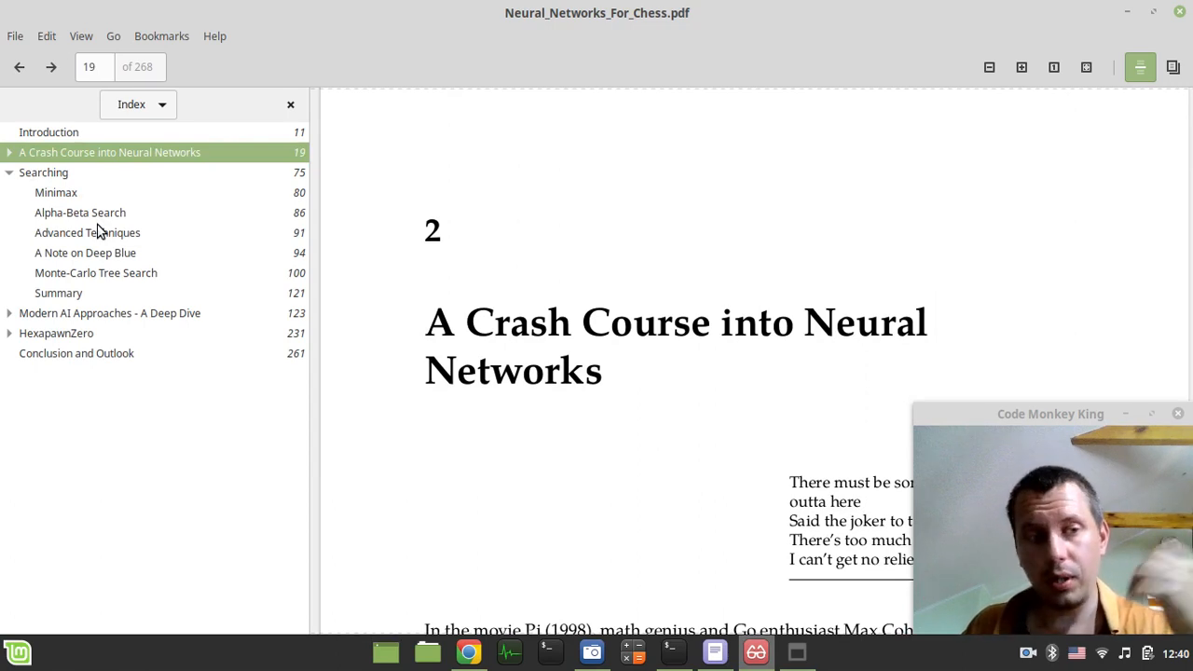
# Step: Visit Alpha-Beta Search, A Note on Deep Blue, Monte-Carlo Tree Search, then collapse Searching
pyautogui.click(80, 212)
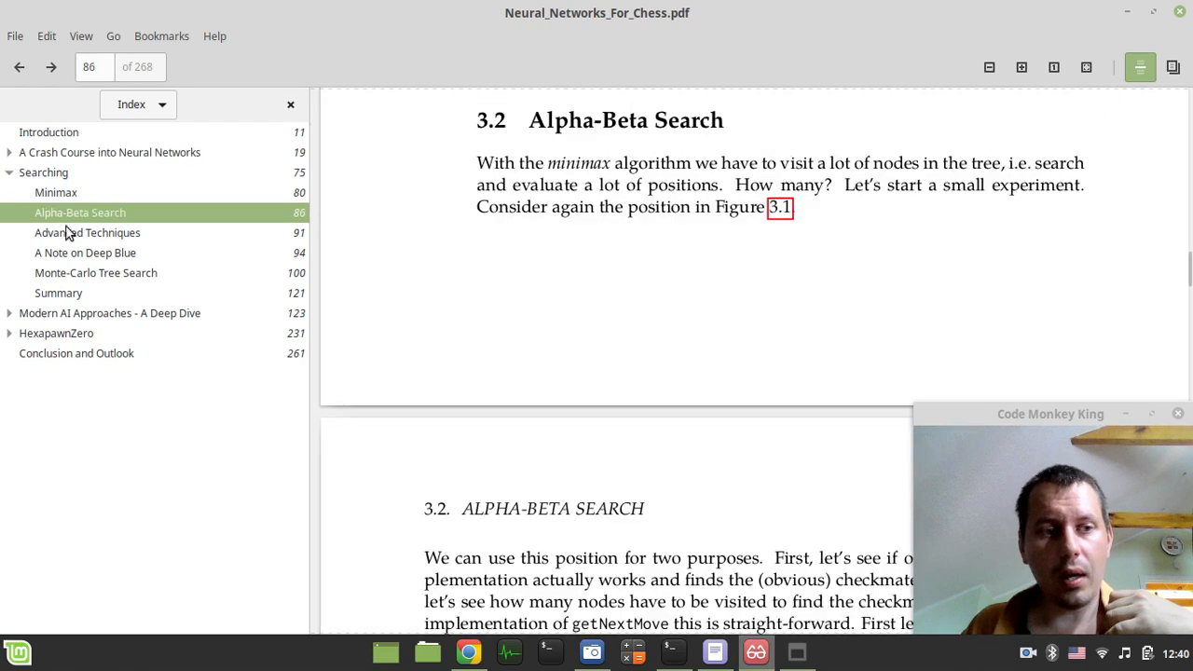
pyautogui.click(85, 252)
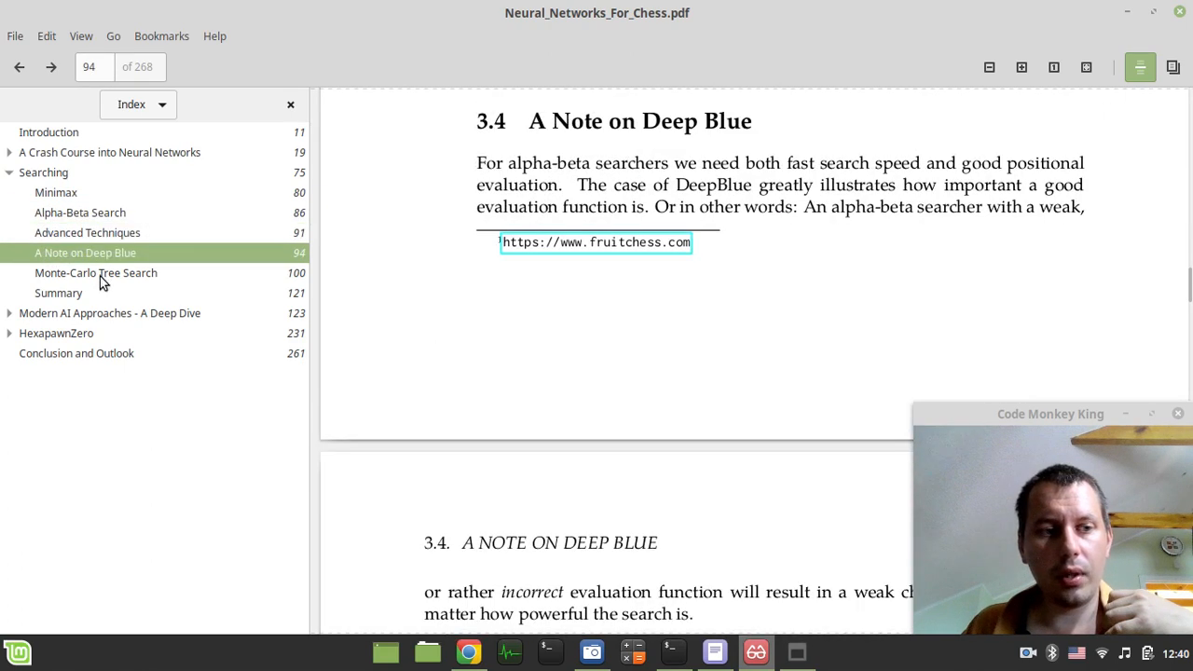
pyautogui.click(95, 272)
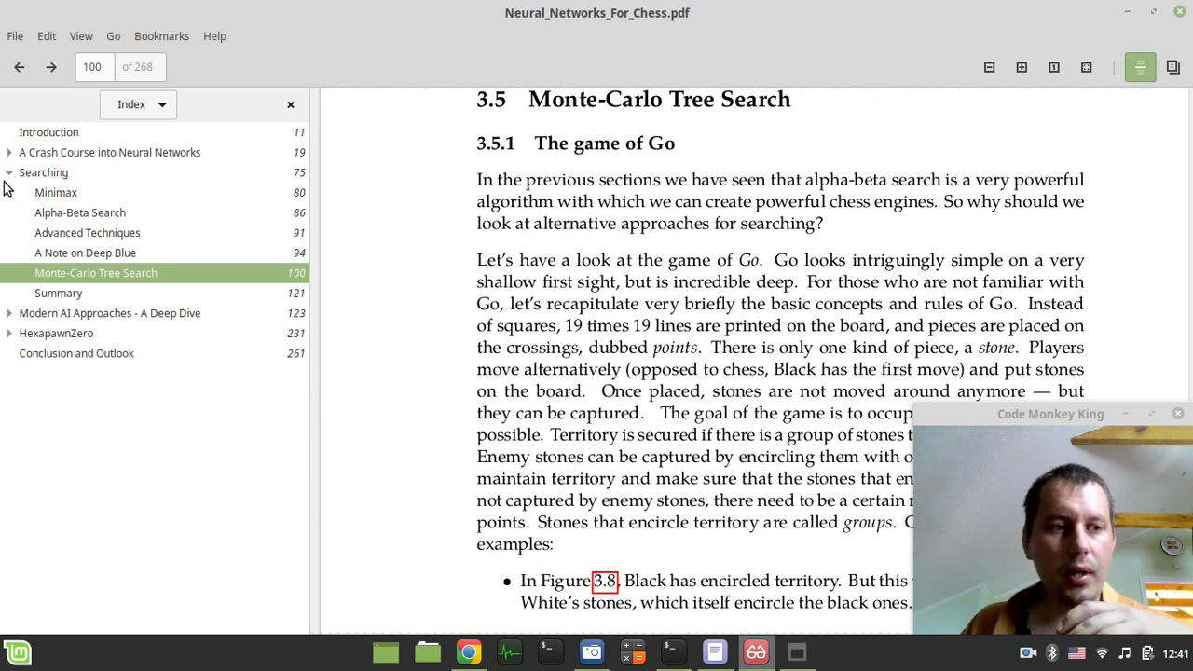
pyautogui.click(42, 172)
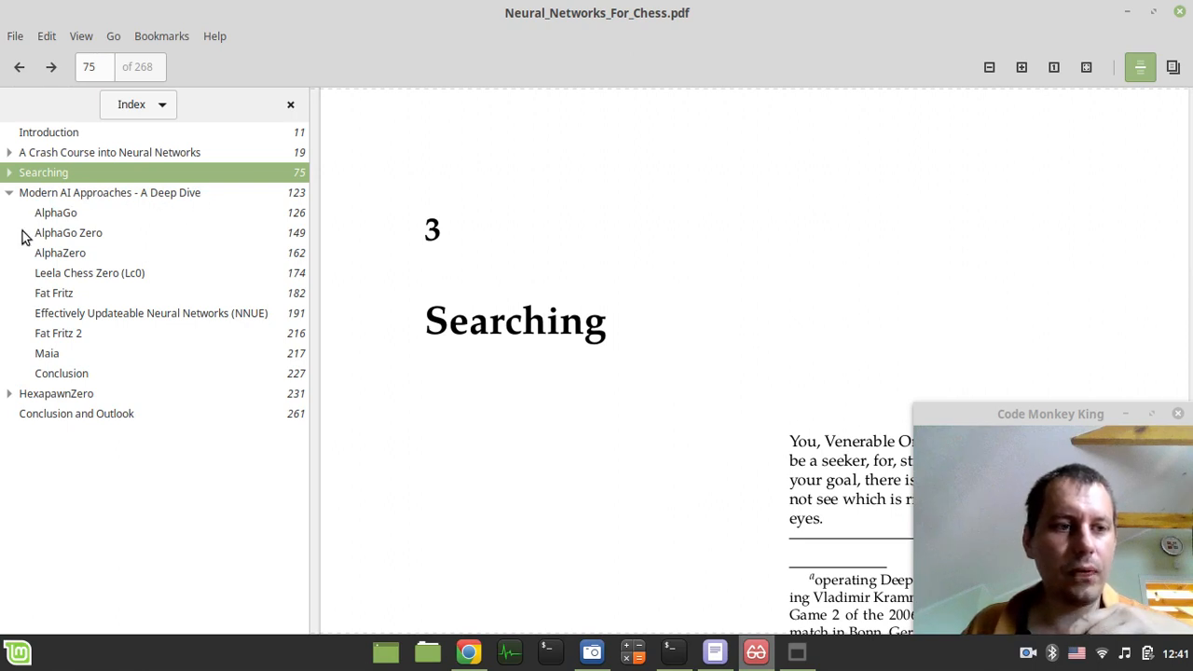
# Step: Open AlphaGo Zero, then AlphaZero 4.3, scrolling to page 163's Network Input discussion
pyautogui.click(68, 232)
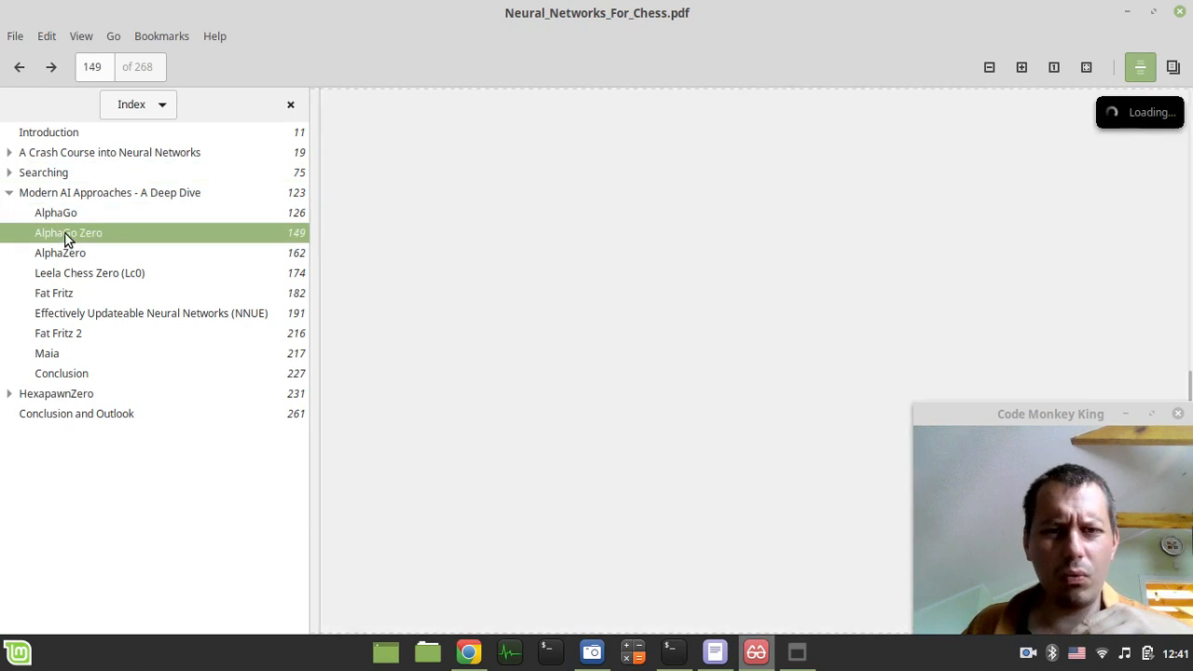
pyautogui.click(60, 252)
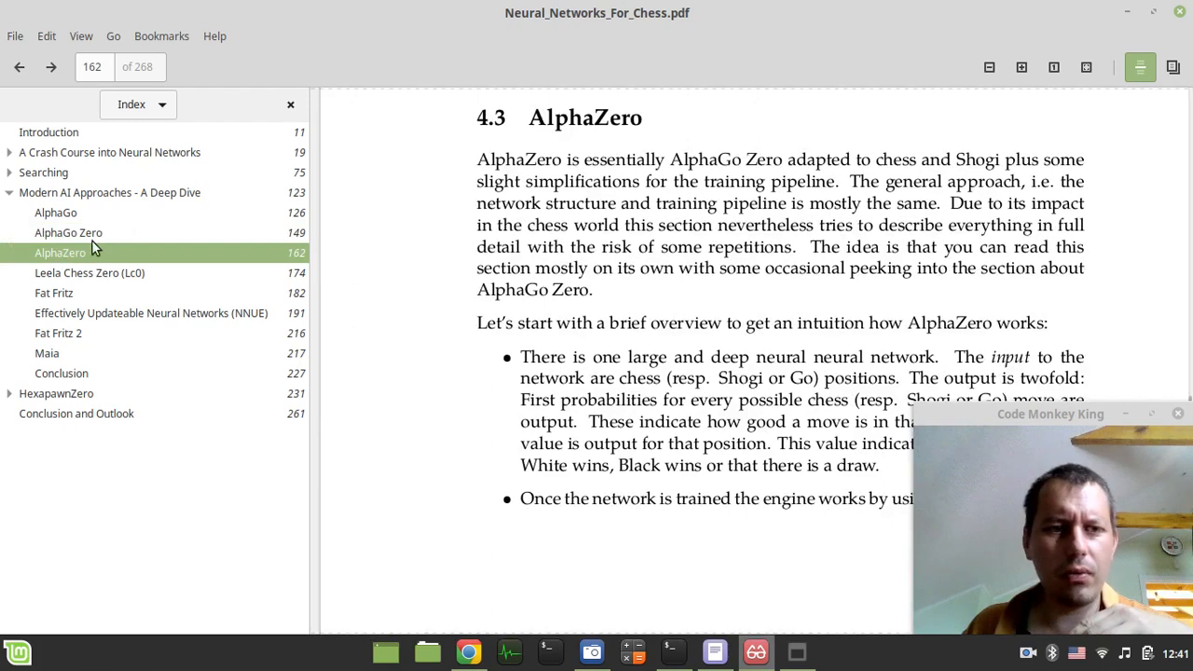
pyautogui.scroll(-3)
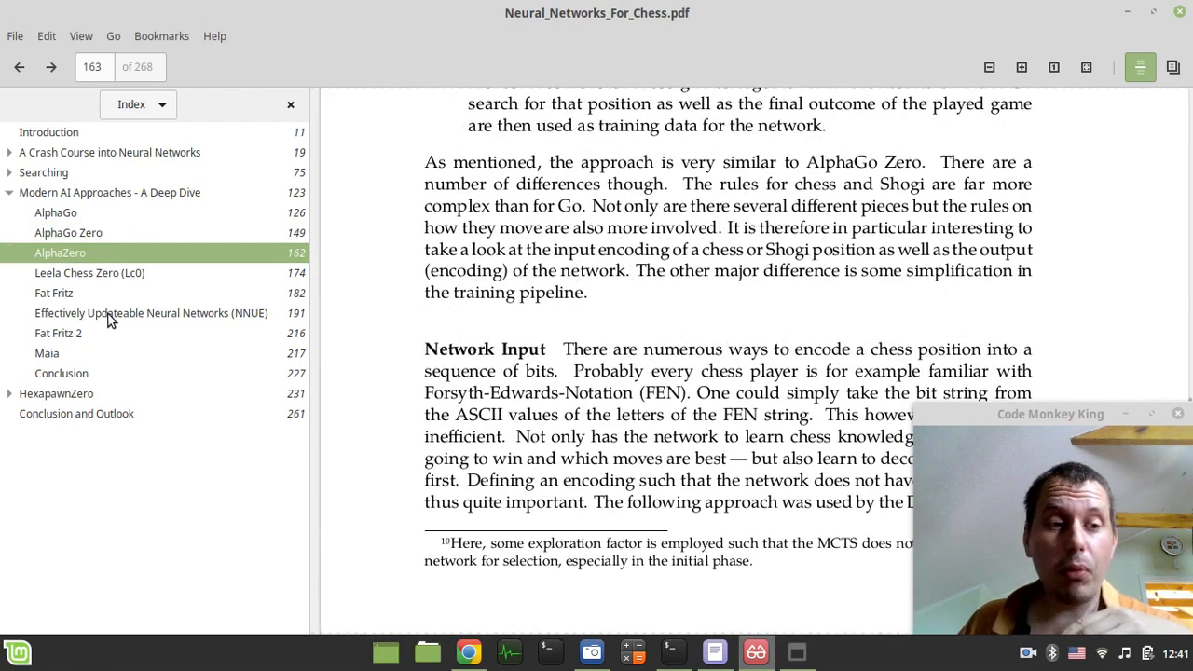
# Step: Open section 4.6 NNUE and scroll to page 198's point on inefficient input encoding
pyautogui.click(150, 313)
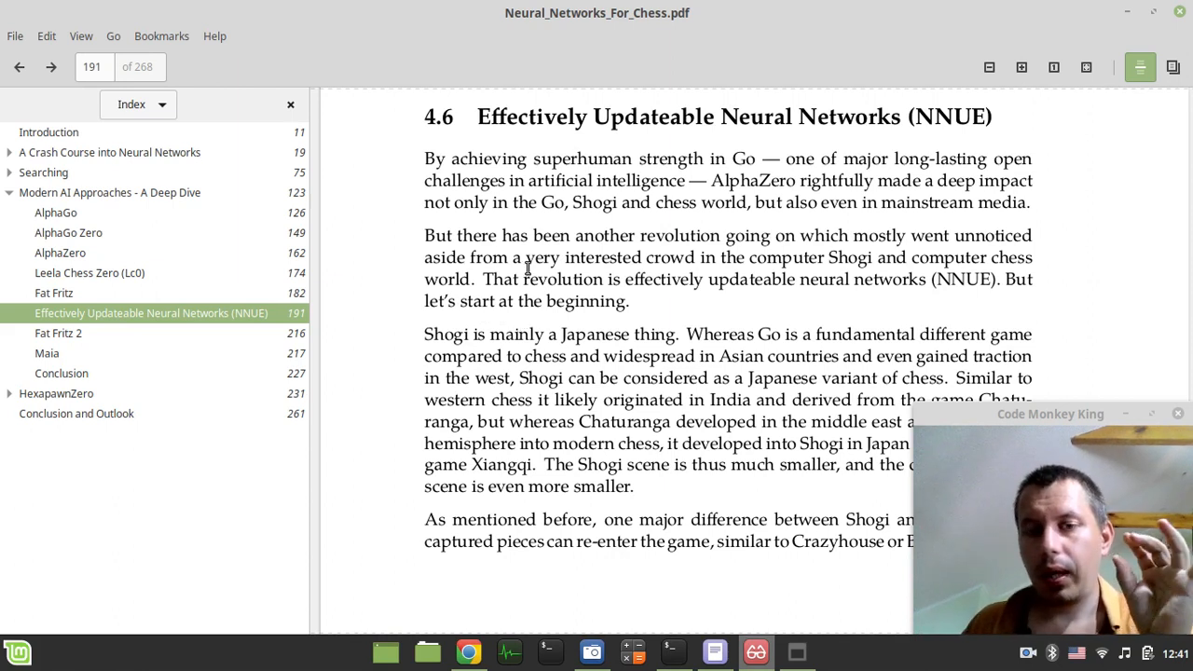
pyautogui.scroll(-3)
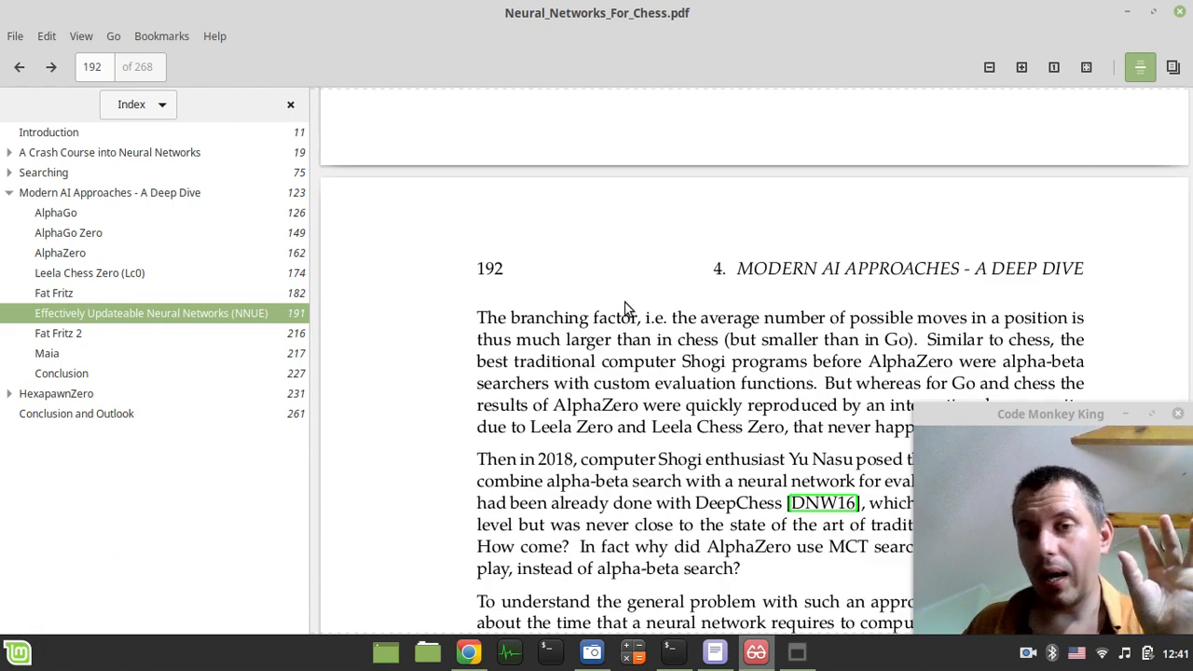
pyautogui.scroll(-3)
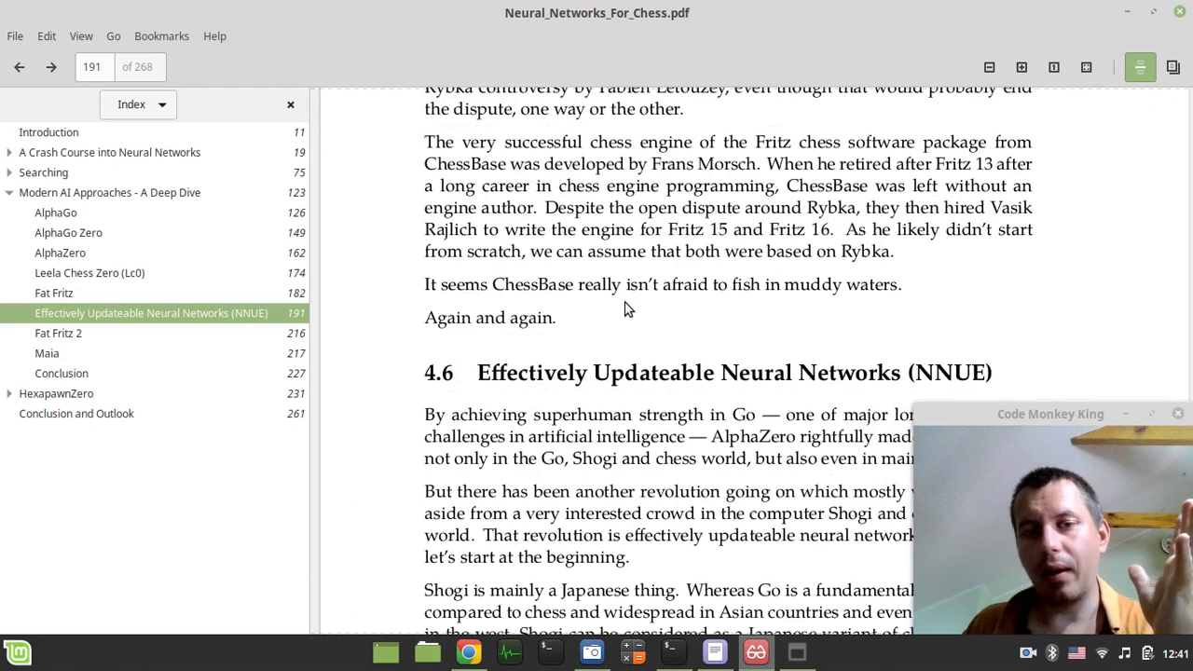
pyautogui.scroll(-3)
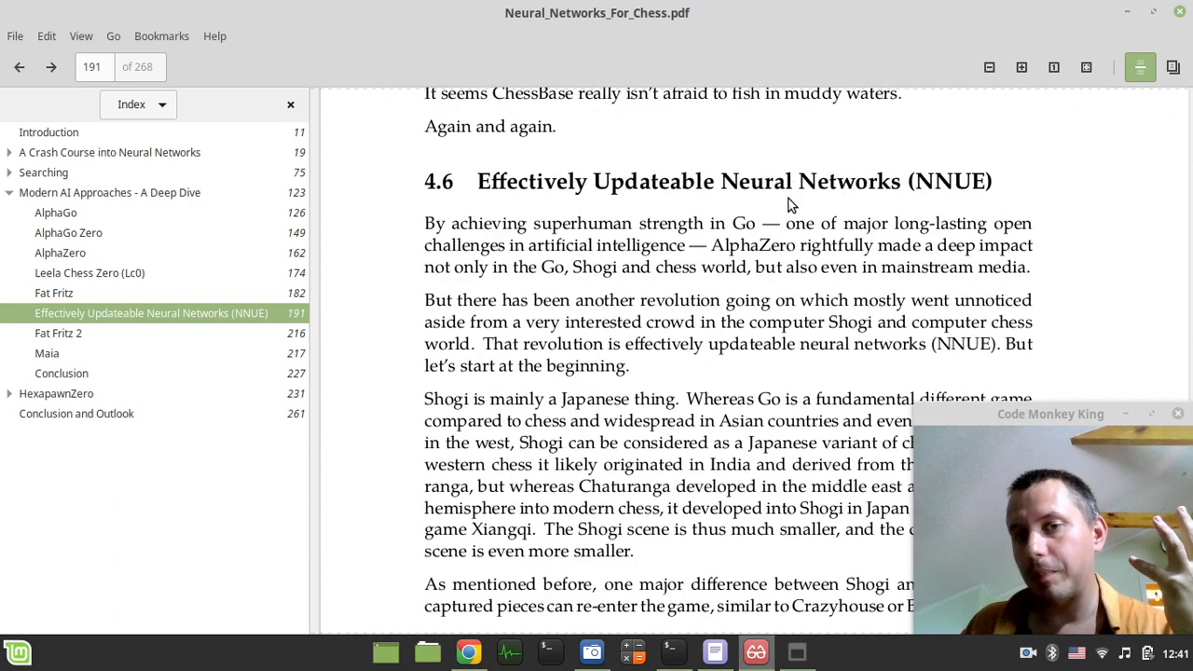
pyautogui.moveTo(894, 191)
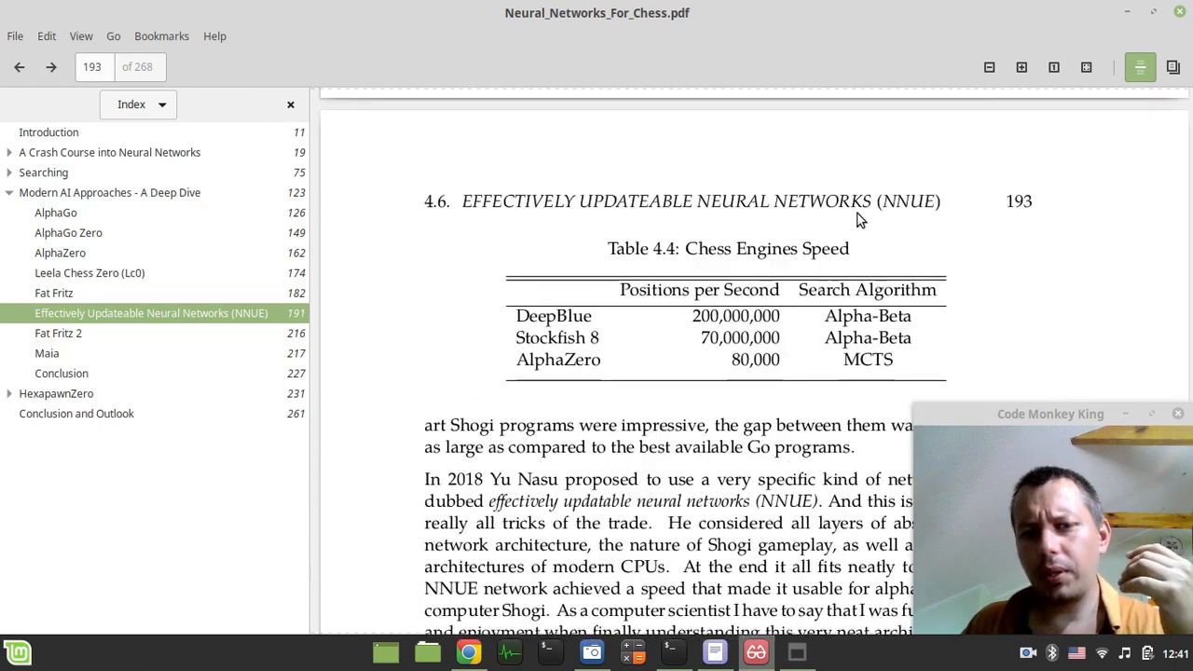
pyautogui.scroll(-3)
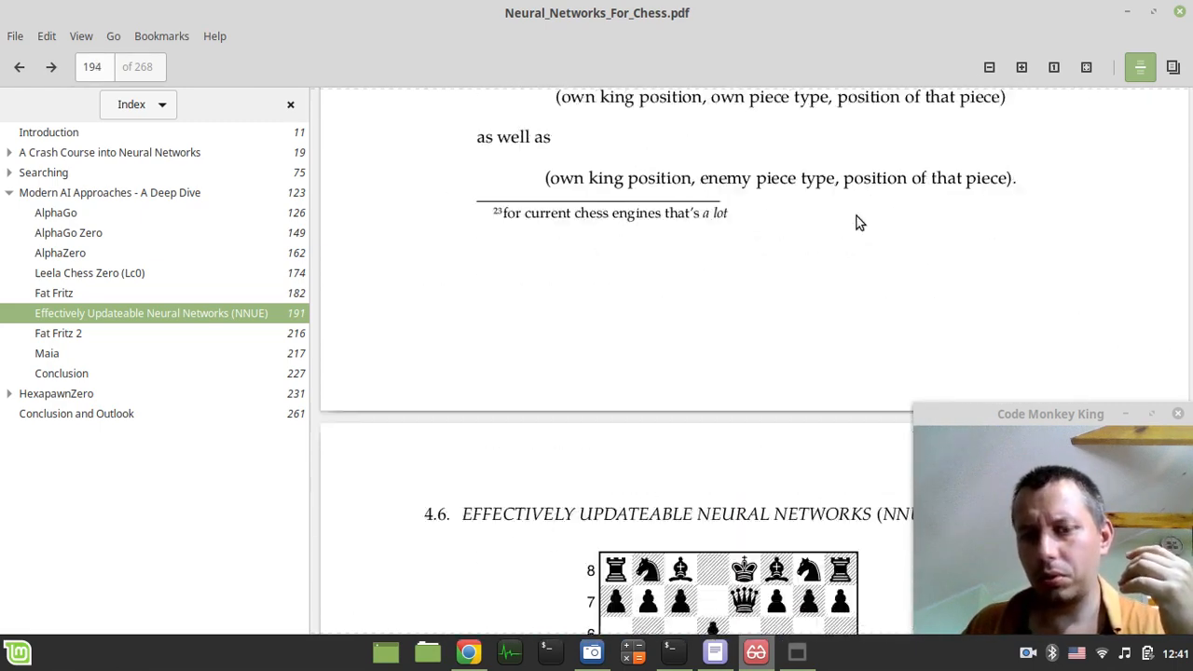
pyautogui.scroll(-3)
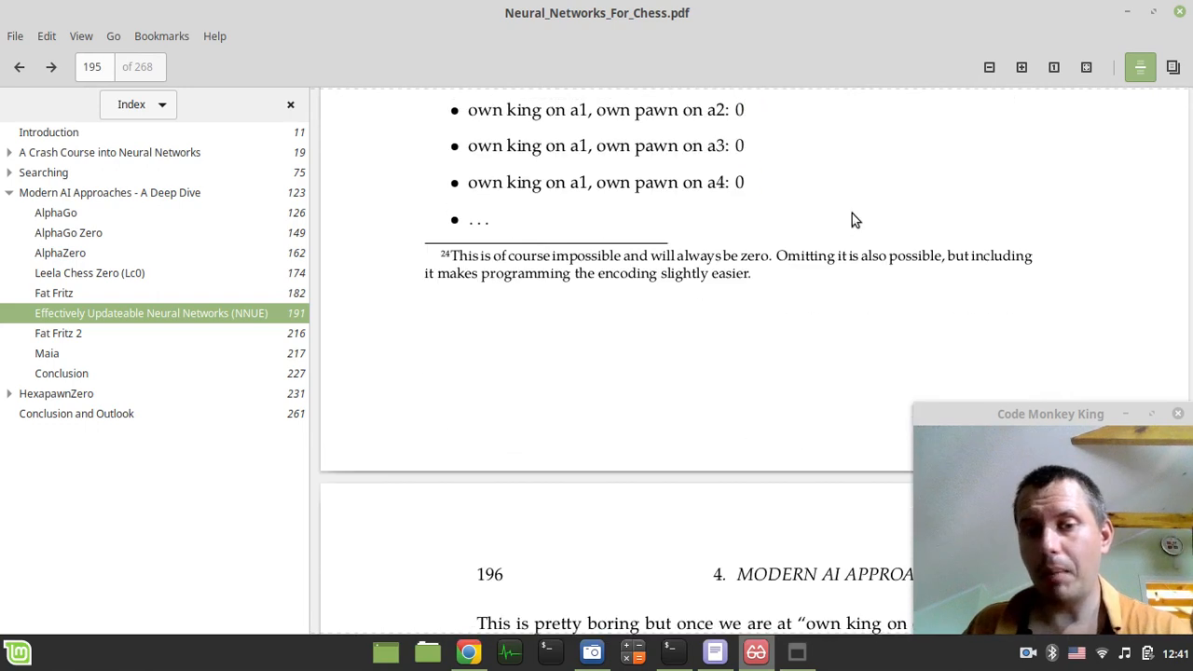
pyautogui.scroll(-3)
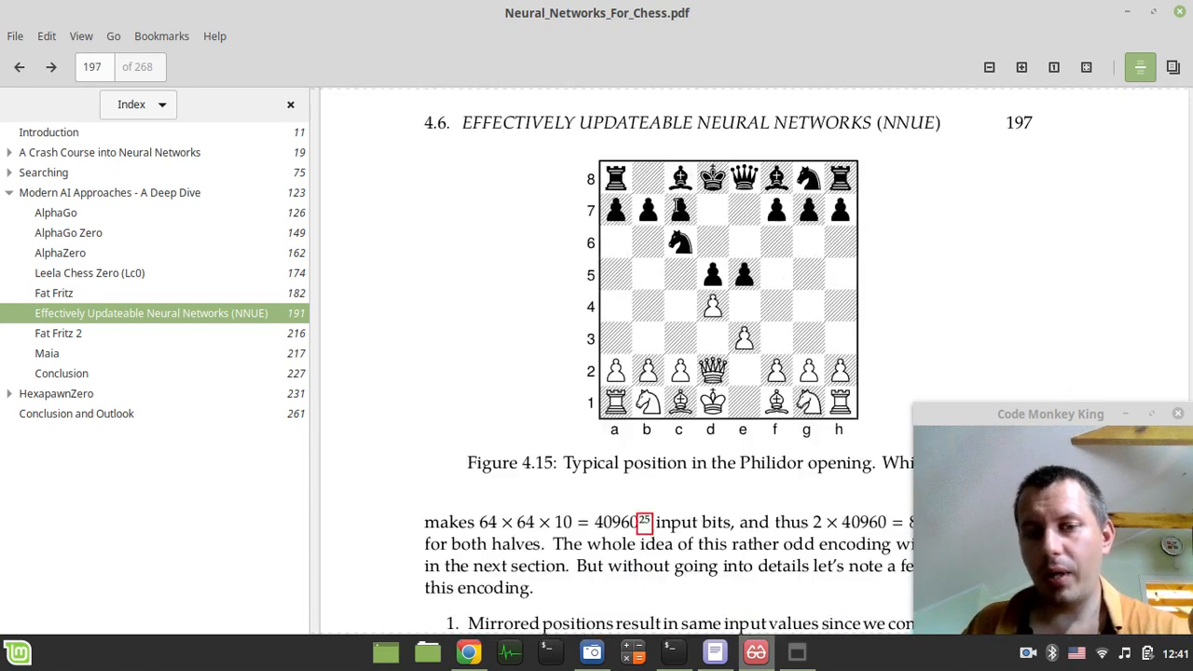
pyautogui.scroll(-3)
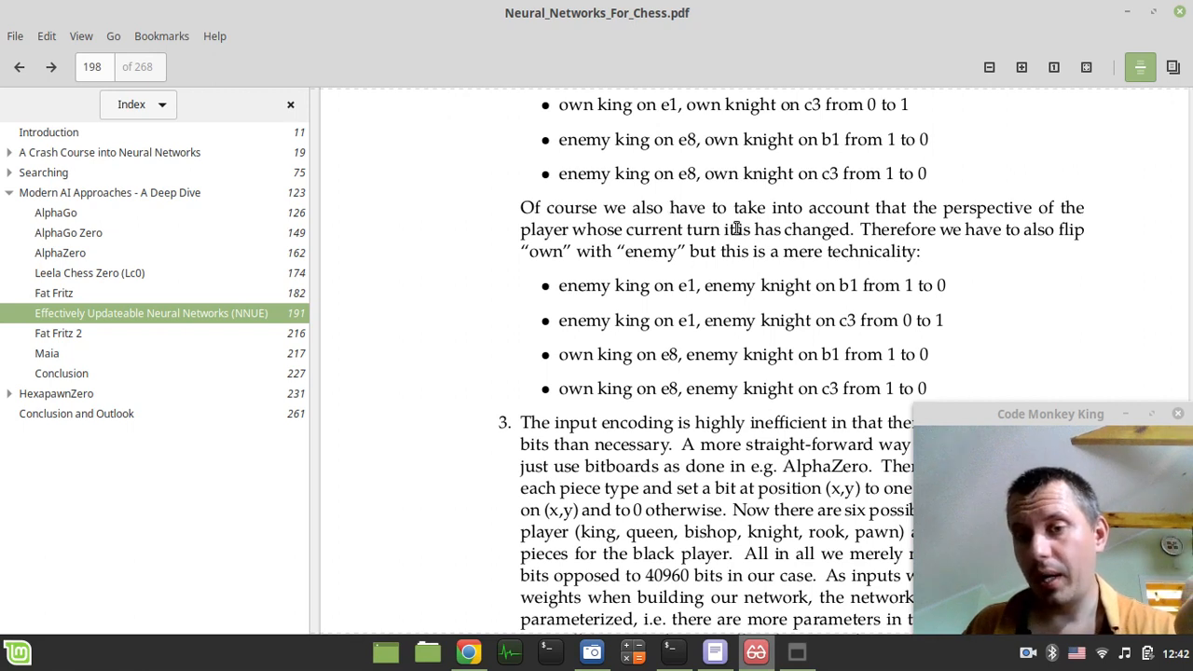
pyautogui.scroll(-3)
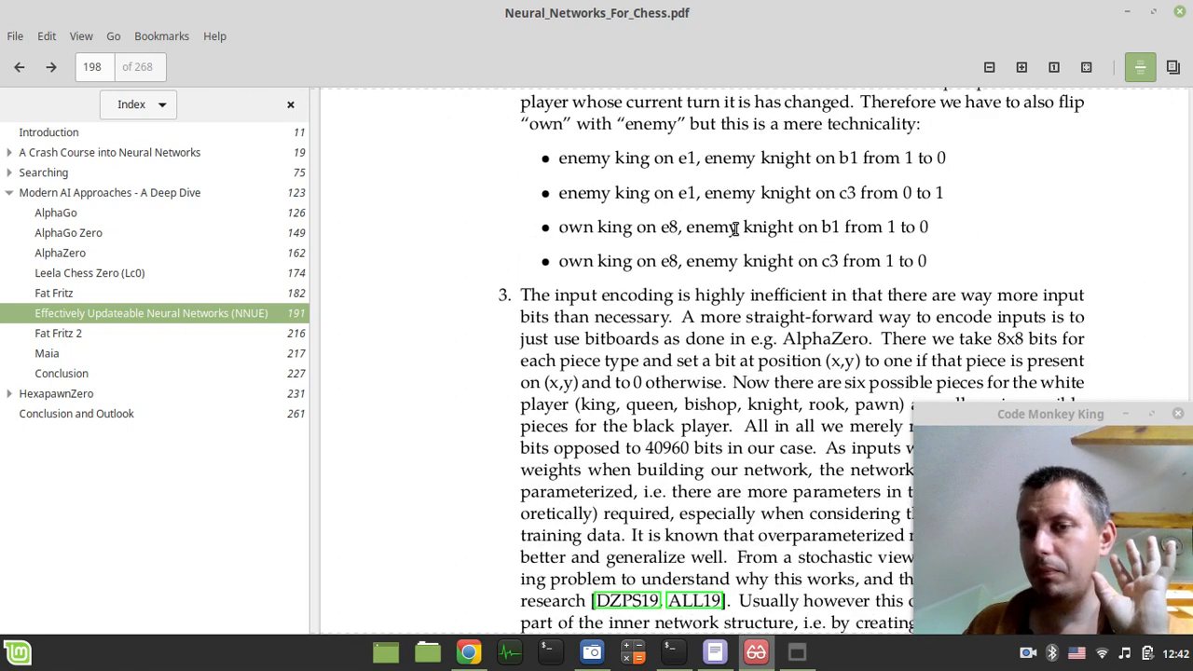
pyautogui.scroll(-3)
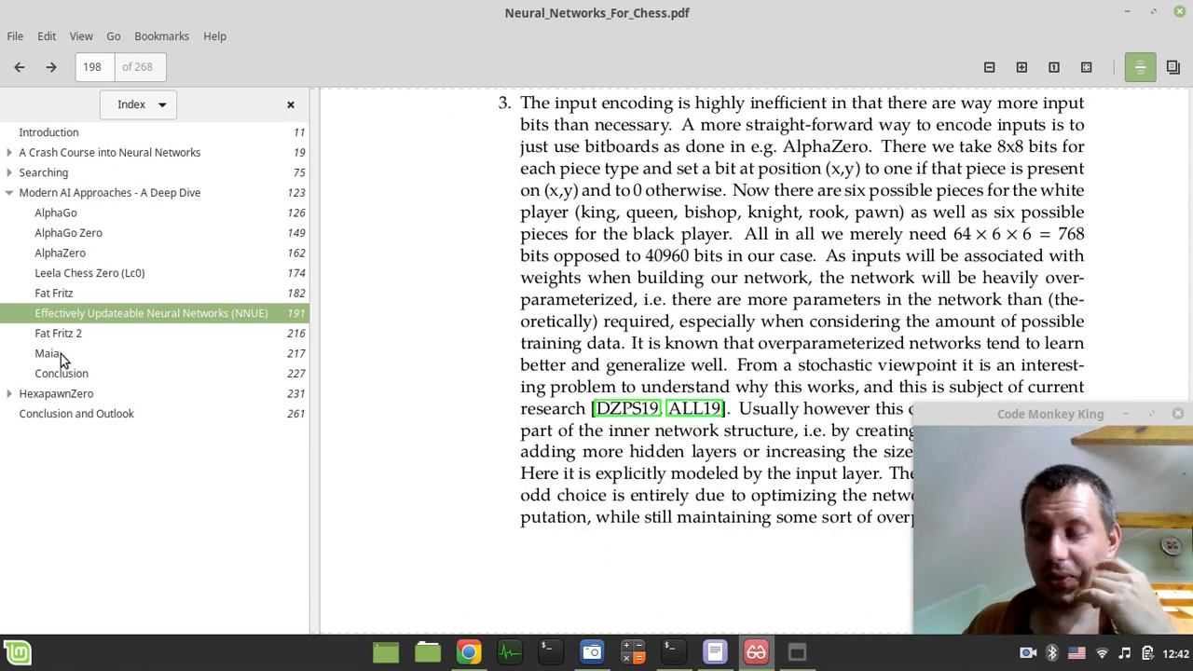
# Step: Jump to Fat Fritz, then expand HexapawnZero's sections in the index
pyautogui.click(53, 292)
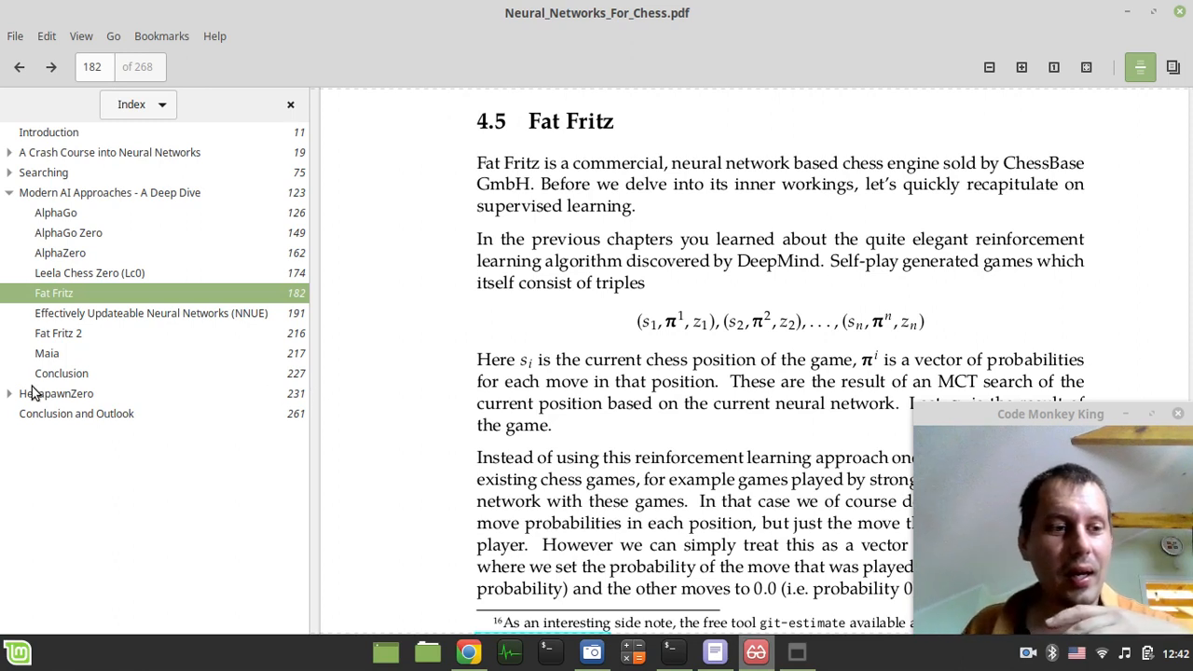
pyautogui.click(109, 192)
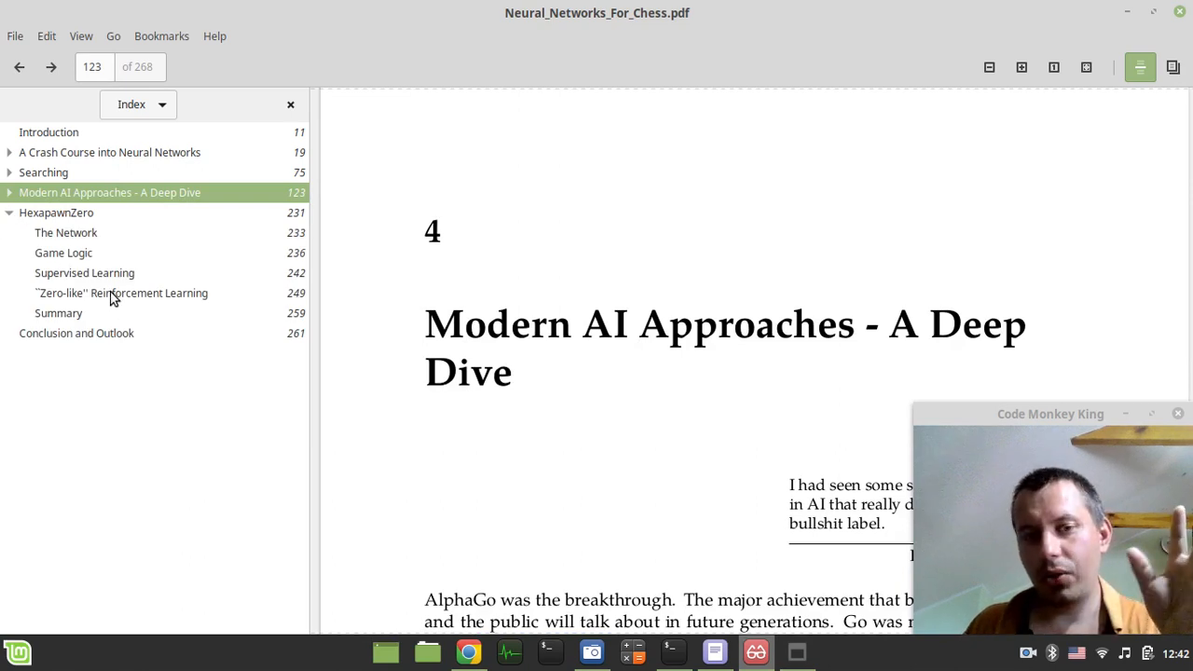
pyautogui.moveTo(88, 233)
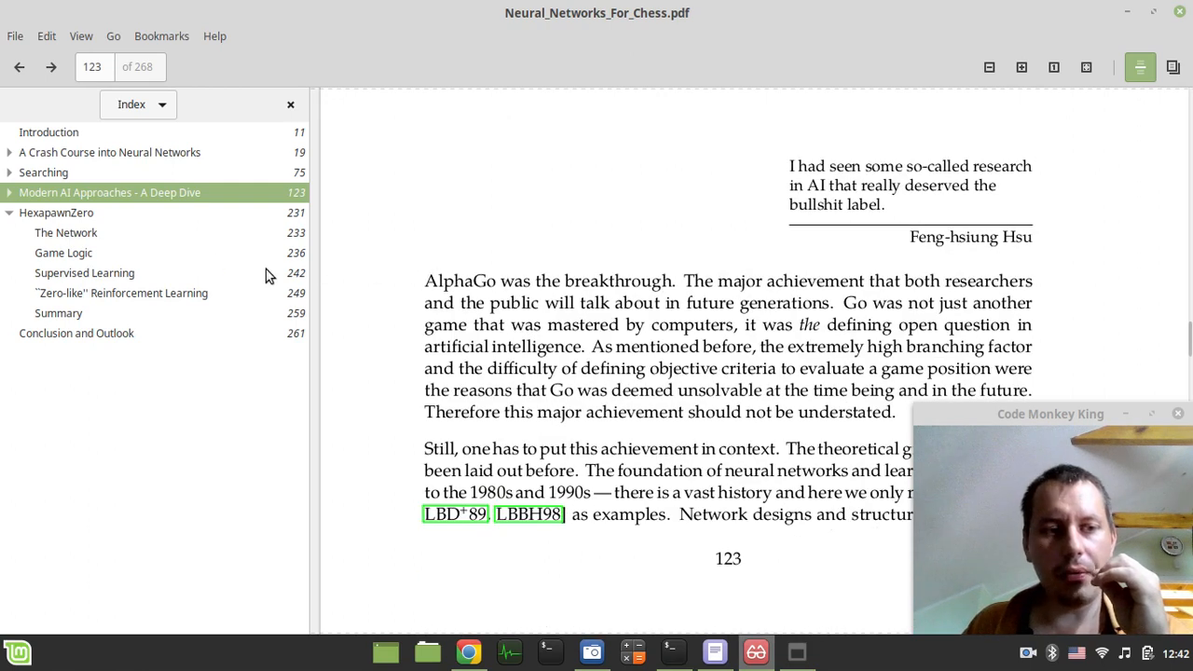
# Step: Jump to HexapawnZero and scroll through pages 231–246 covering Game Logic and Supervised Learning
pyautogui.click(65, 232)
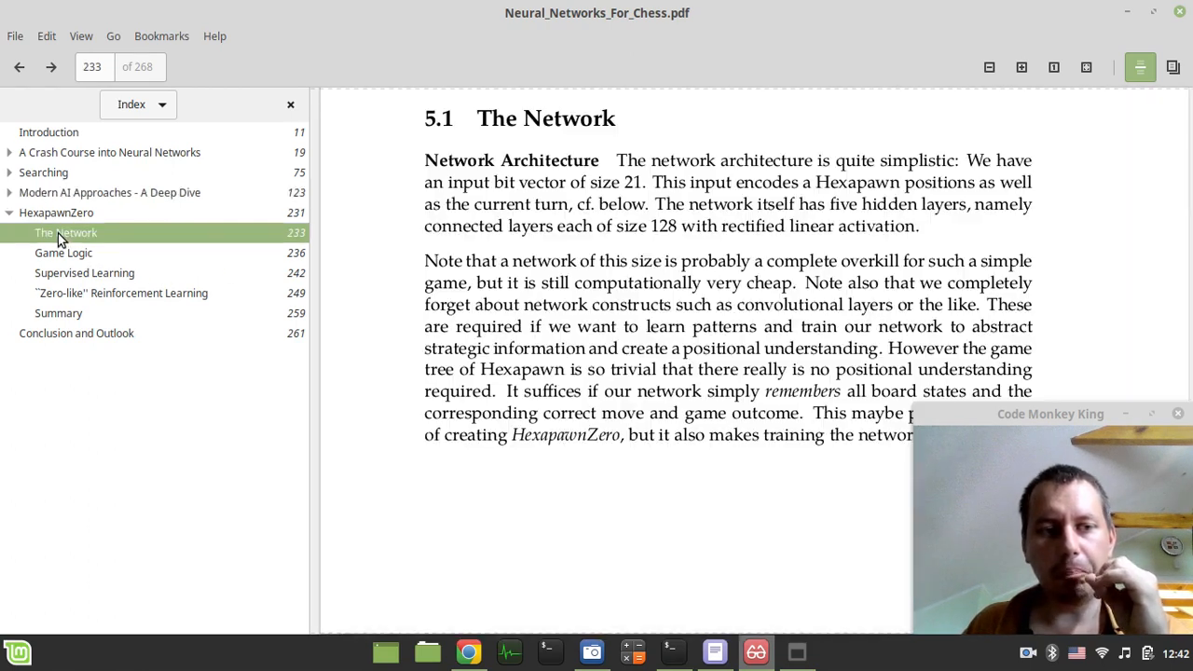
pyautogui.click(56, 213)
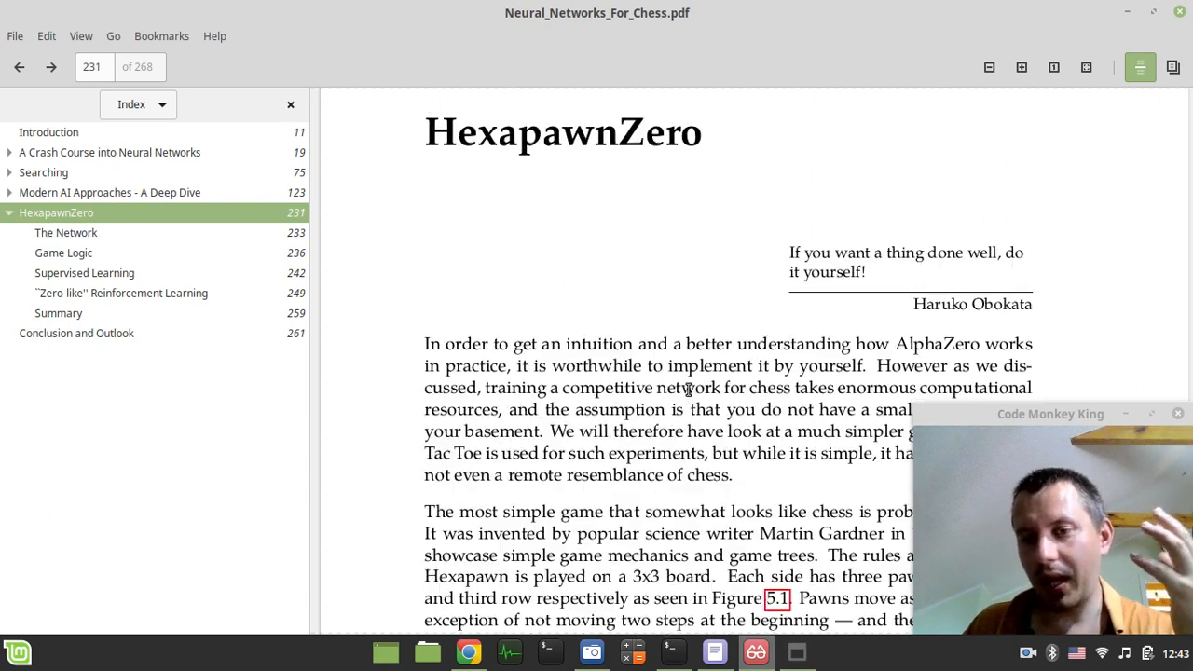
pyautogui.scroll(-3)
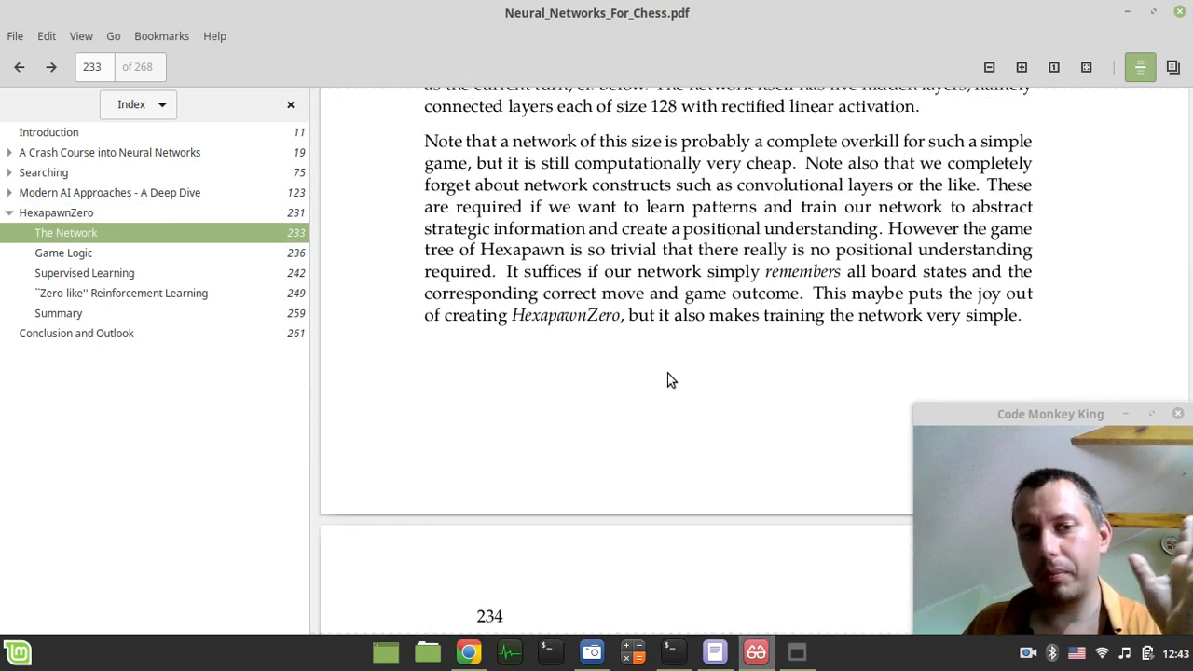
pyautogui.scroll(-3)
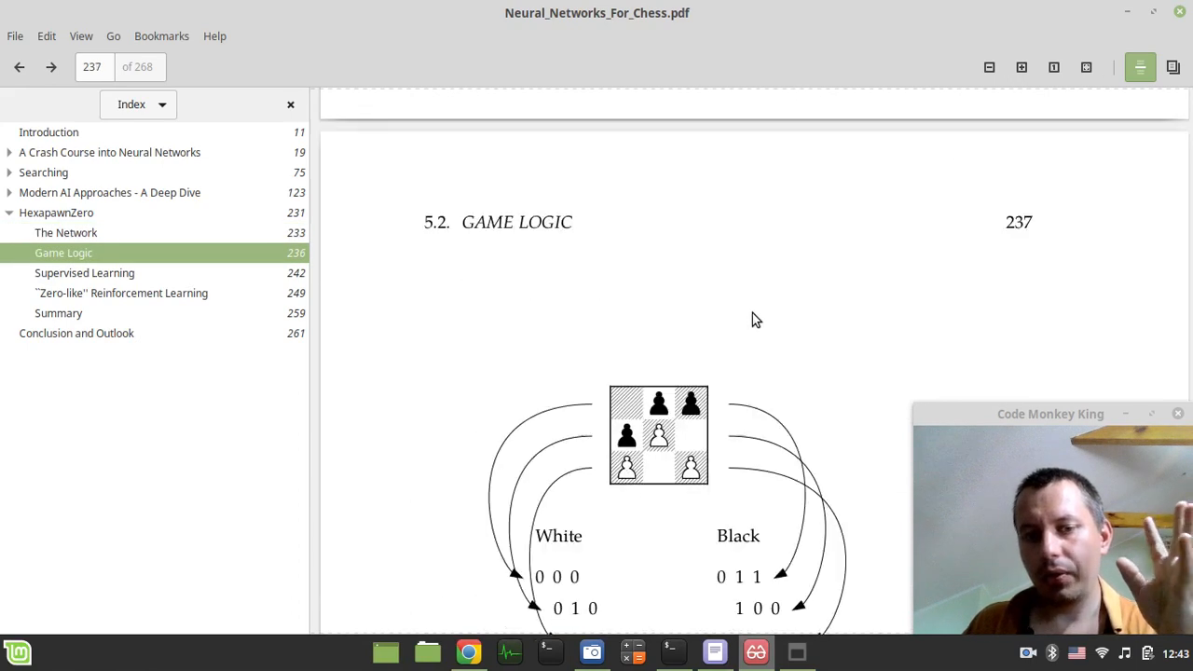
pyautogui.scroll(-3)
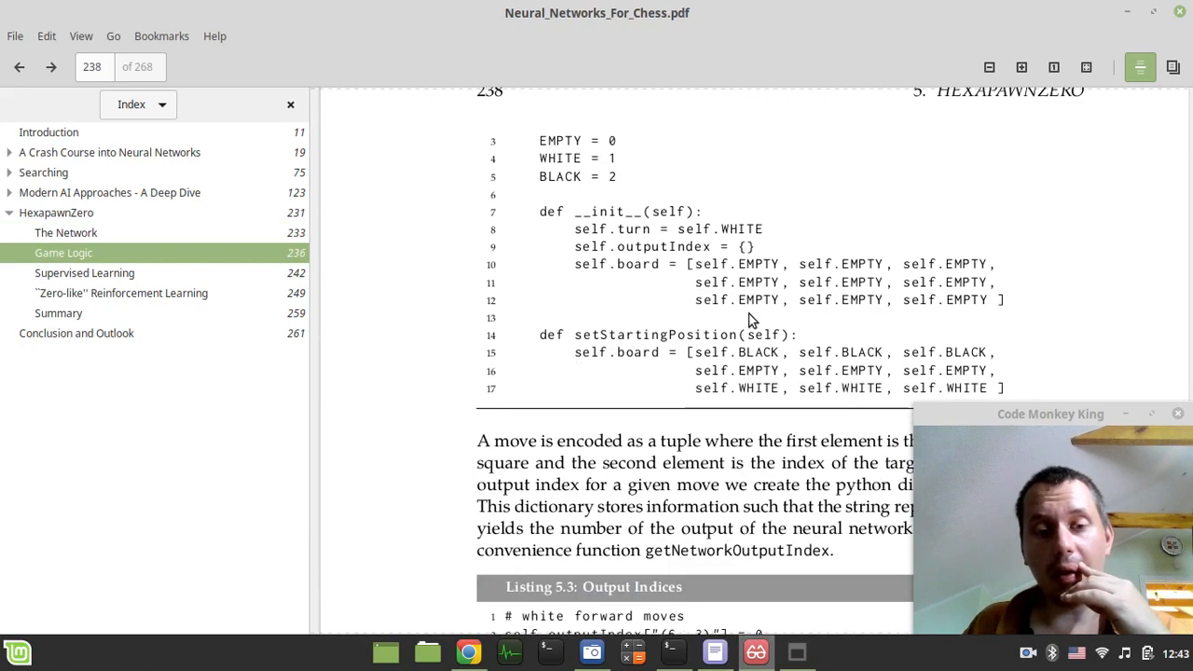
pyautogui.scroll(-3)
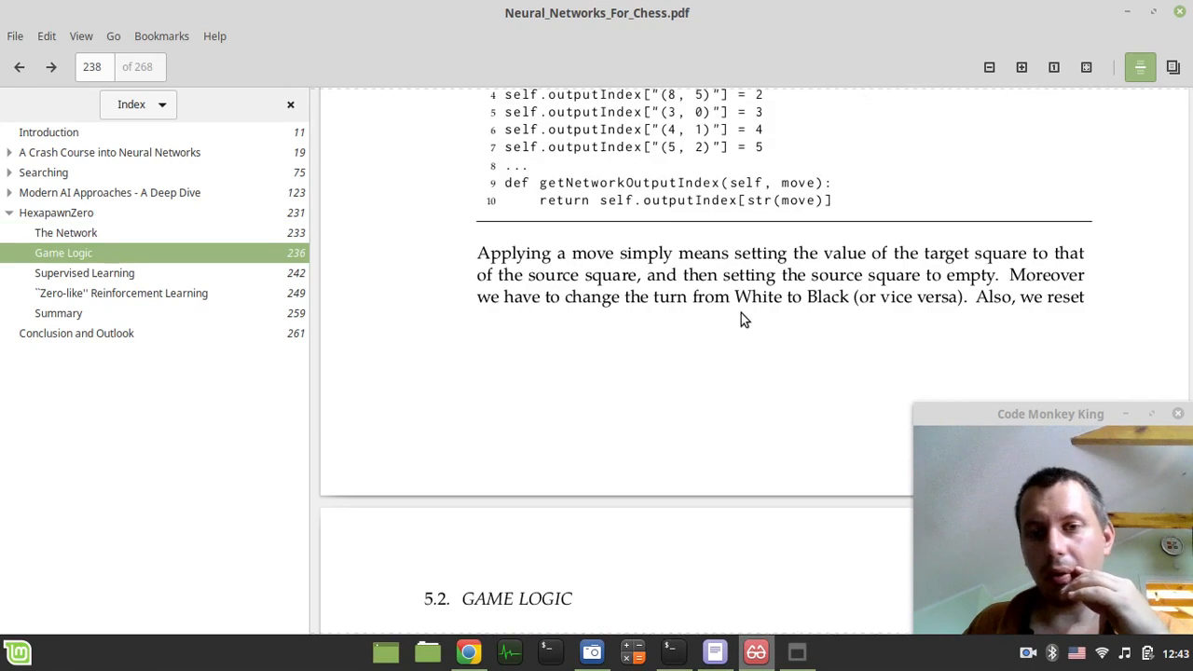
pyautogui.scroll(-3)
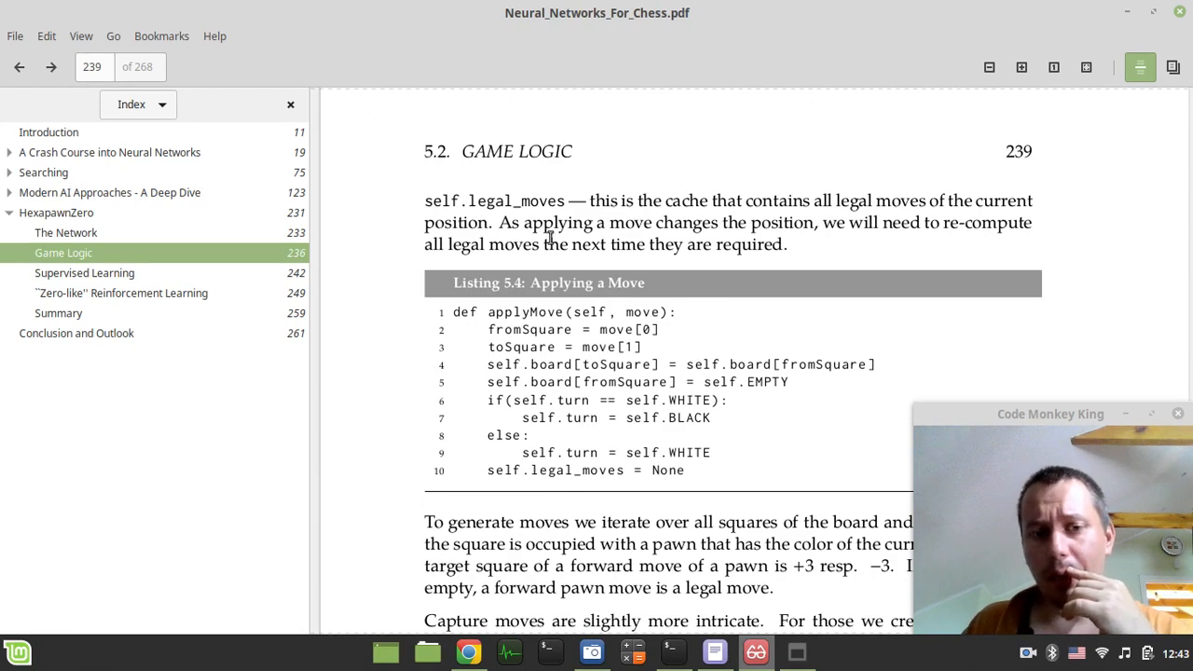
pyautogui.moveTo(345, 361)
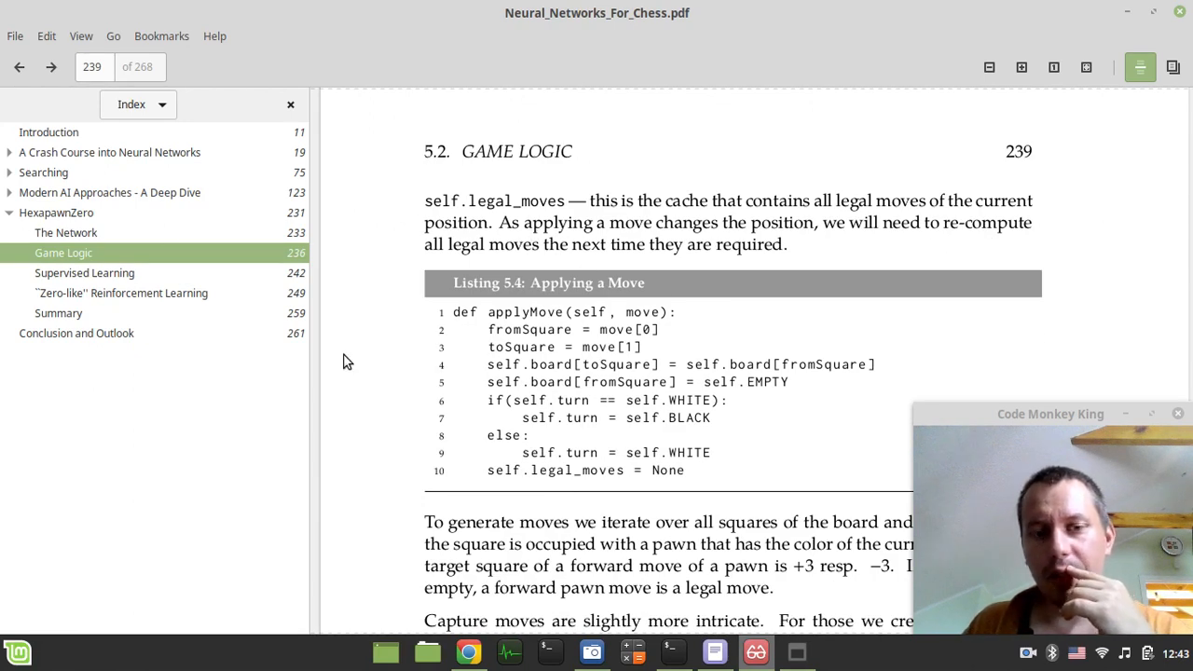
pyautogui.scroll(-3)
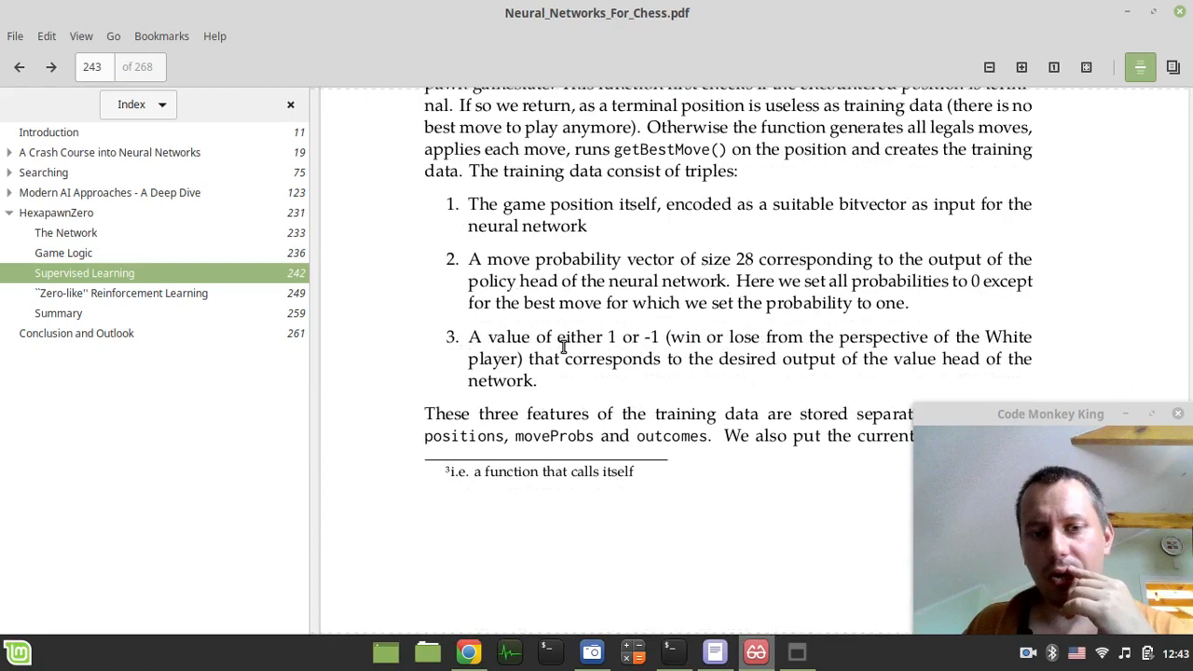
pyautogui.scroll(-3)
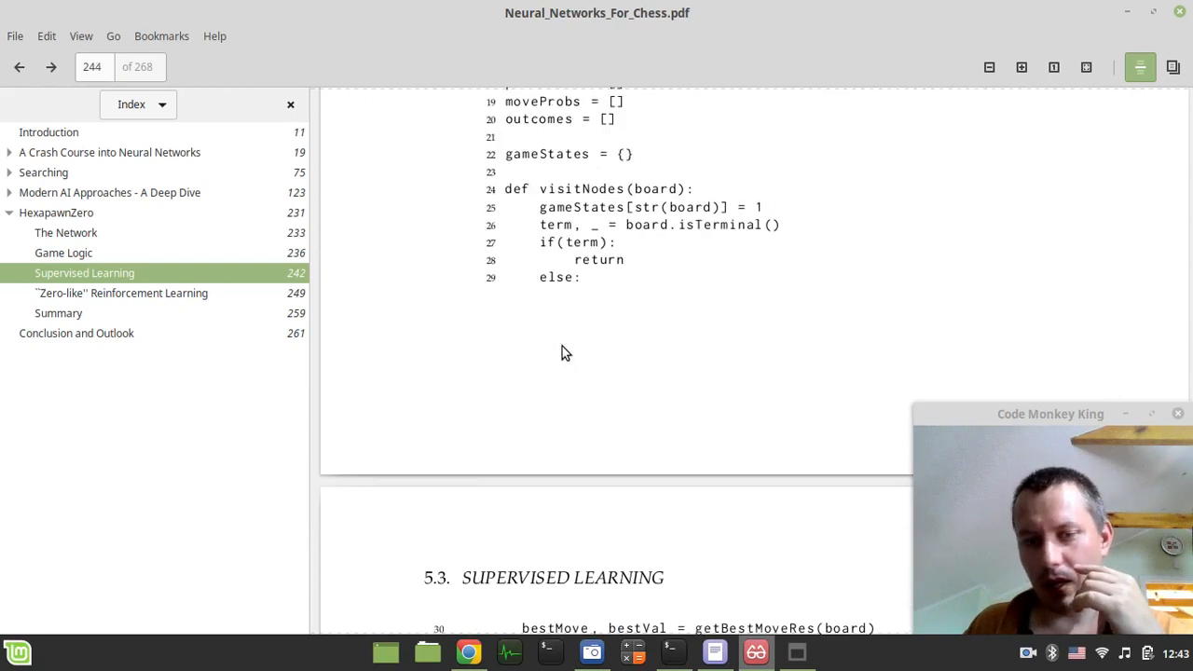
pyautogui.scroll(-3)
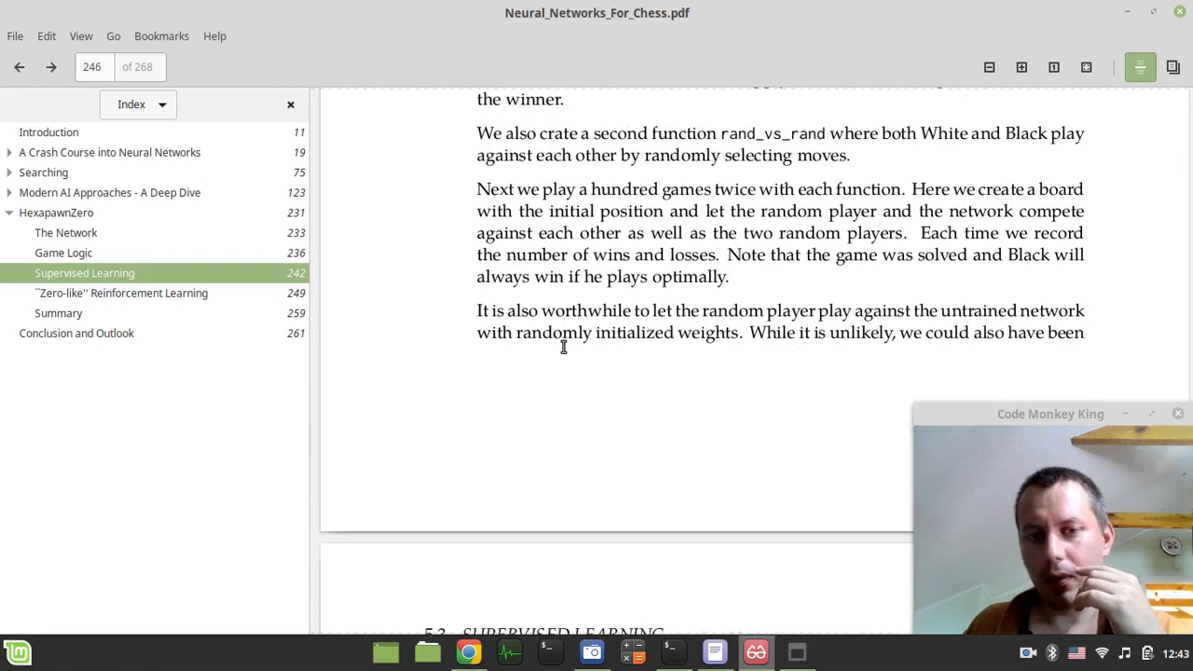
pyautogui.scroll(-3)
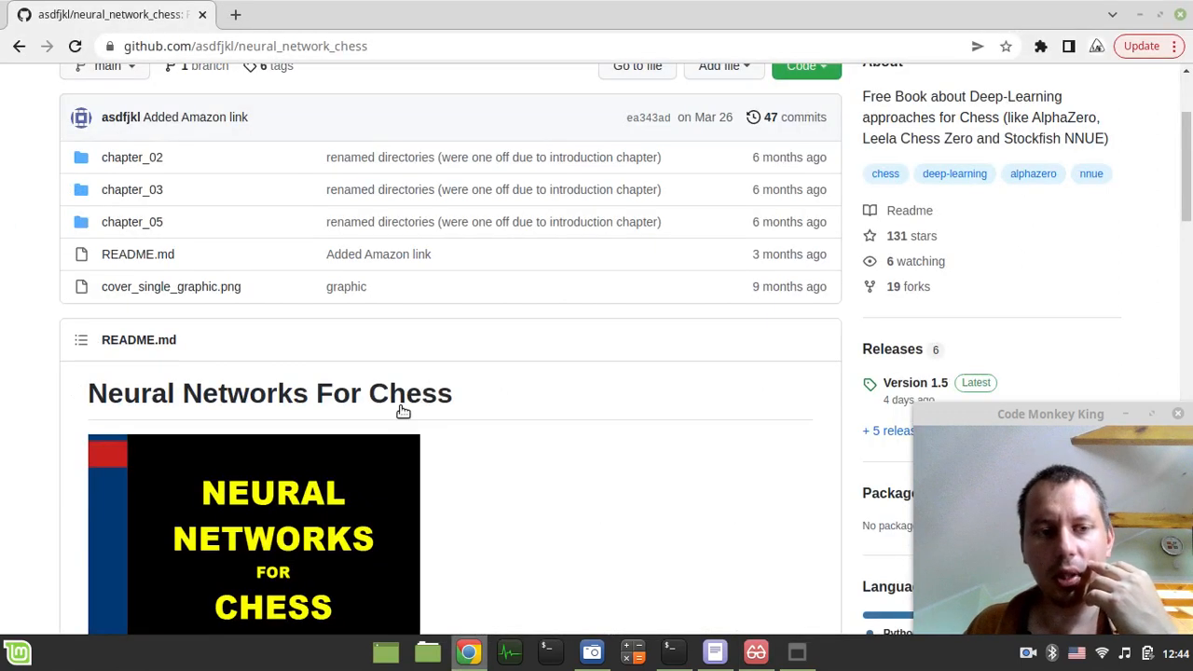
# Step: Open the chapter_05 folder and scroll down to its README.txt
pyautogui.click(131, 222)
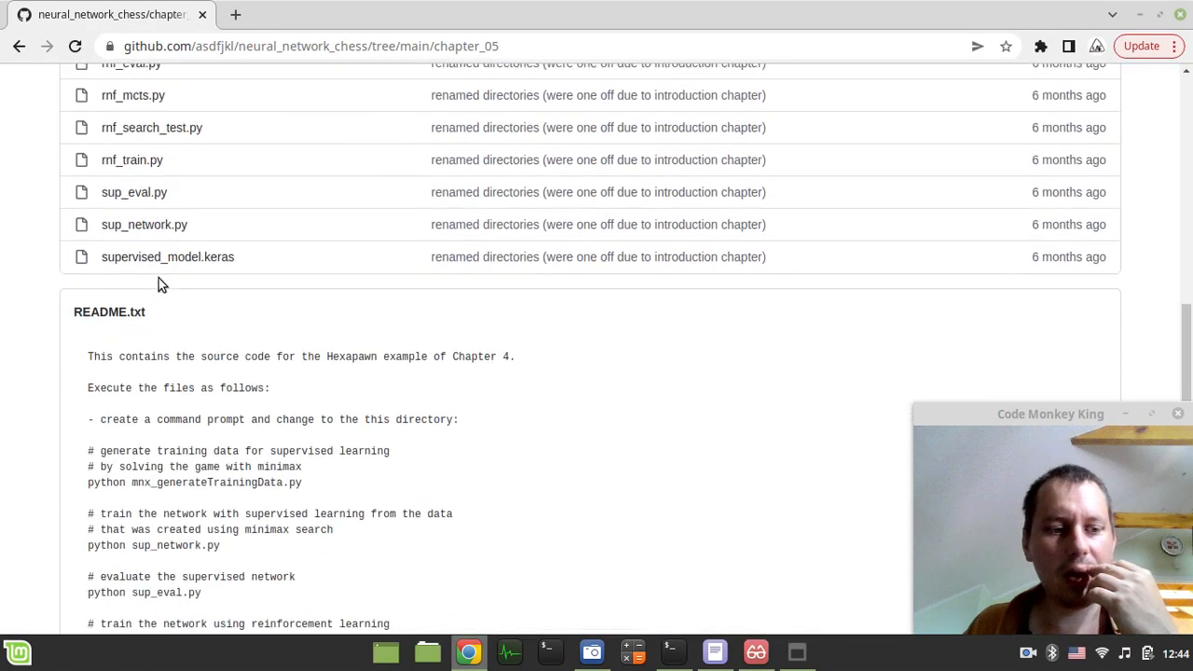
pyautogui.scroll(-3)
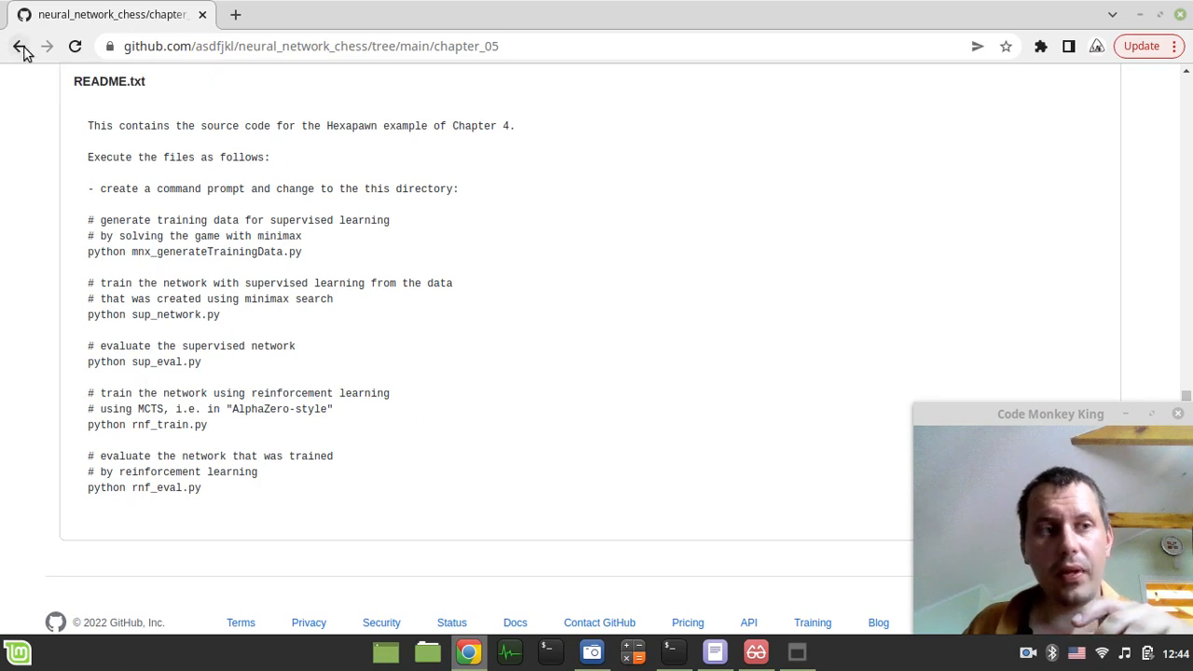
# Step: Go back to the neural_network_chess repository's main page
pyautogui.click(20, 46)
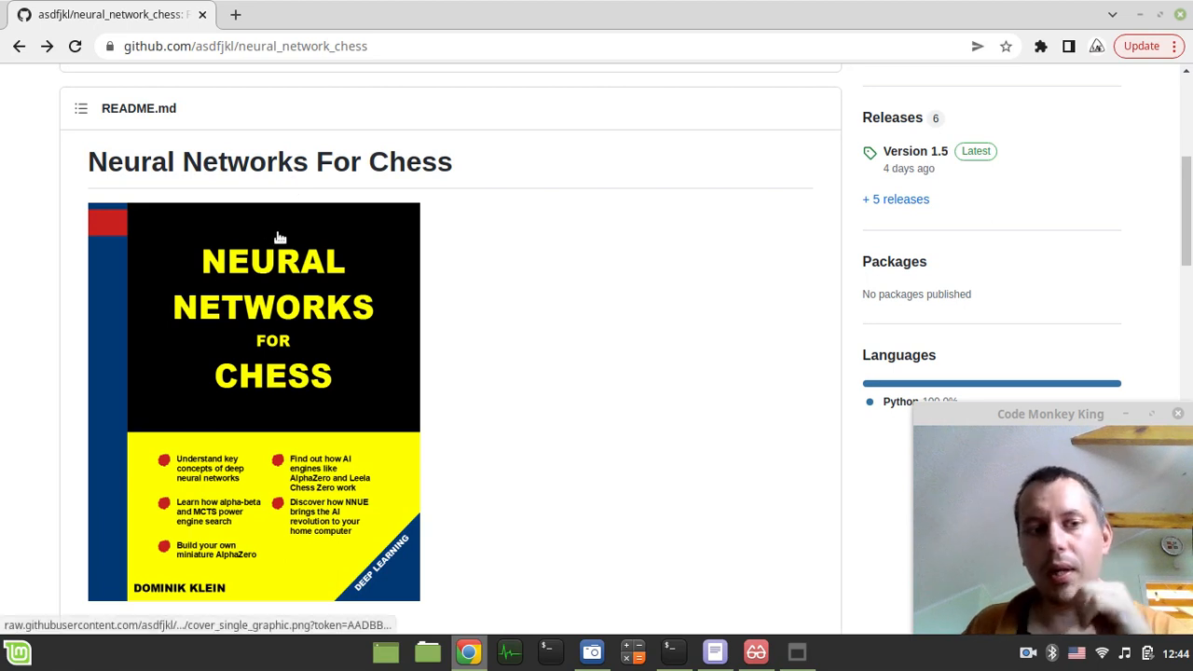
pyautogui.moveTo(359, 346)
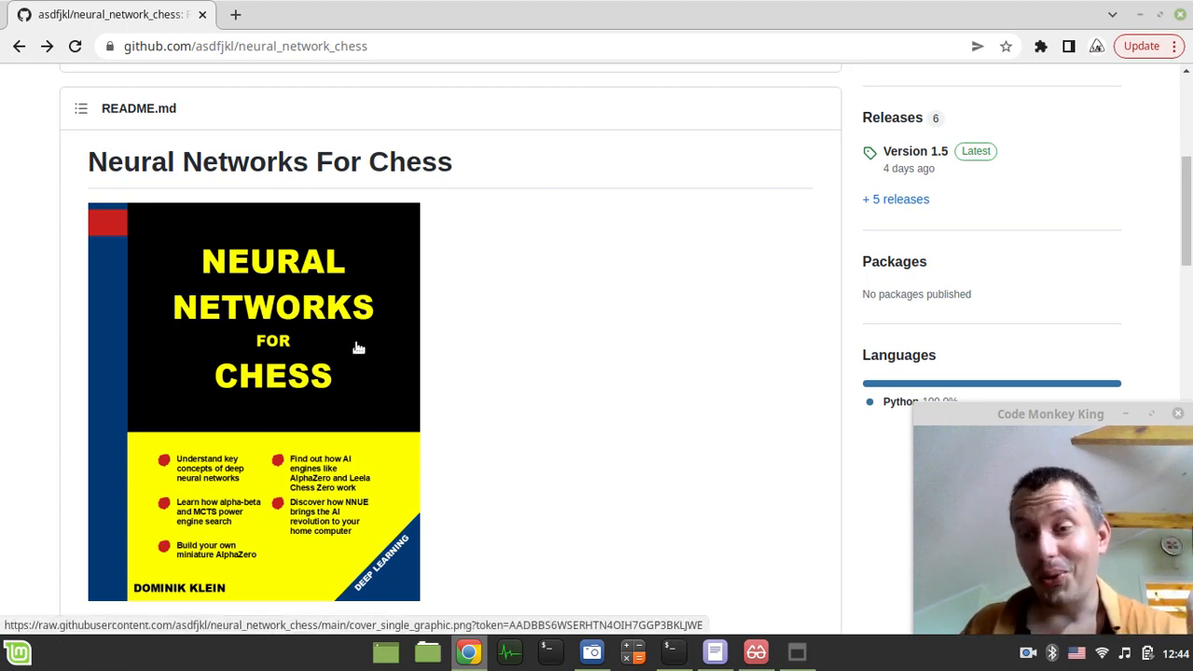